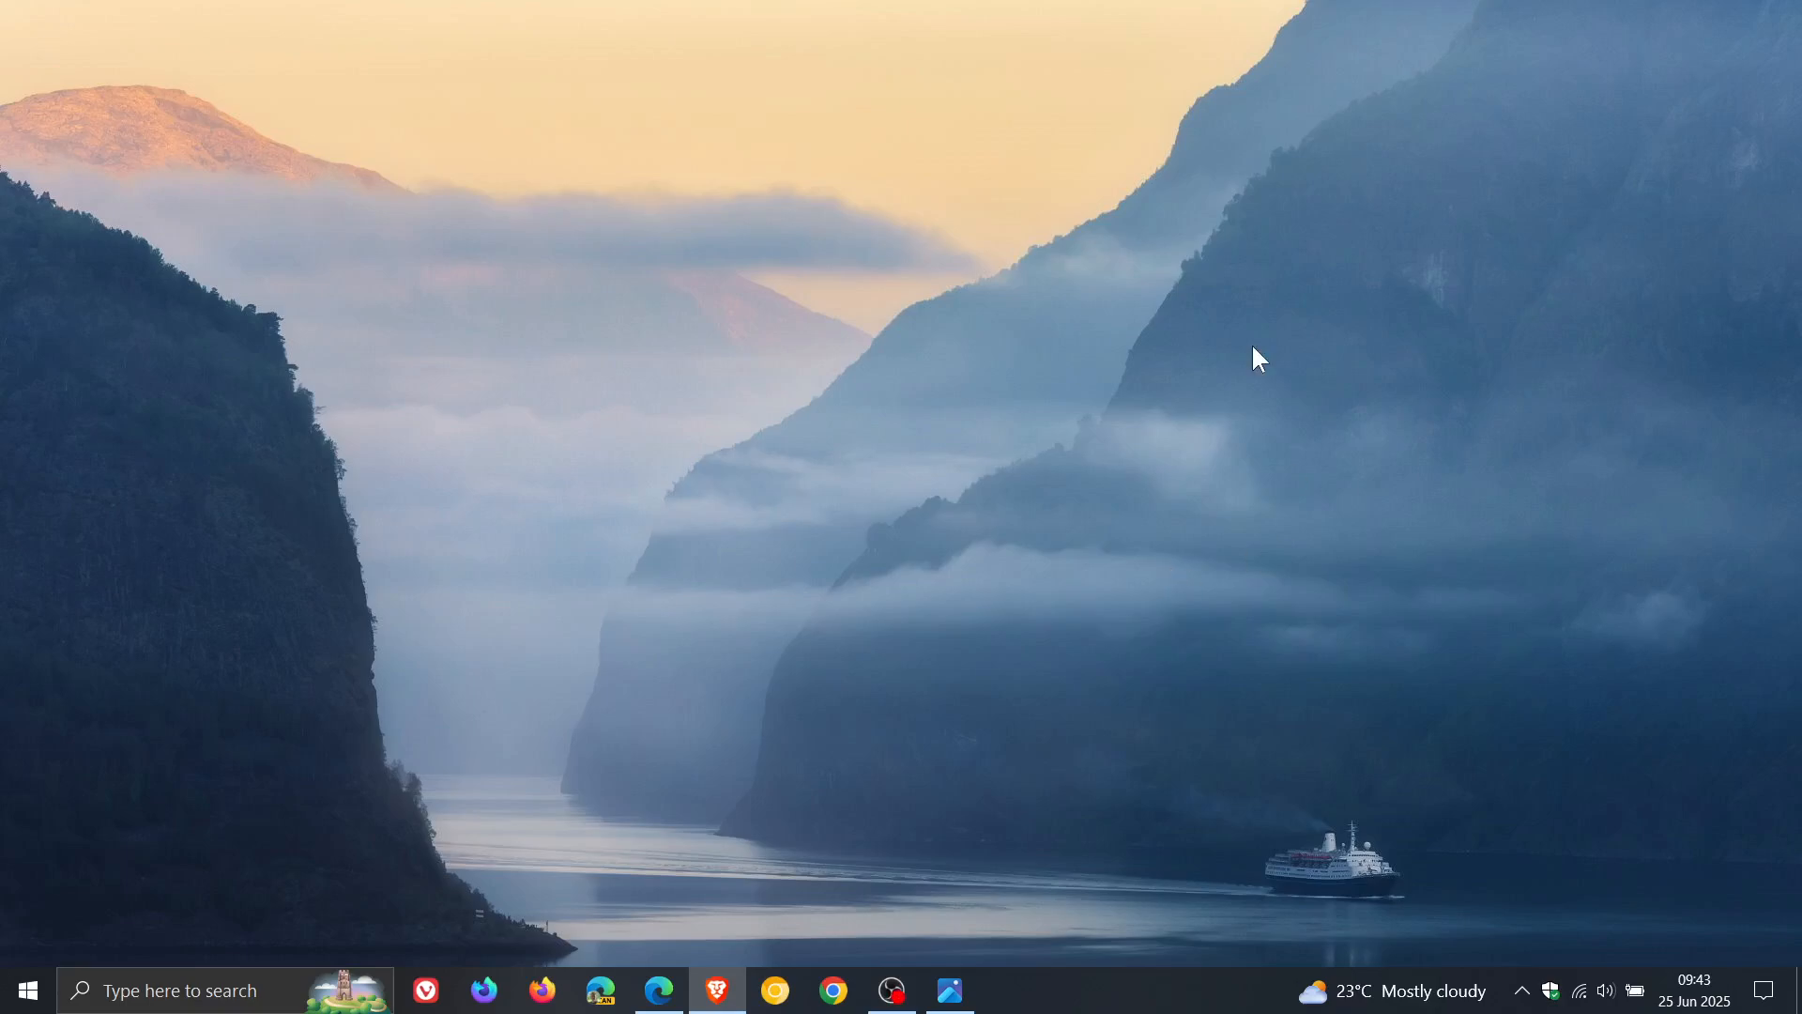
{"action": "mouse_move", "coordinate": [1188, 620]}
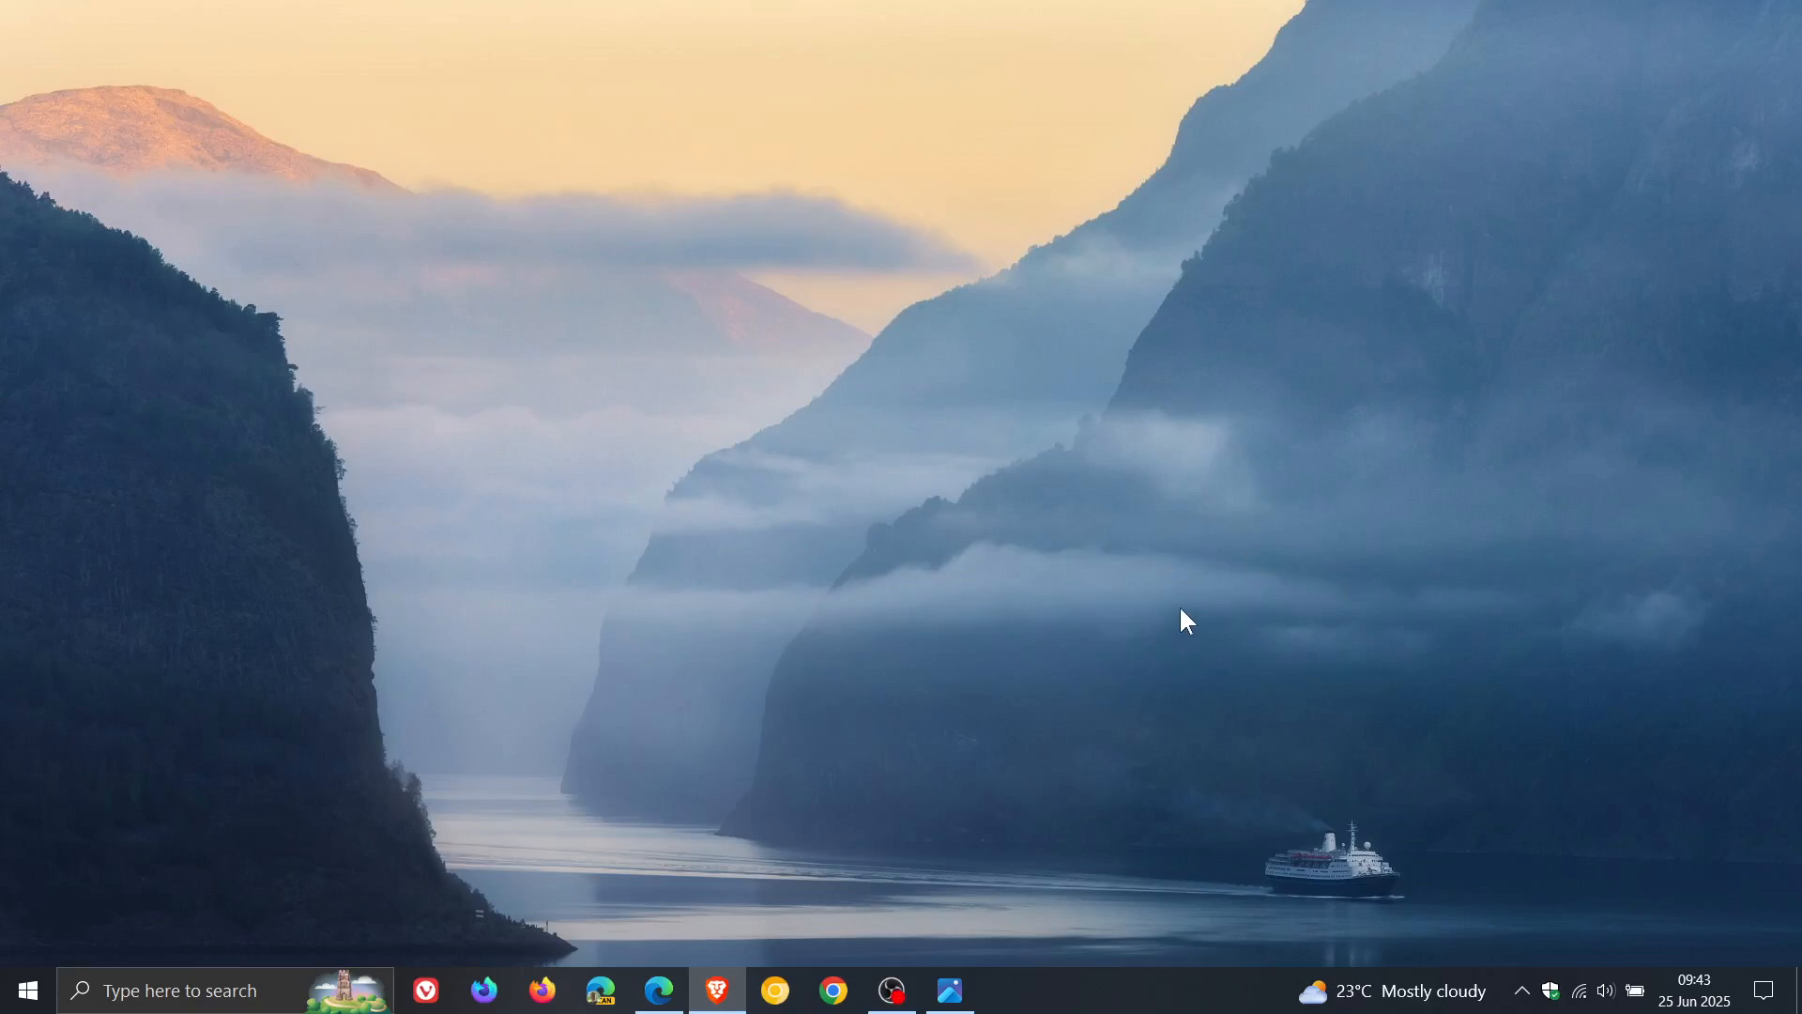
{"action": "mouse_move", "coordinate": [1127, 603]}
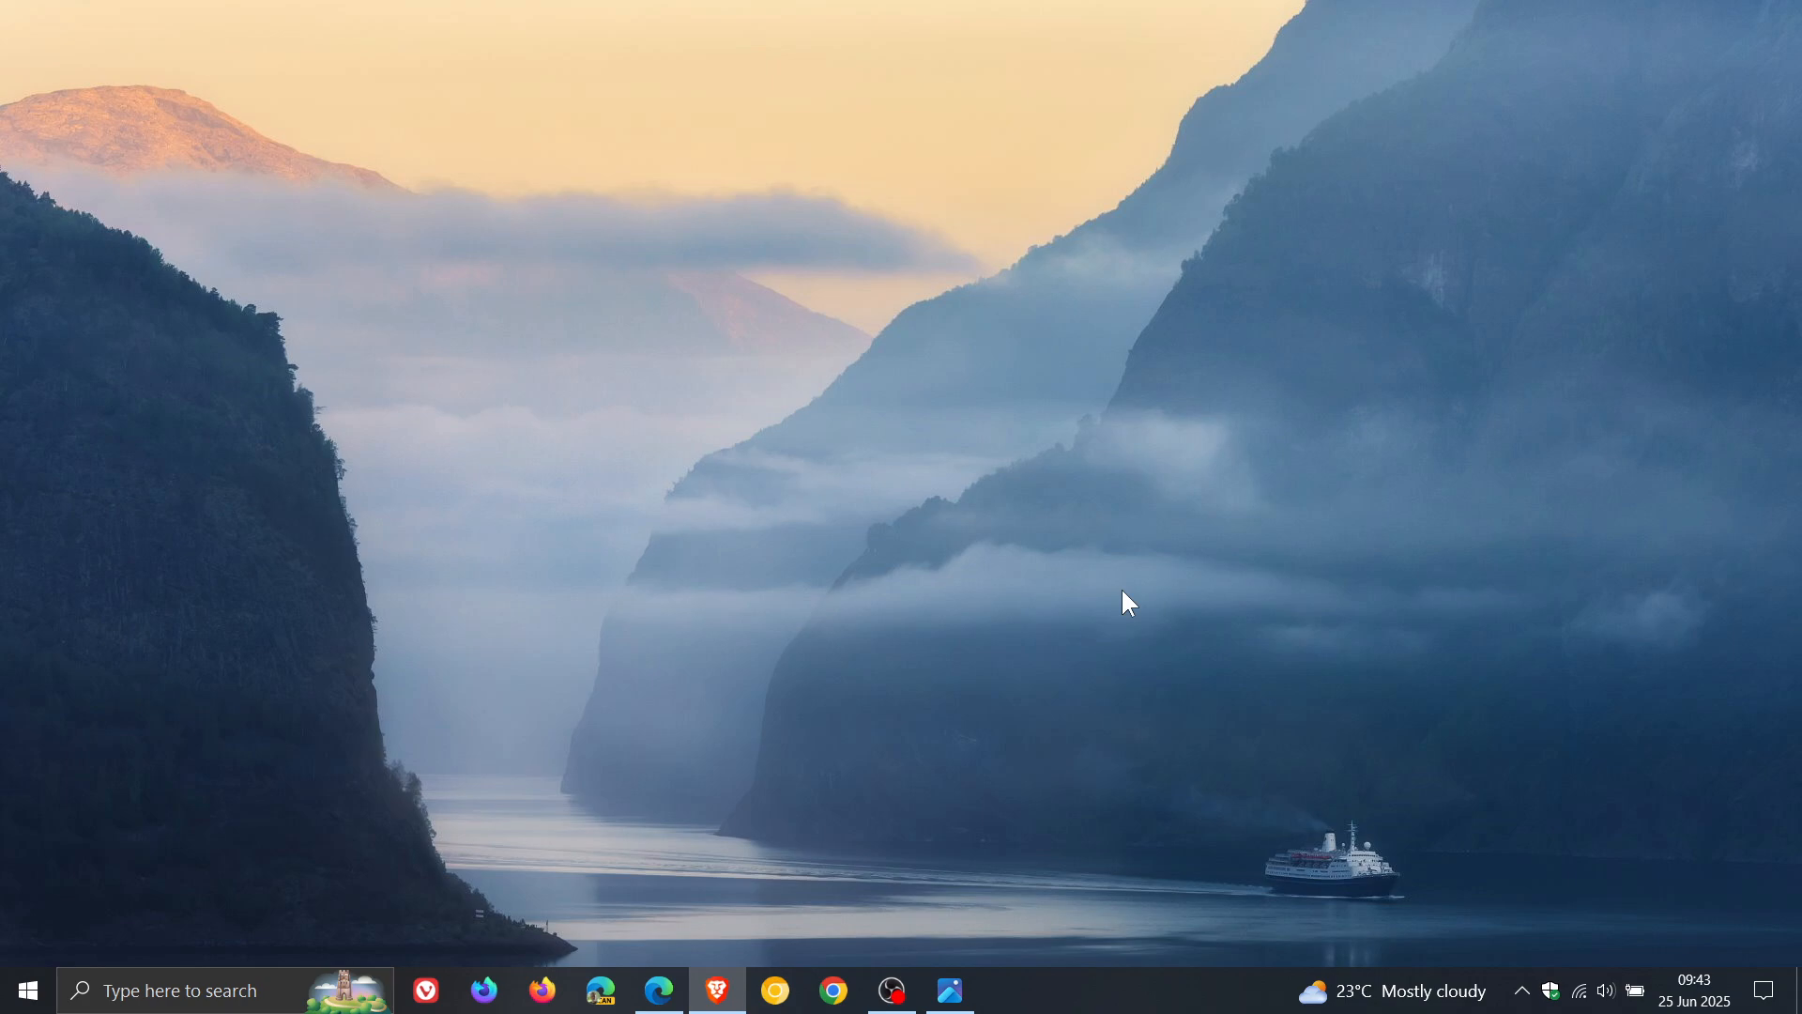
{"action": "mouse_move", "coordinate": [1195, 517]}
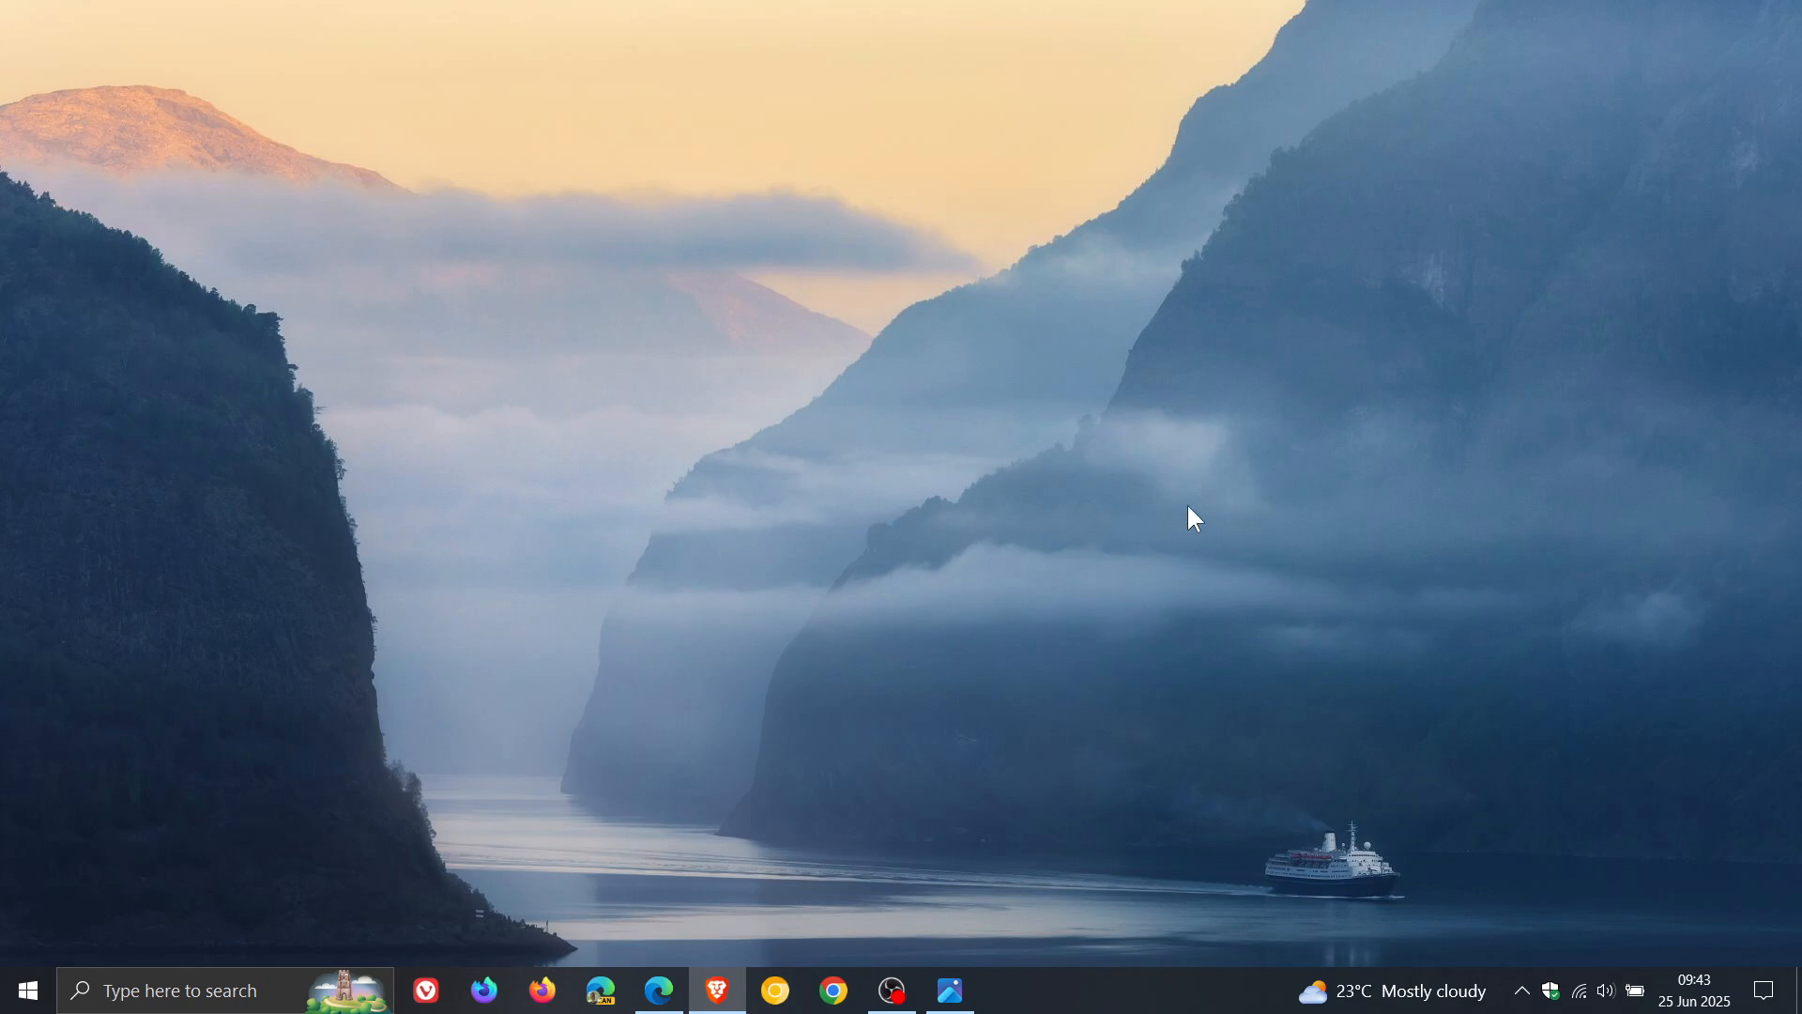
{"action": "mouse_move", "coordinate": [1280, 483]}
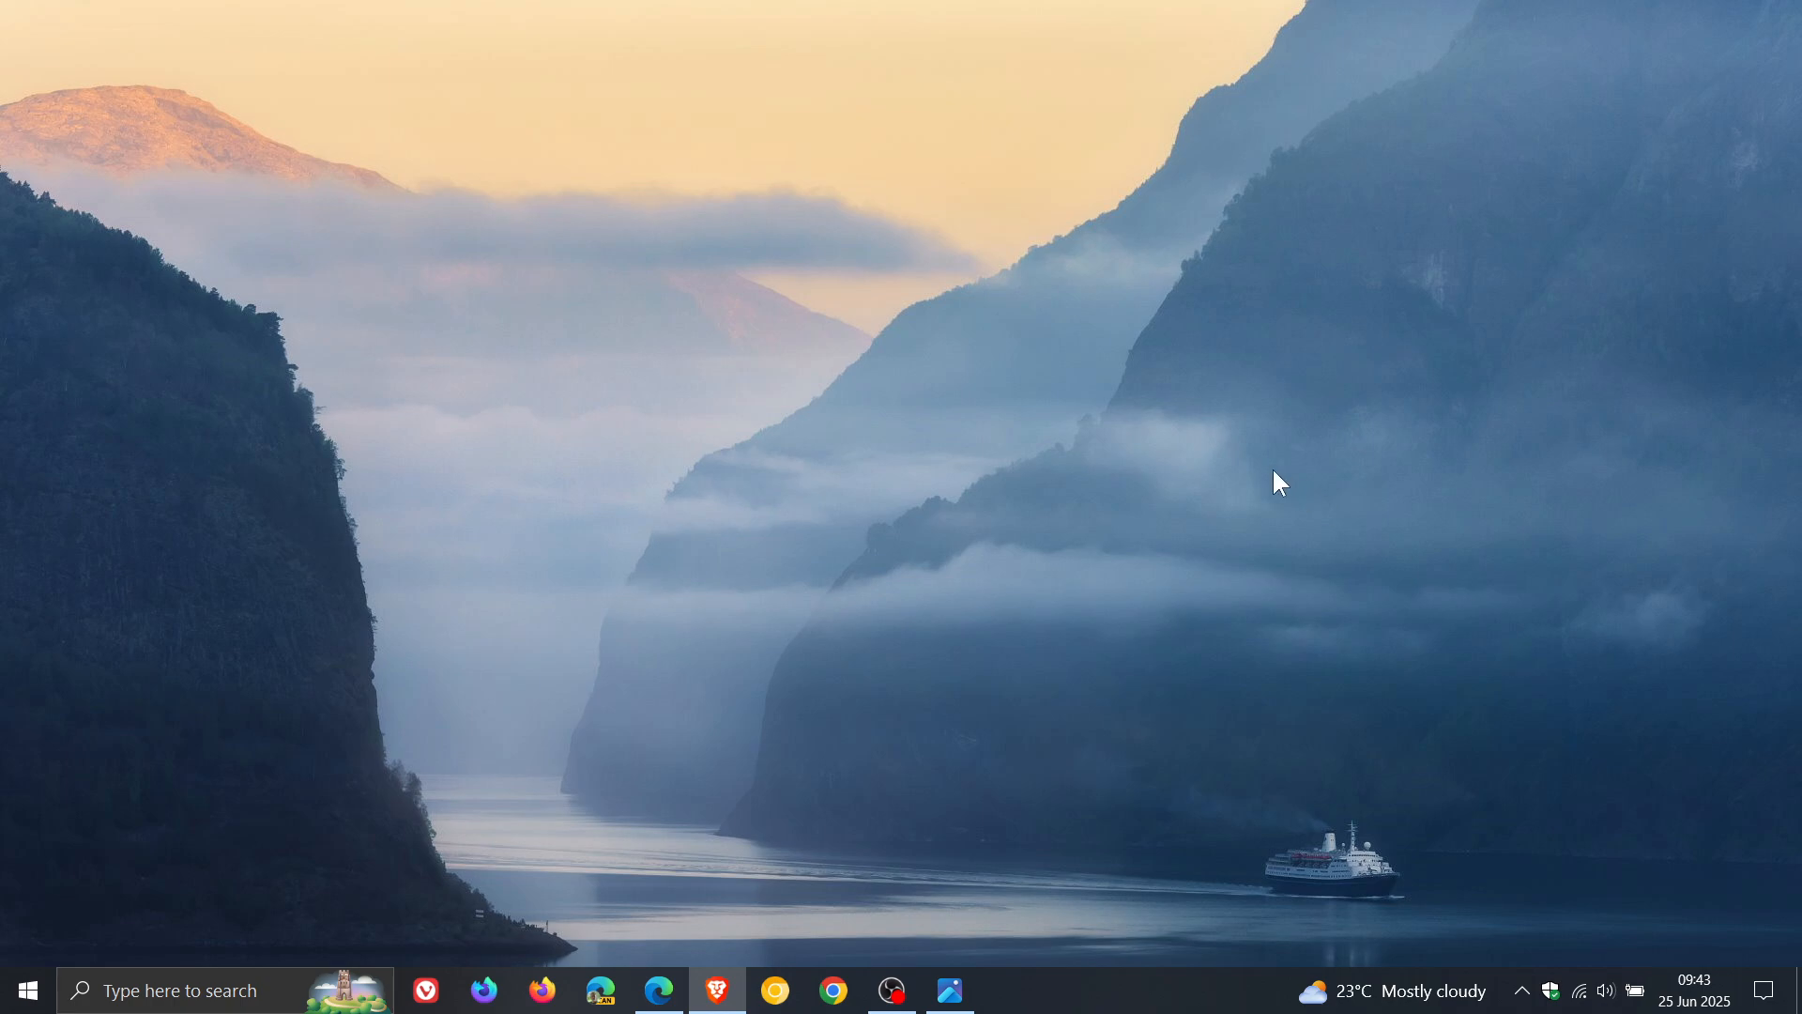
{"action": "mouse_move", "coordinate": [1271, 532]}
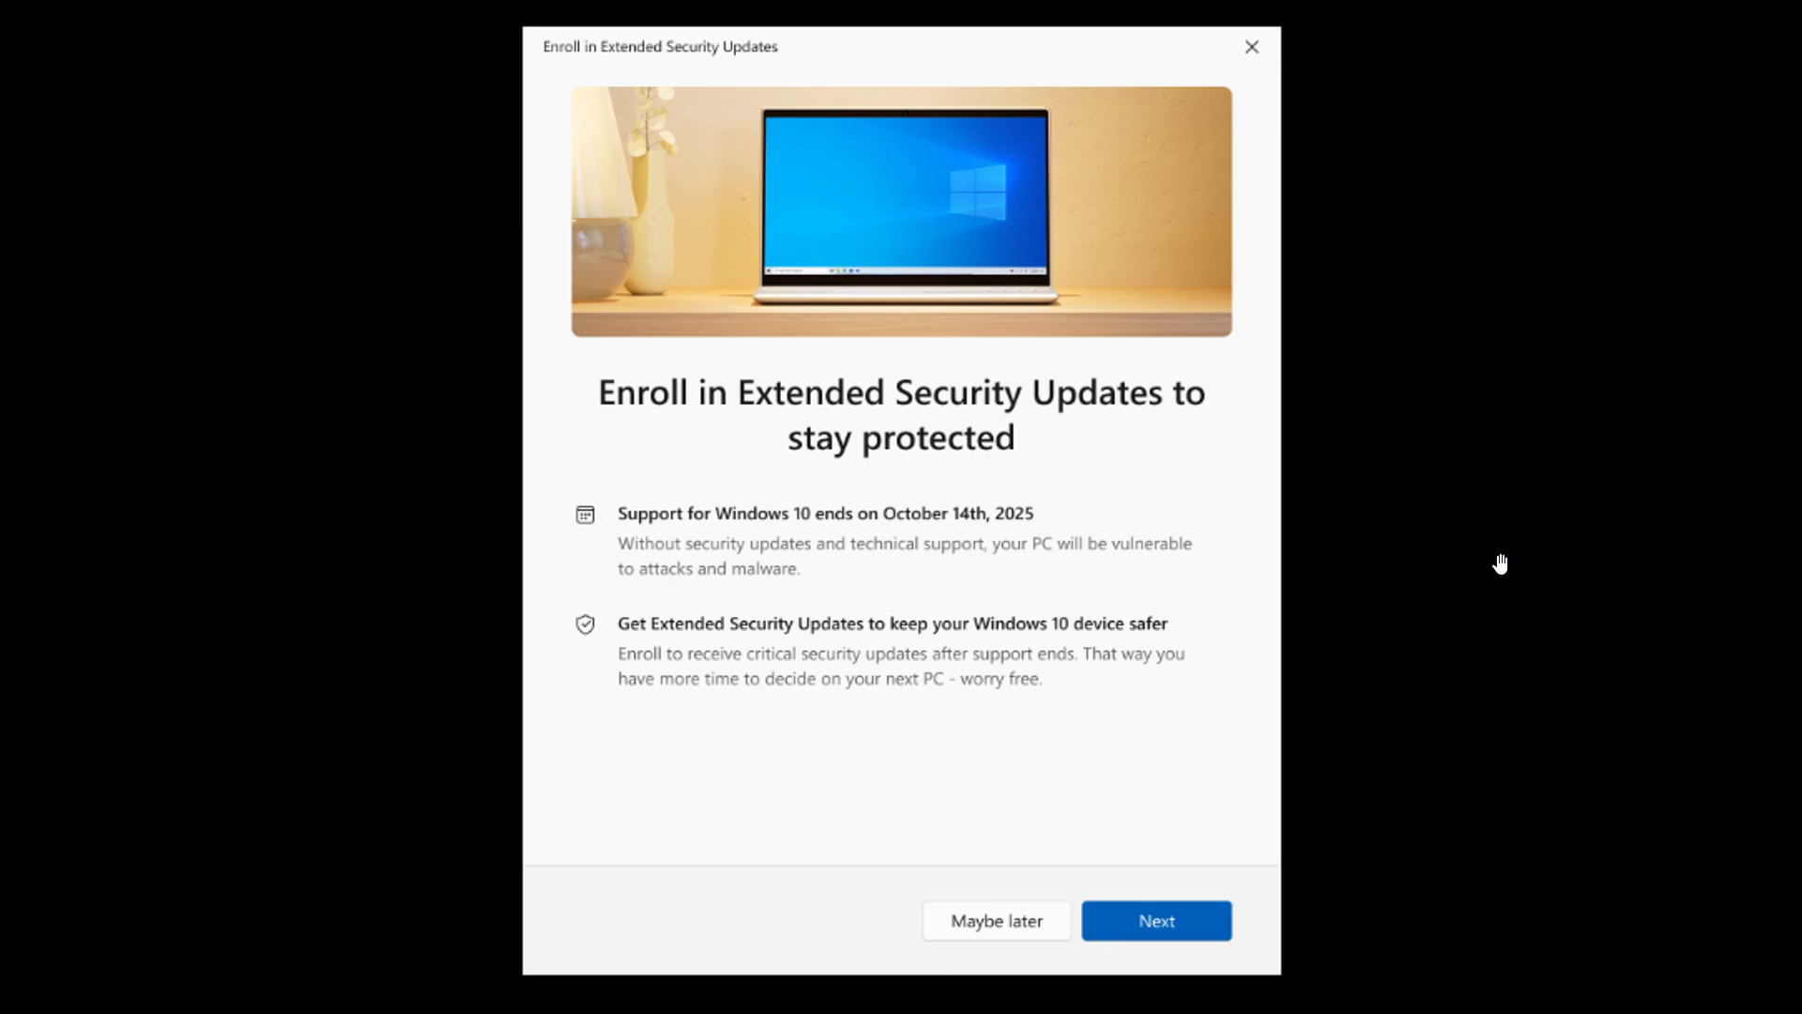
{"action": "mouse_move", "coordinate": [1440, 548]}
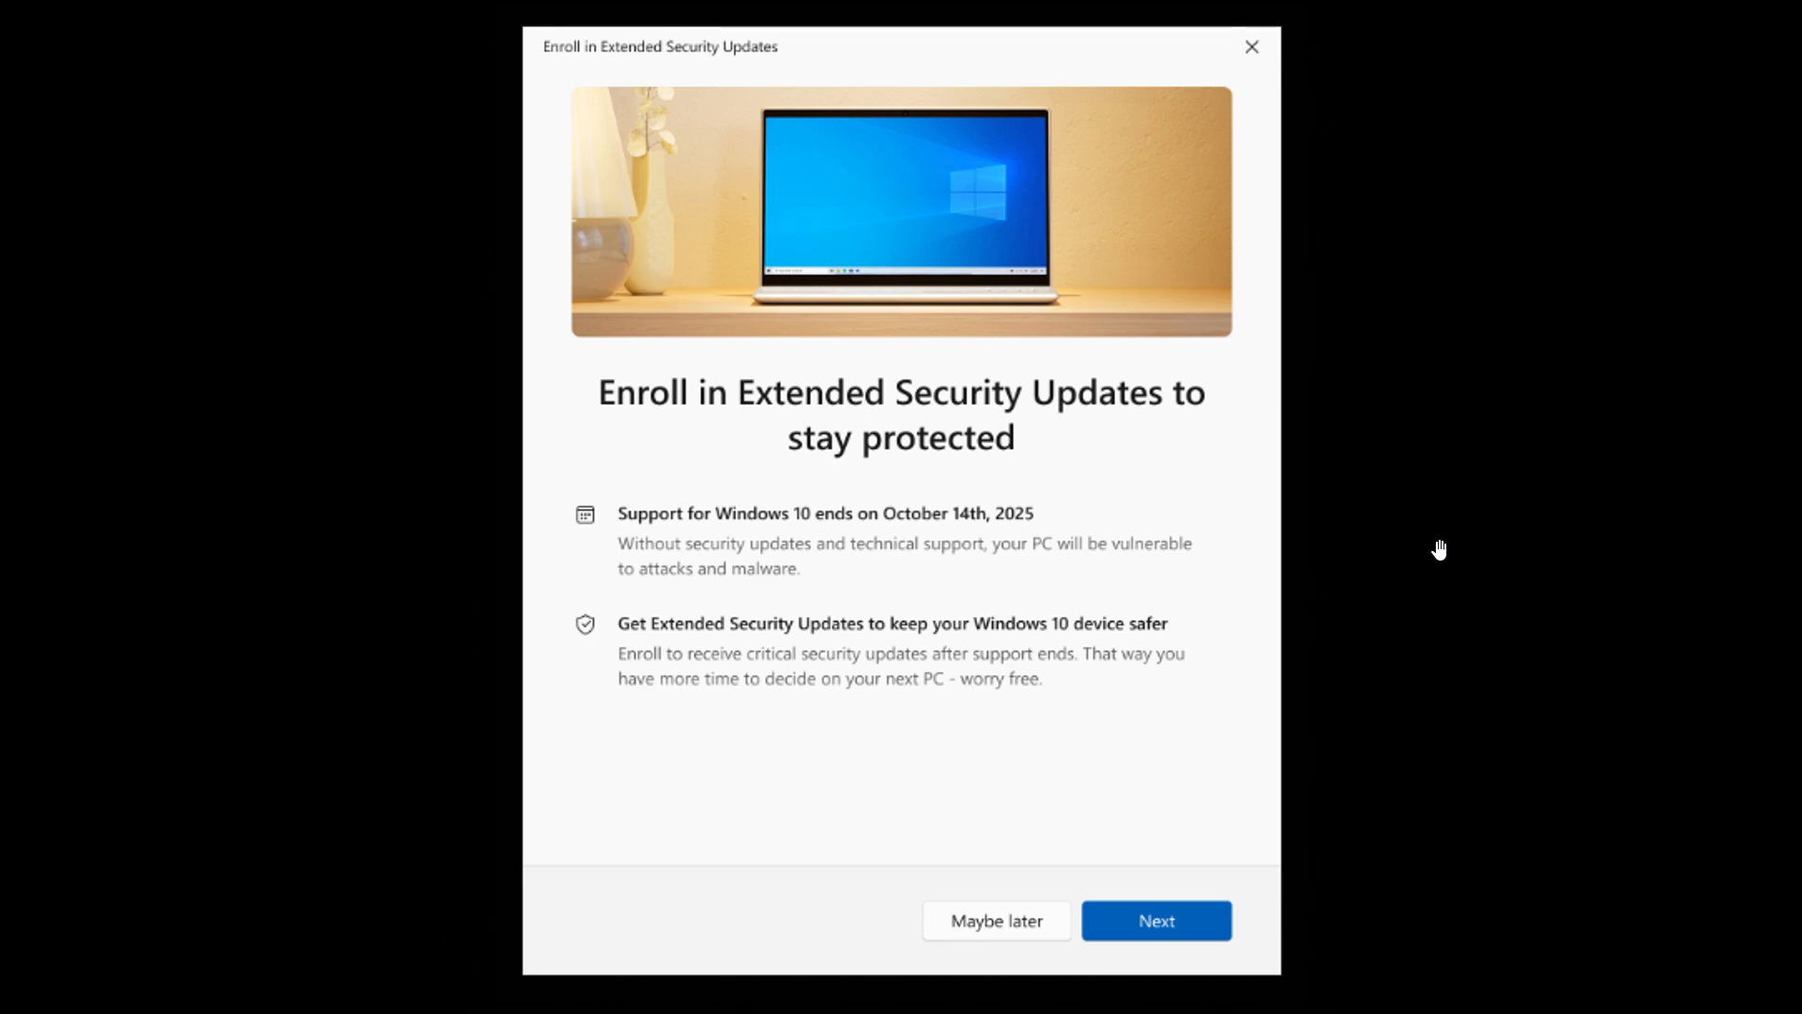
{"action": "mouse_move", "coordinate": [1215, 364]}
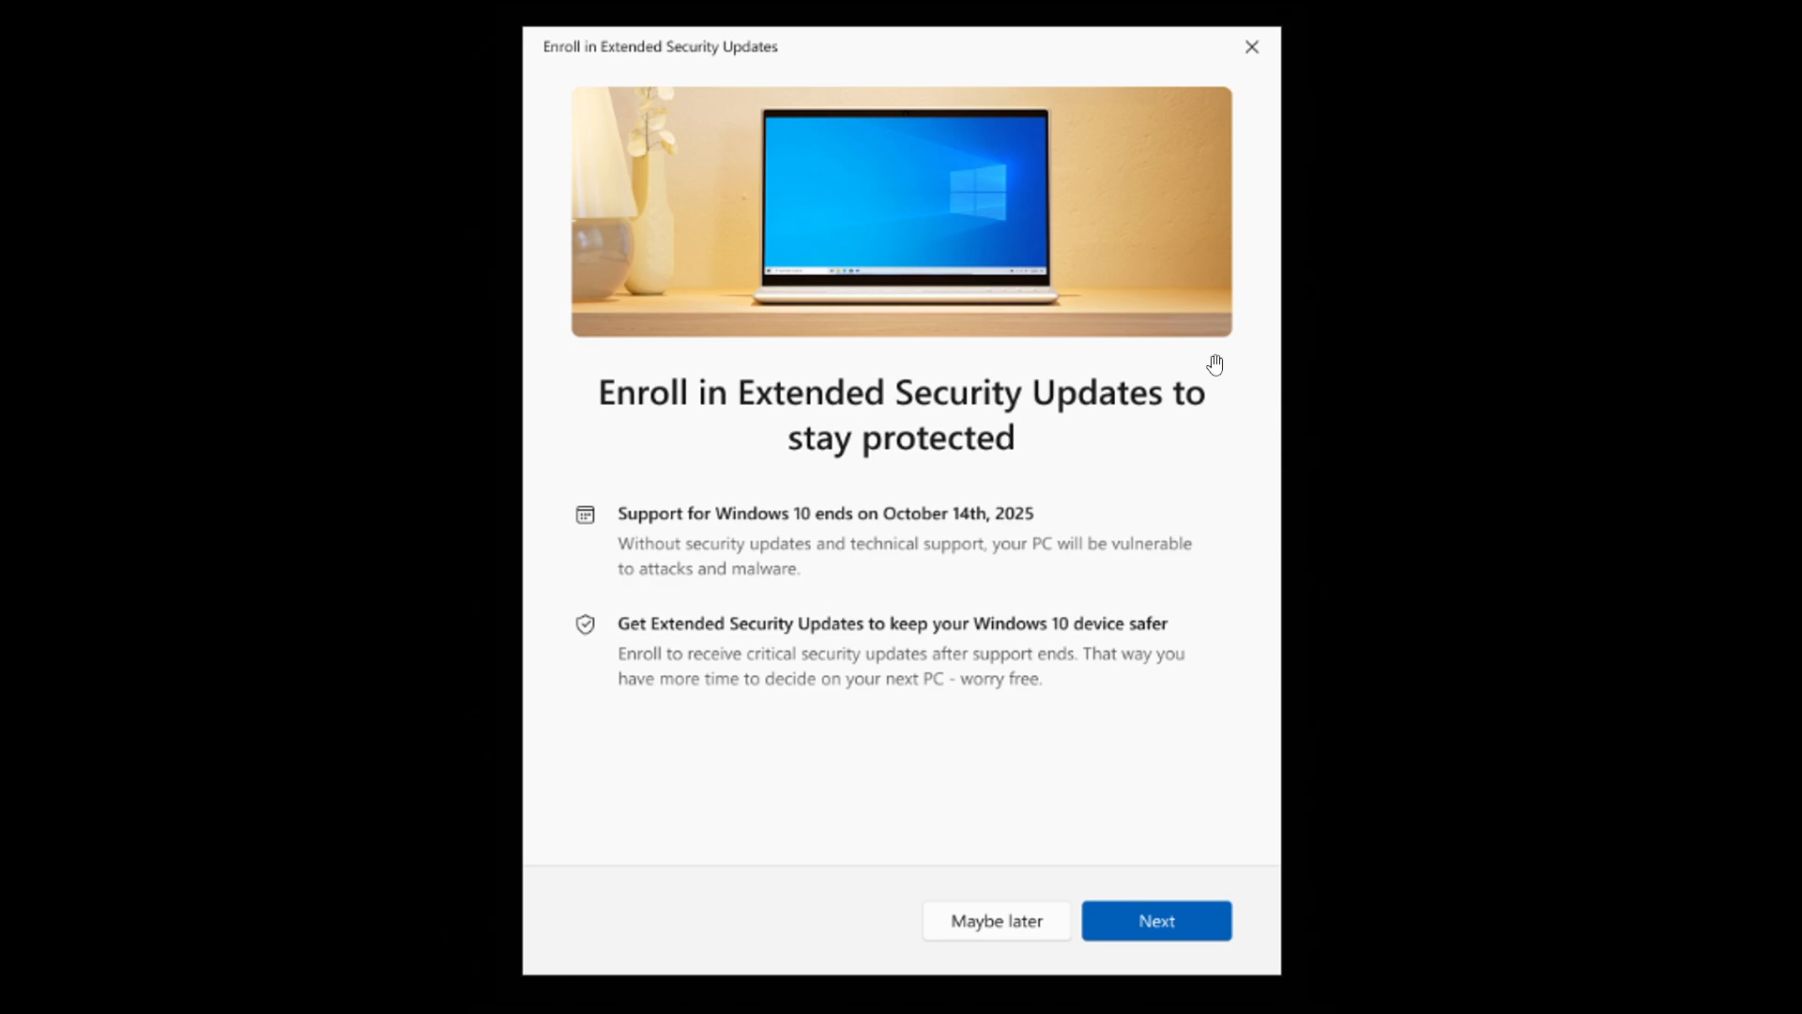
{"action": "mouse_move", "coordinate": [1373, 620]}
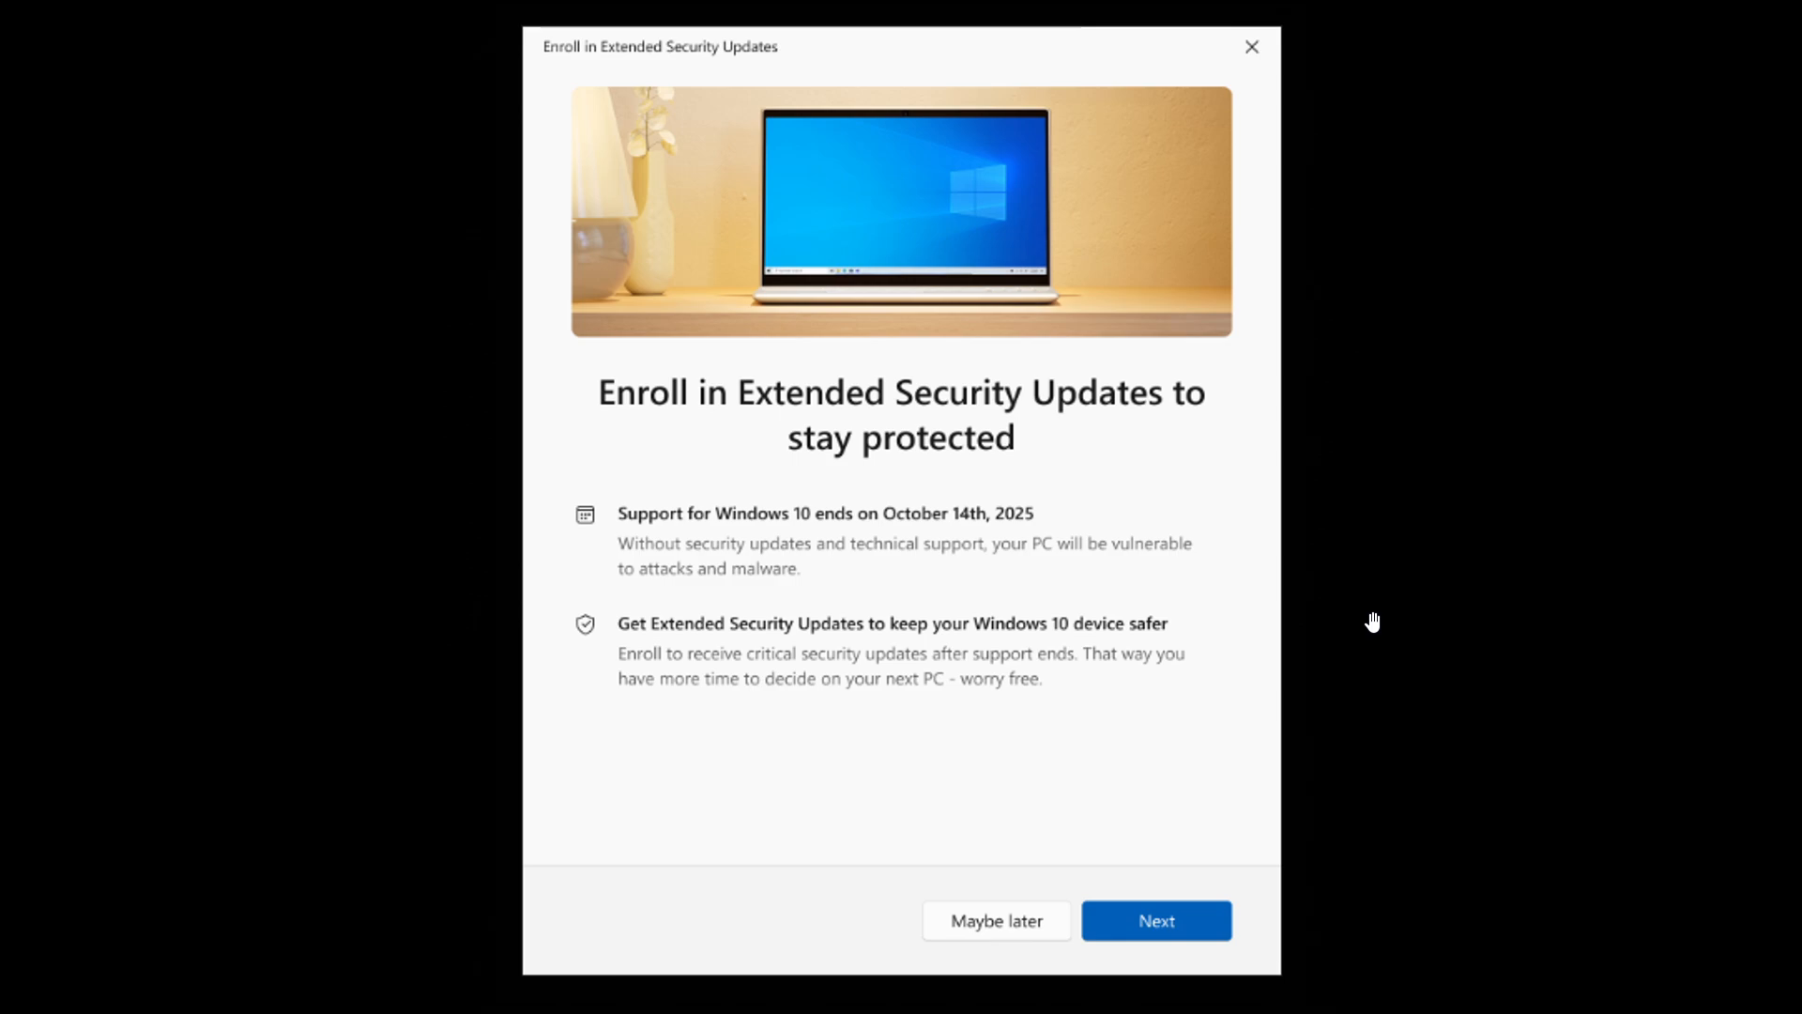
{"action": "mouse_move", "coordinate": [1561, 573]}
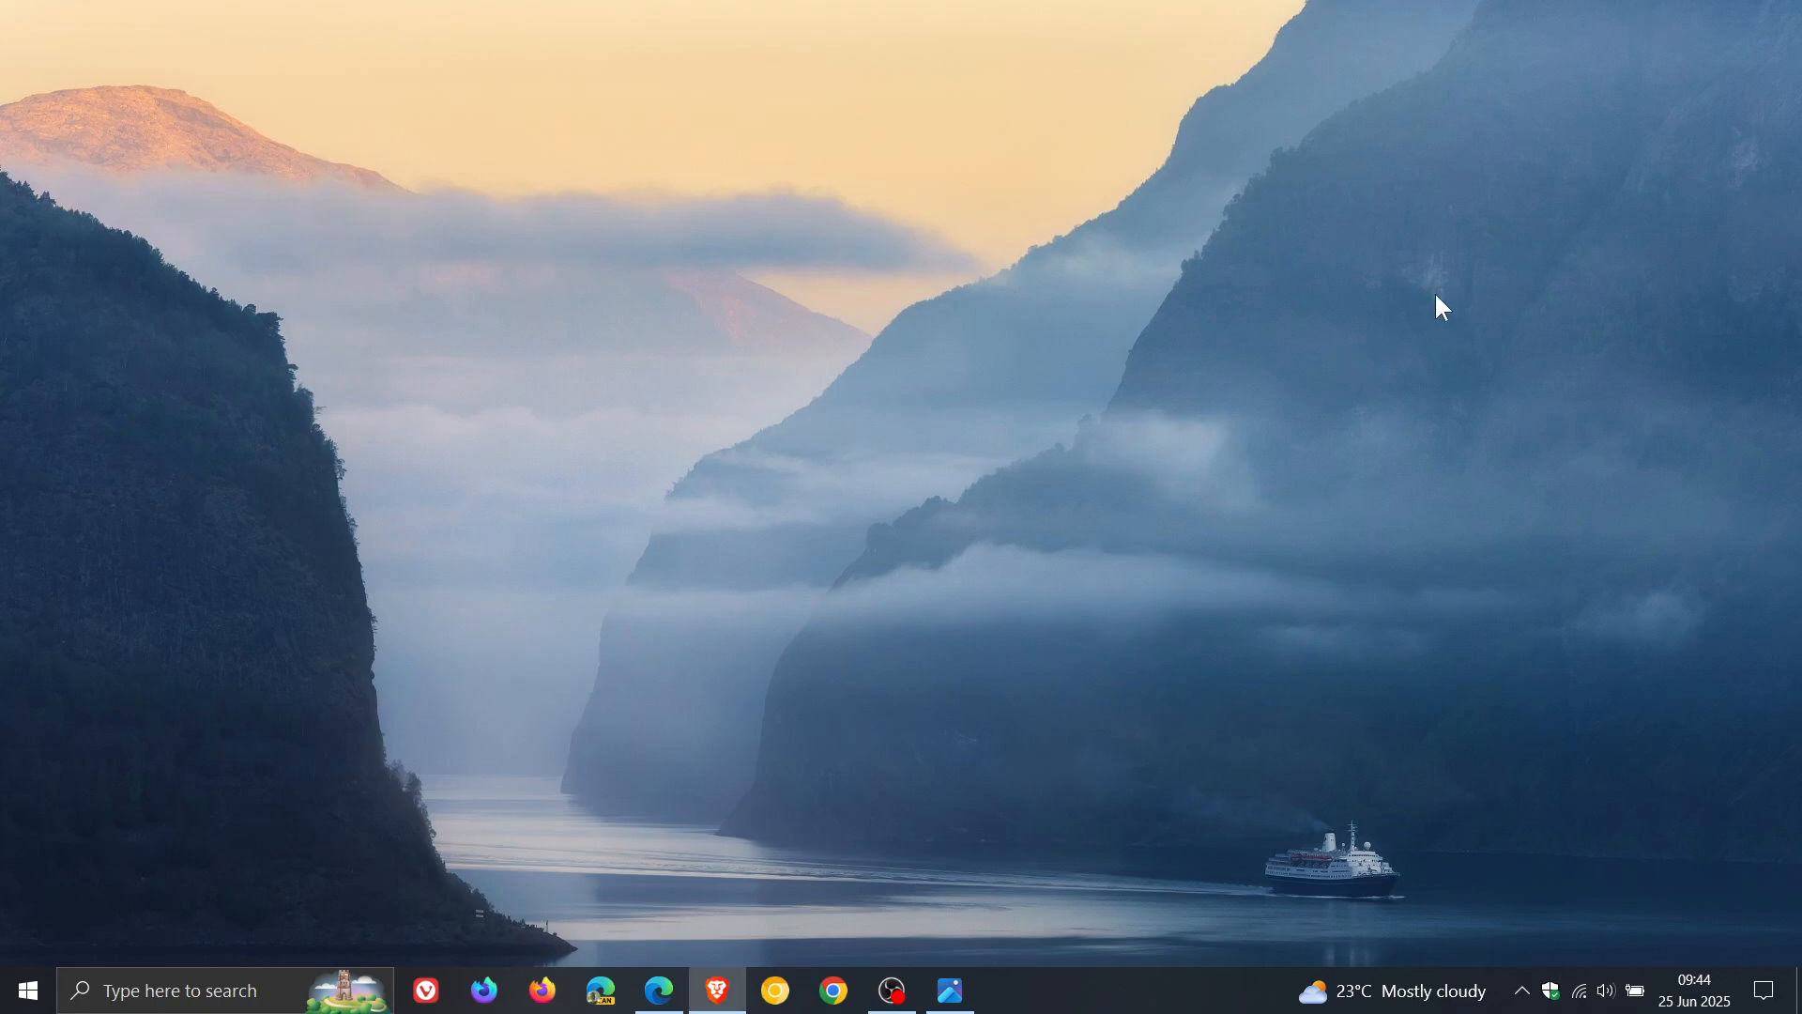
{"action": "mouse_move", "coordinate": [1479, 345]}
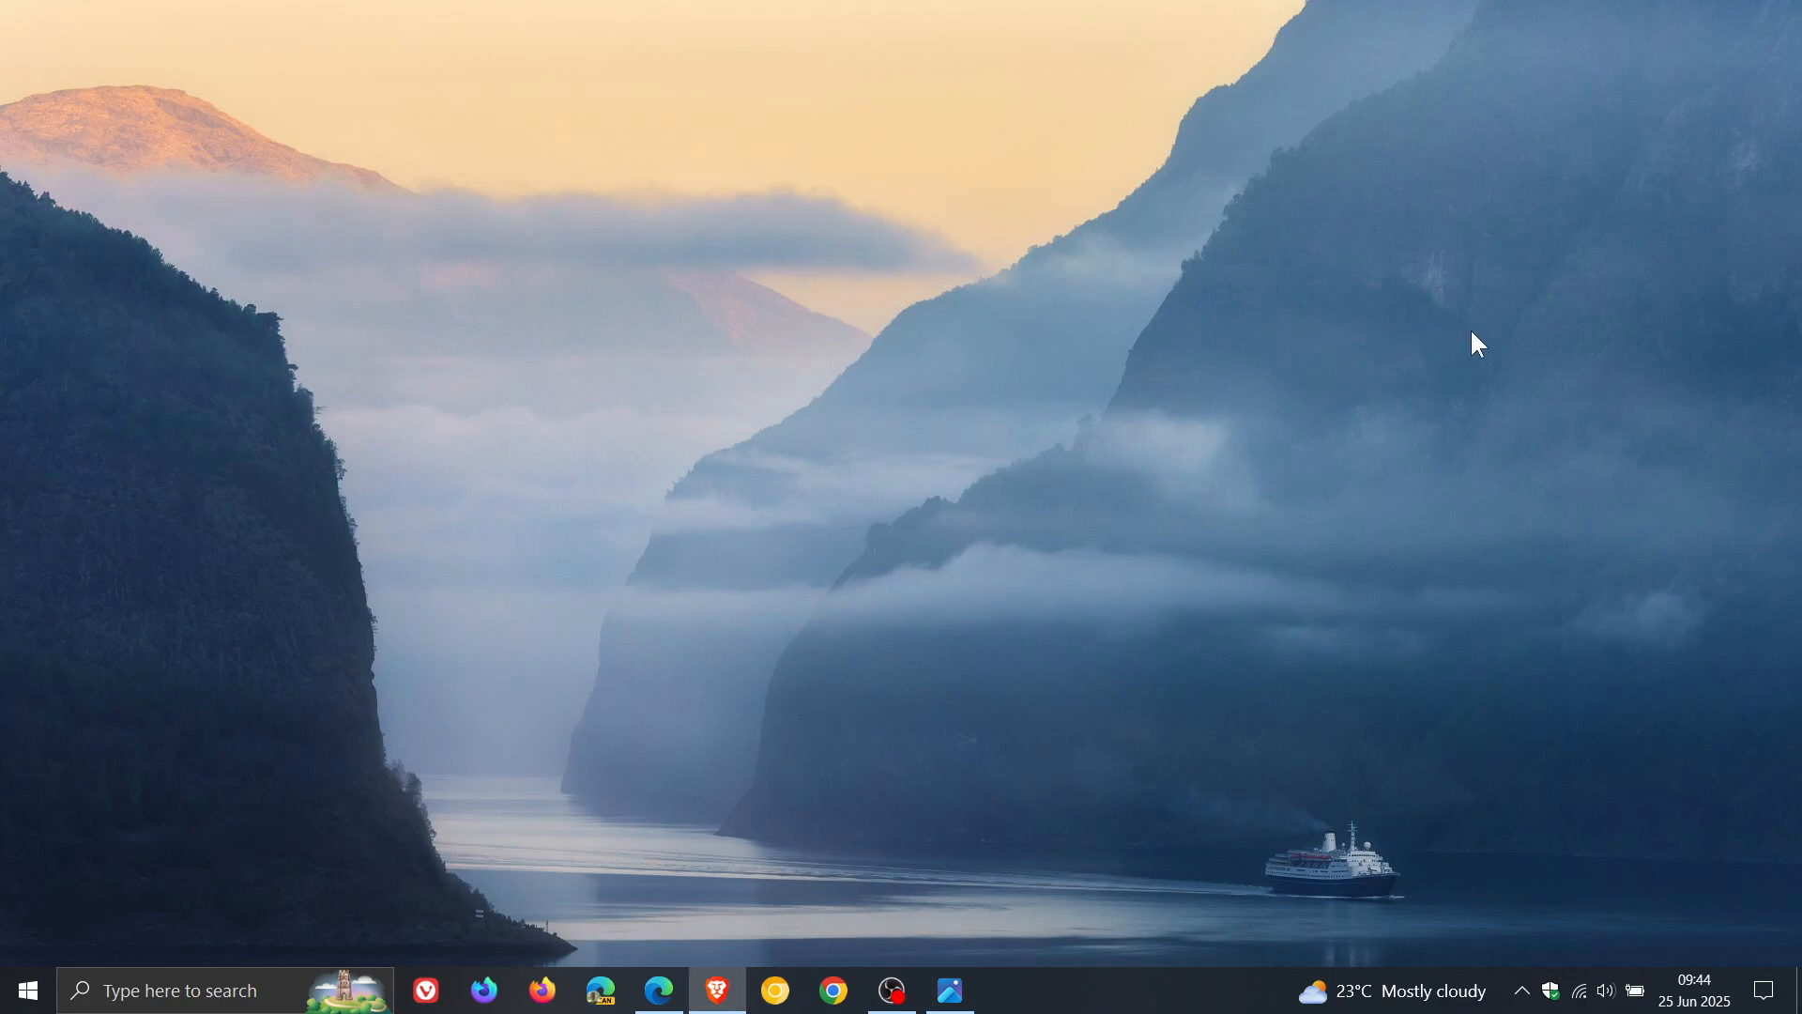
{"action": "mouse_move", "coordinate": [1463, 343]}
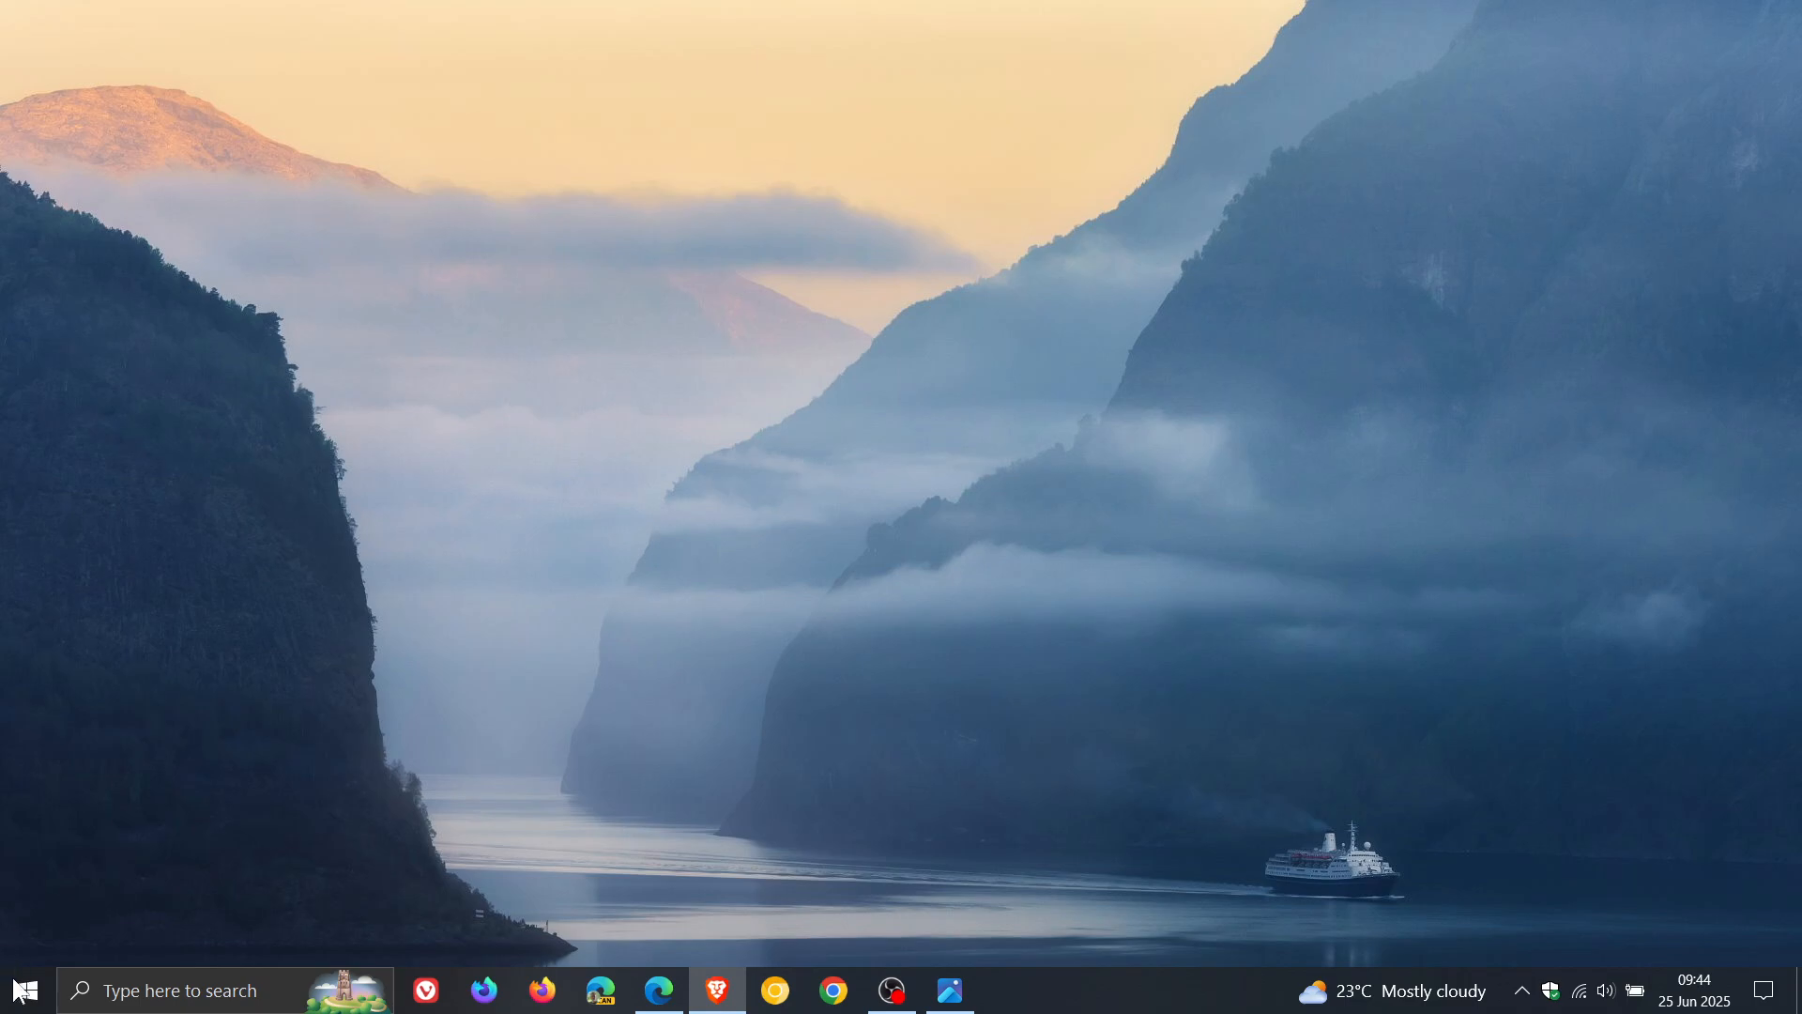
Show Update & Security in Settings, then launch Windows Backup from the Start menu app list.
{"action": "left_click", "coordinate": [1007, 989]}
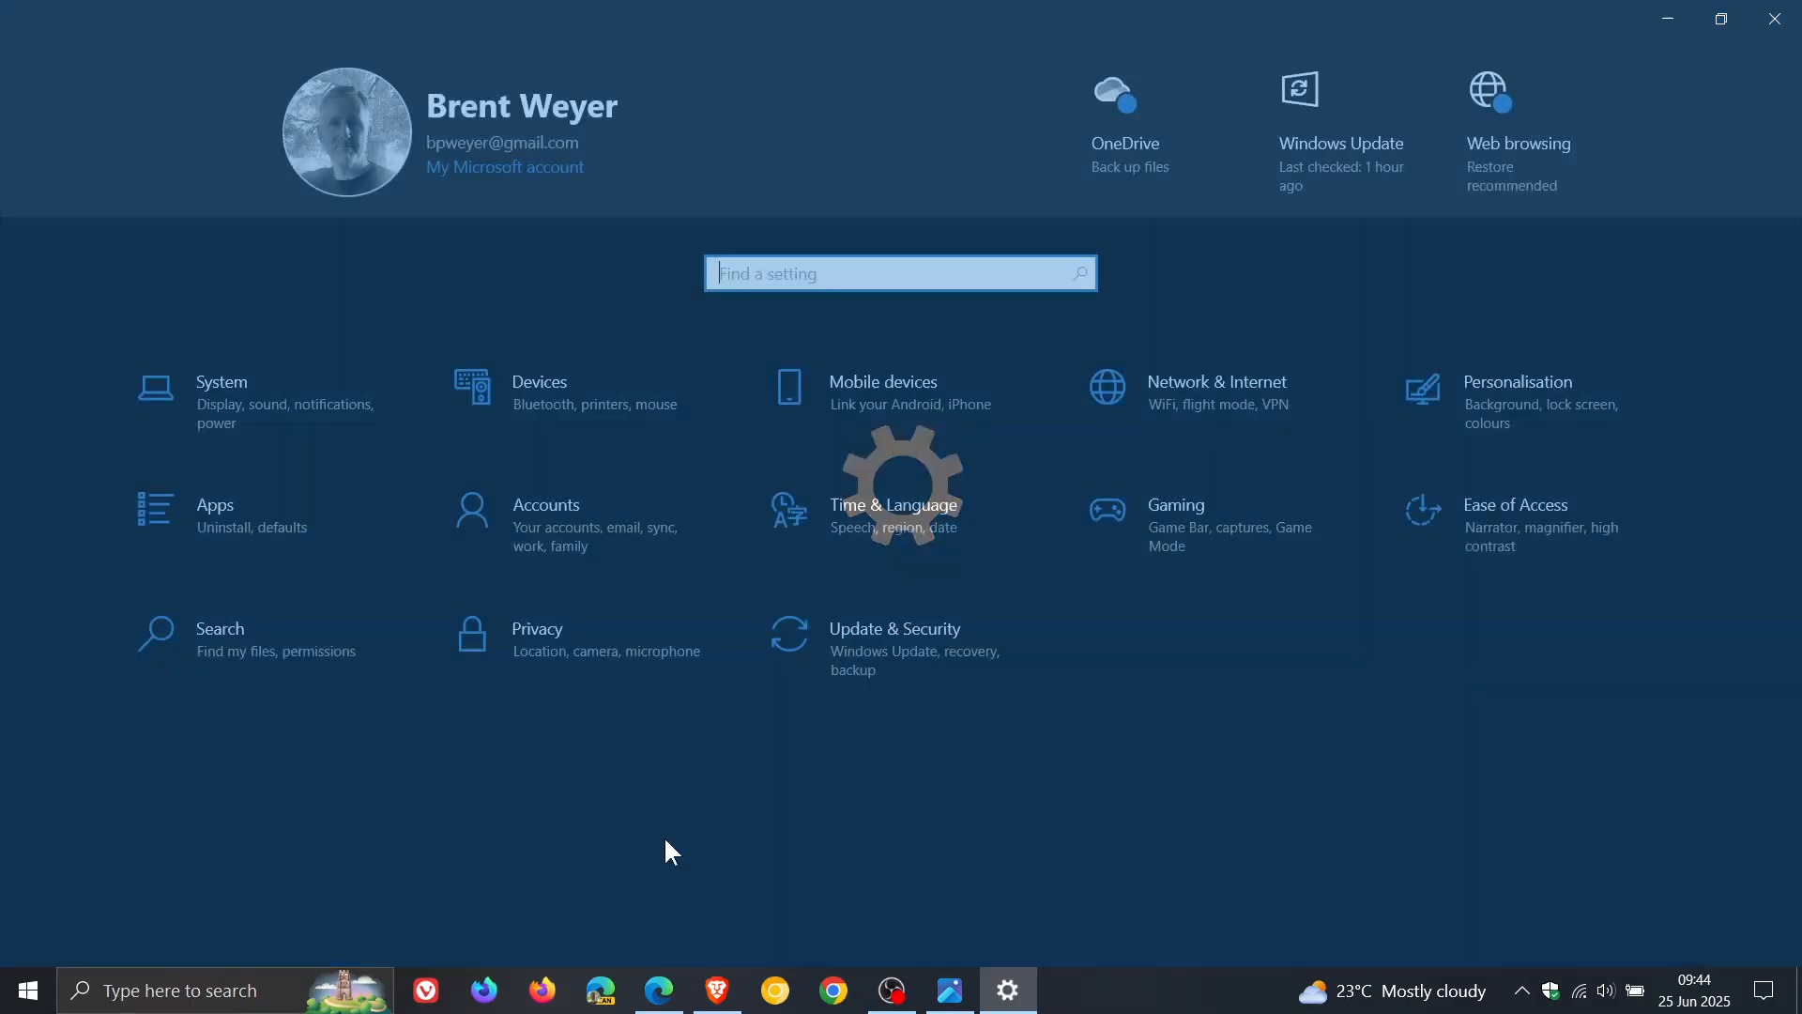
{"action": "left_click", "coordinate": [895, 629]}
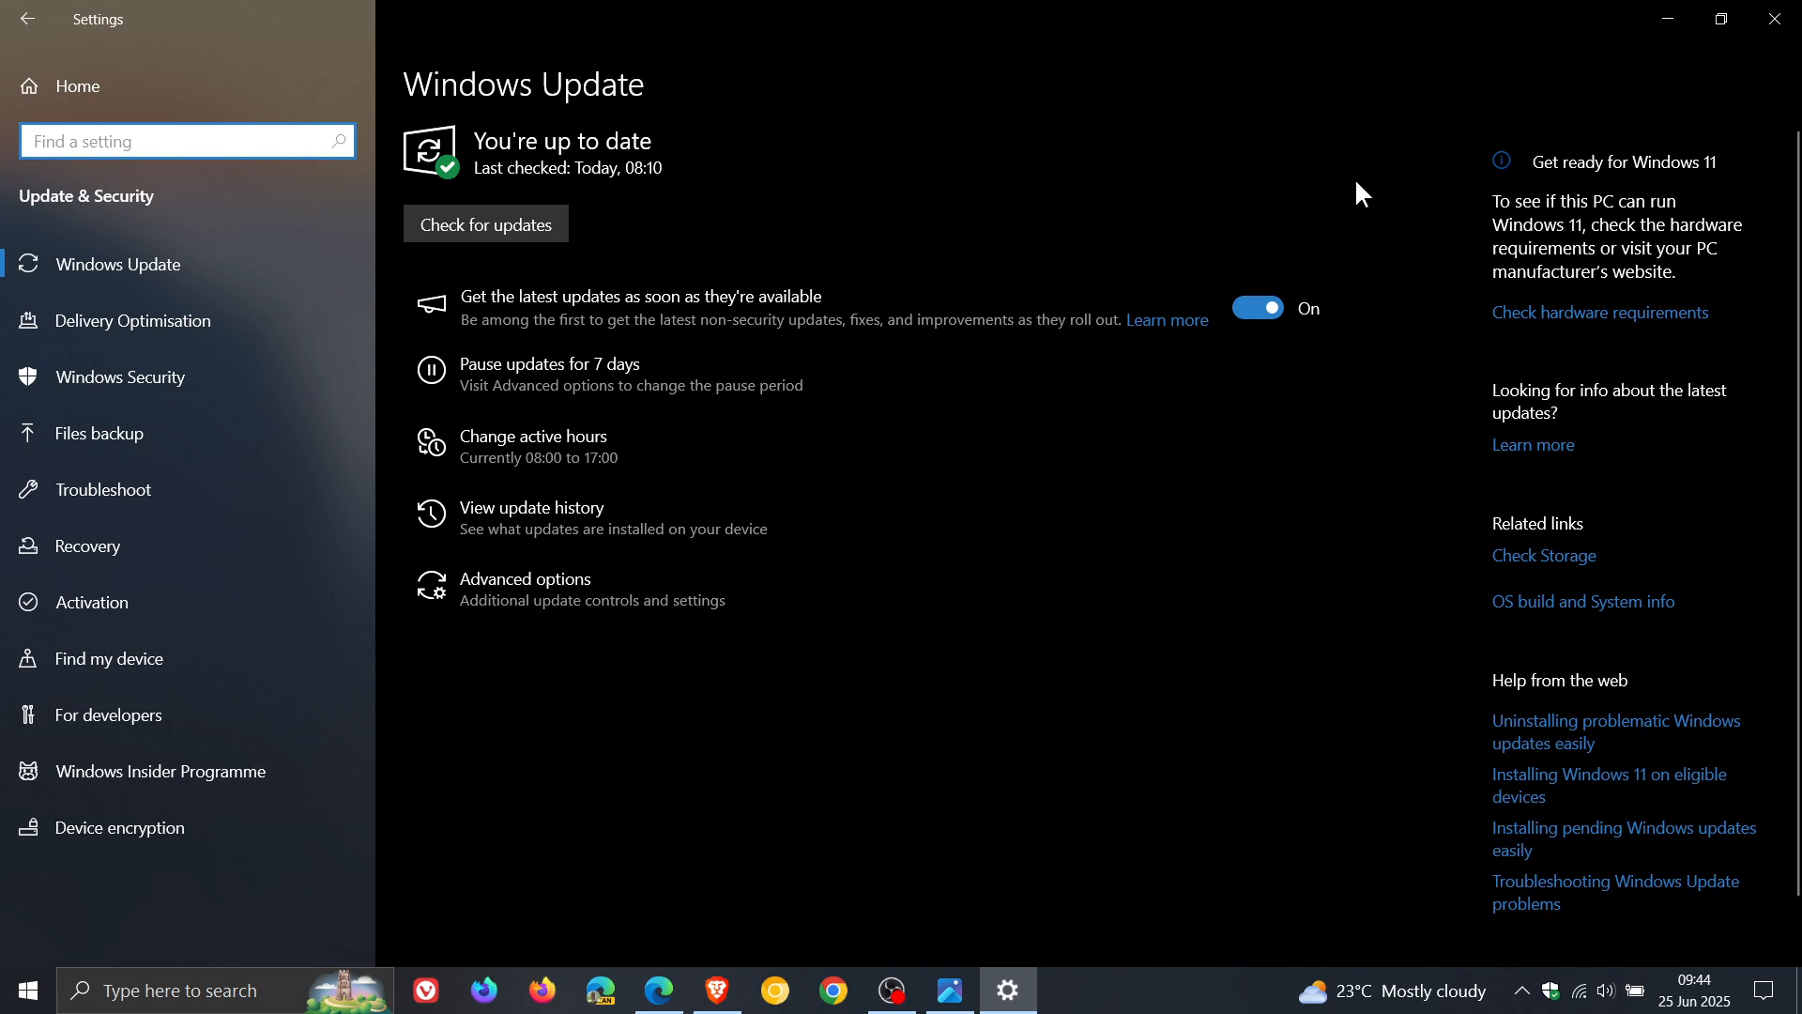
{"action": "mouse_move", "coordinate": [1310, 184]}
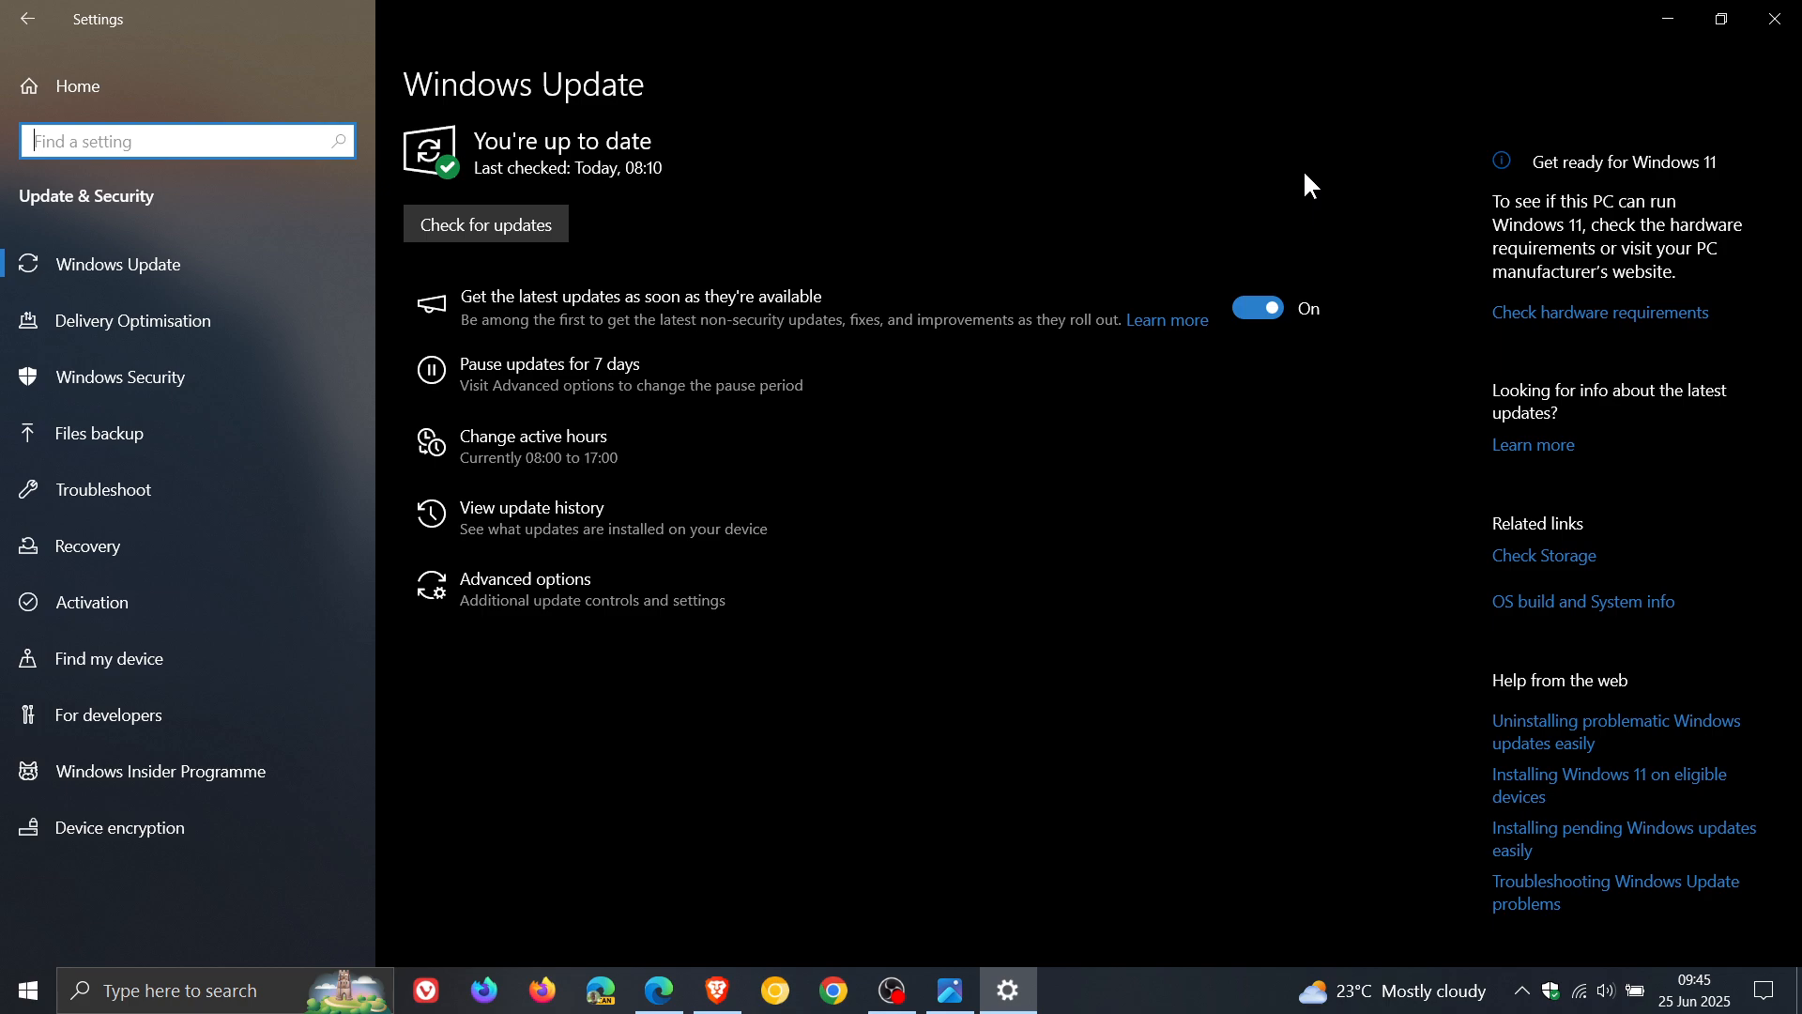
{"action": "mouse_move", "coordinate": [1182, 129]}
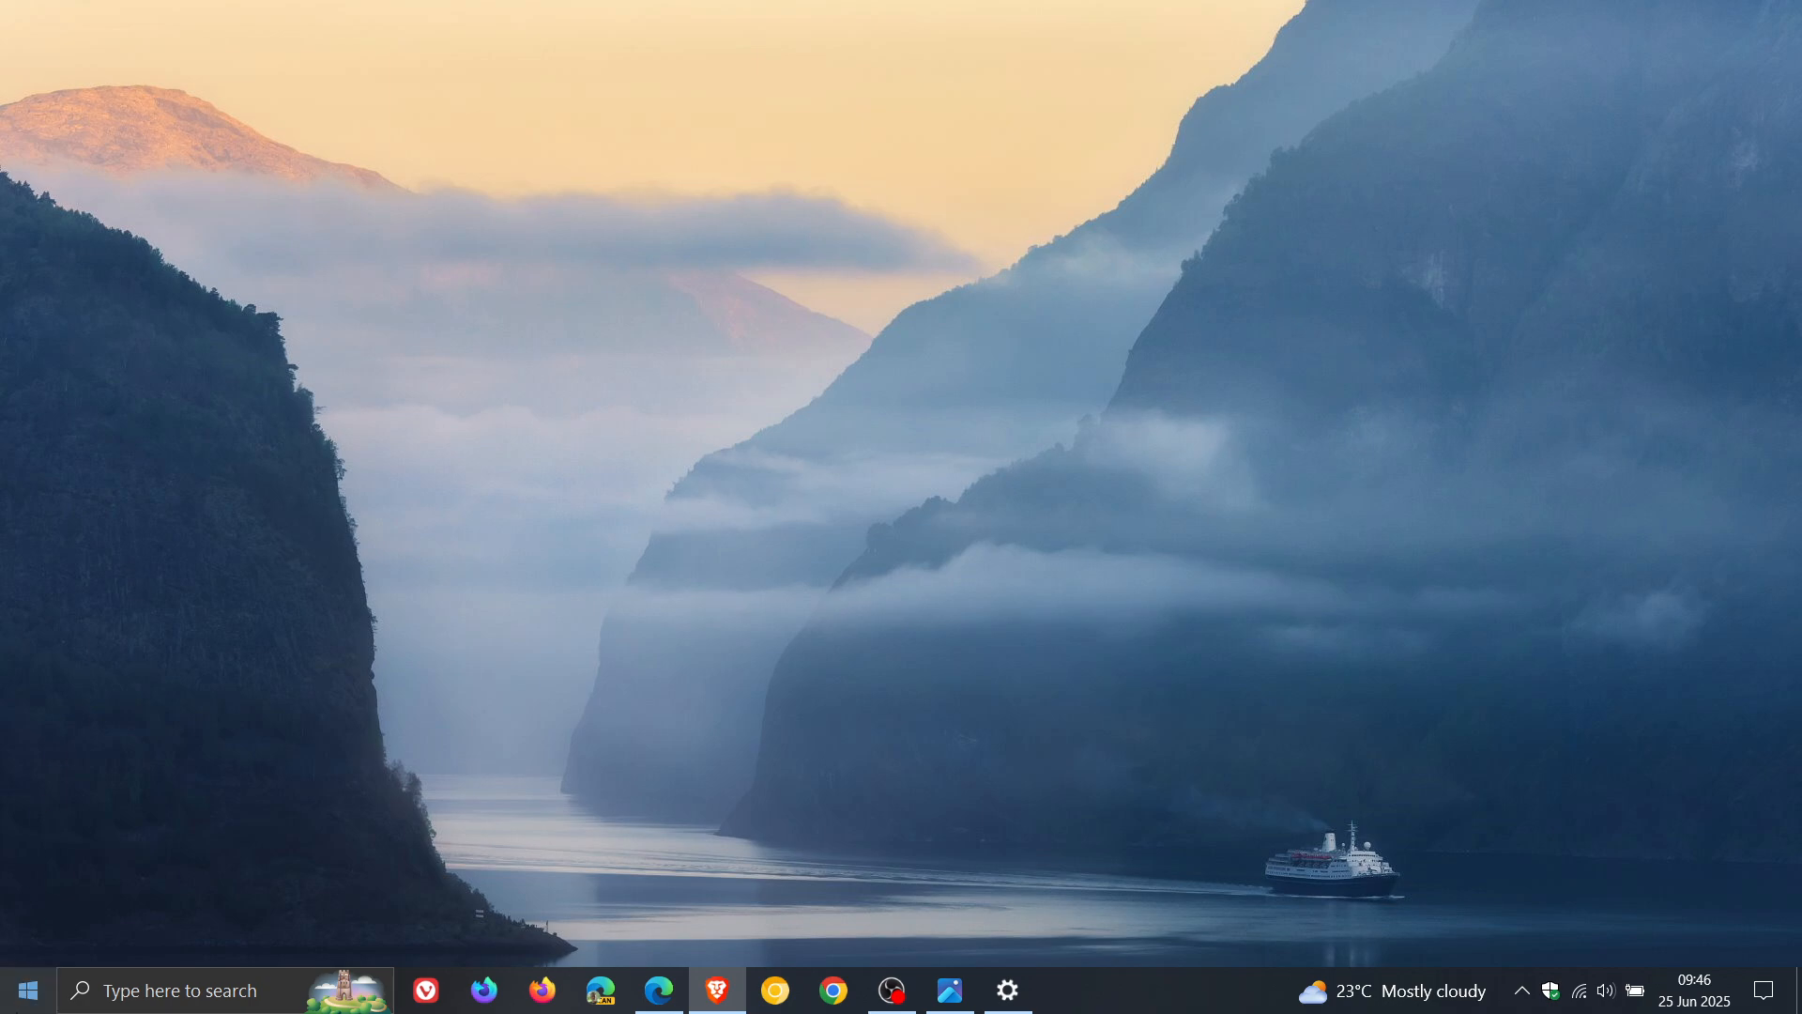
{"action": "left_click", "coordinate": [27, 990]}
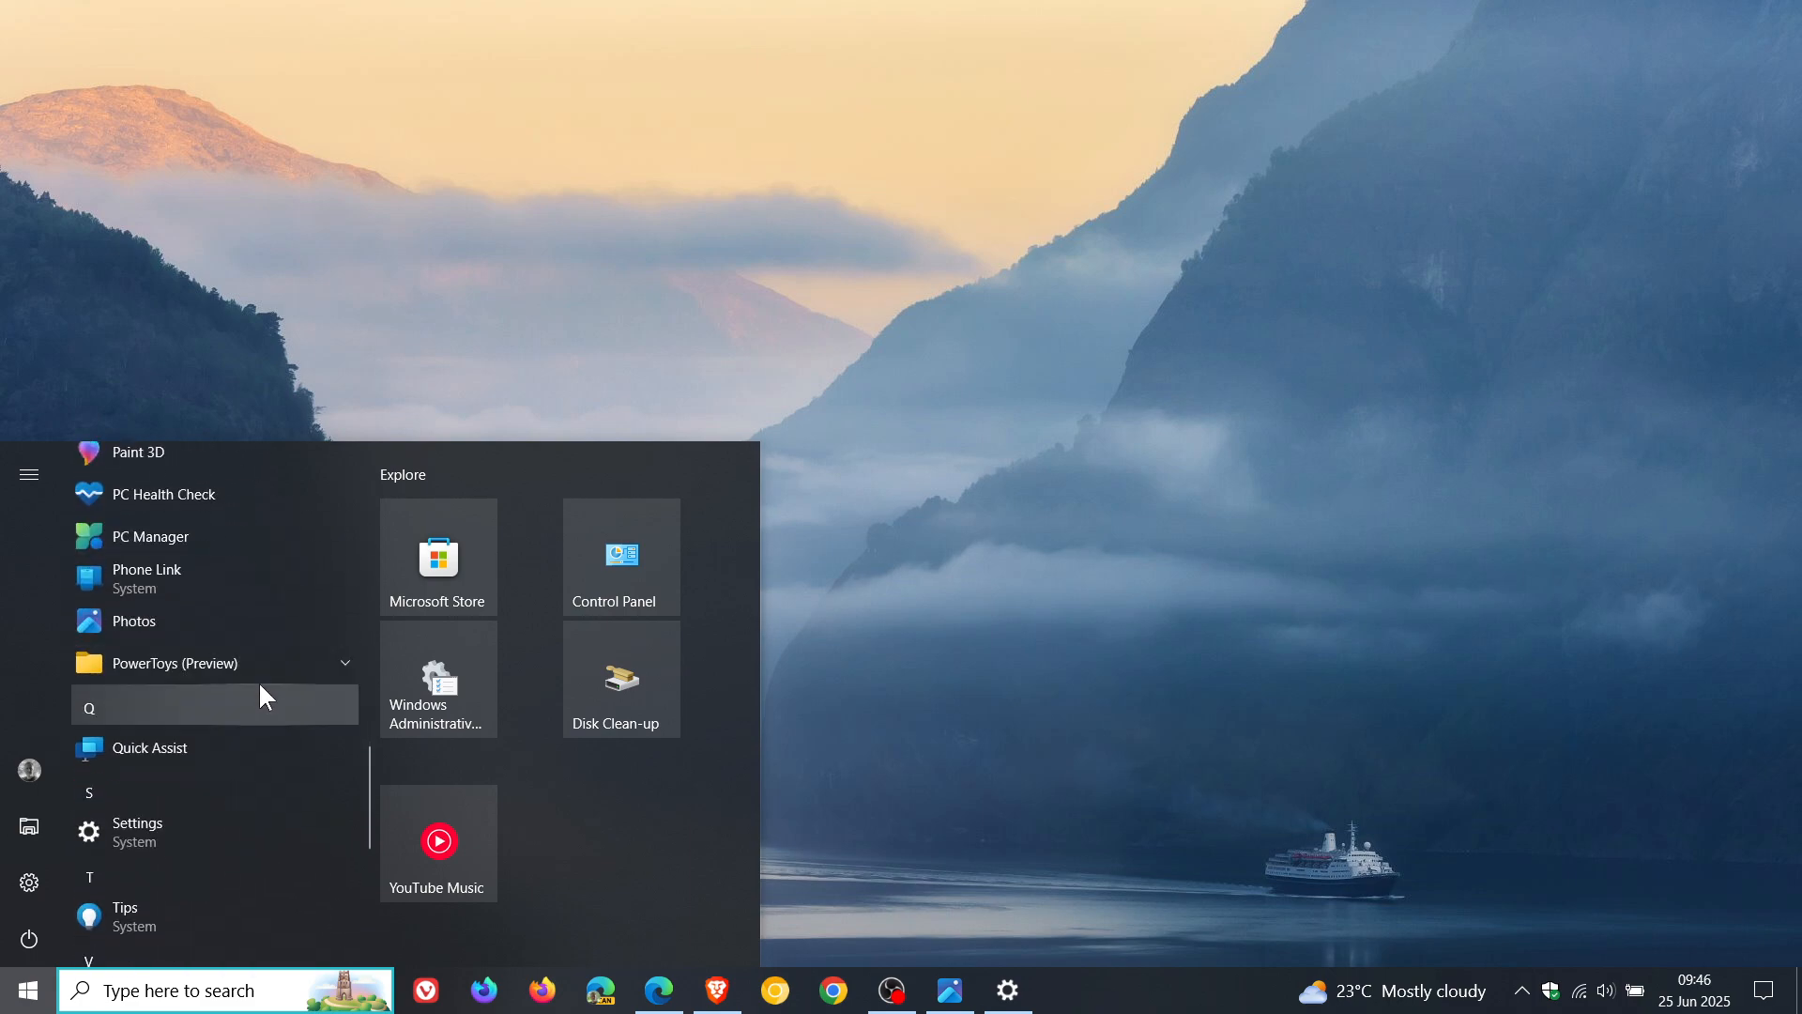
{"action": "scroll", "scroll_direction": "down", "scroll_amount": 3}
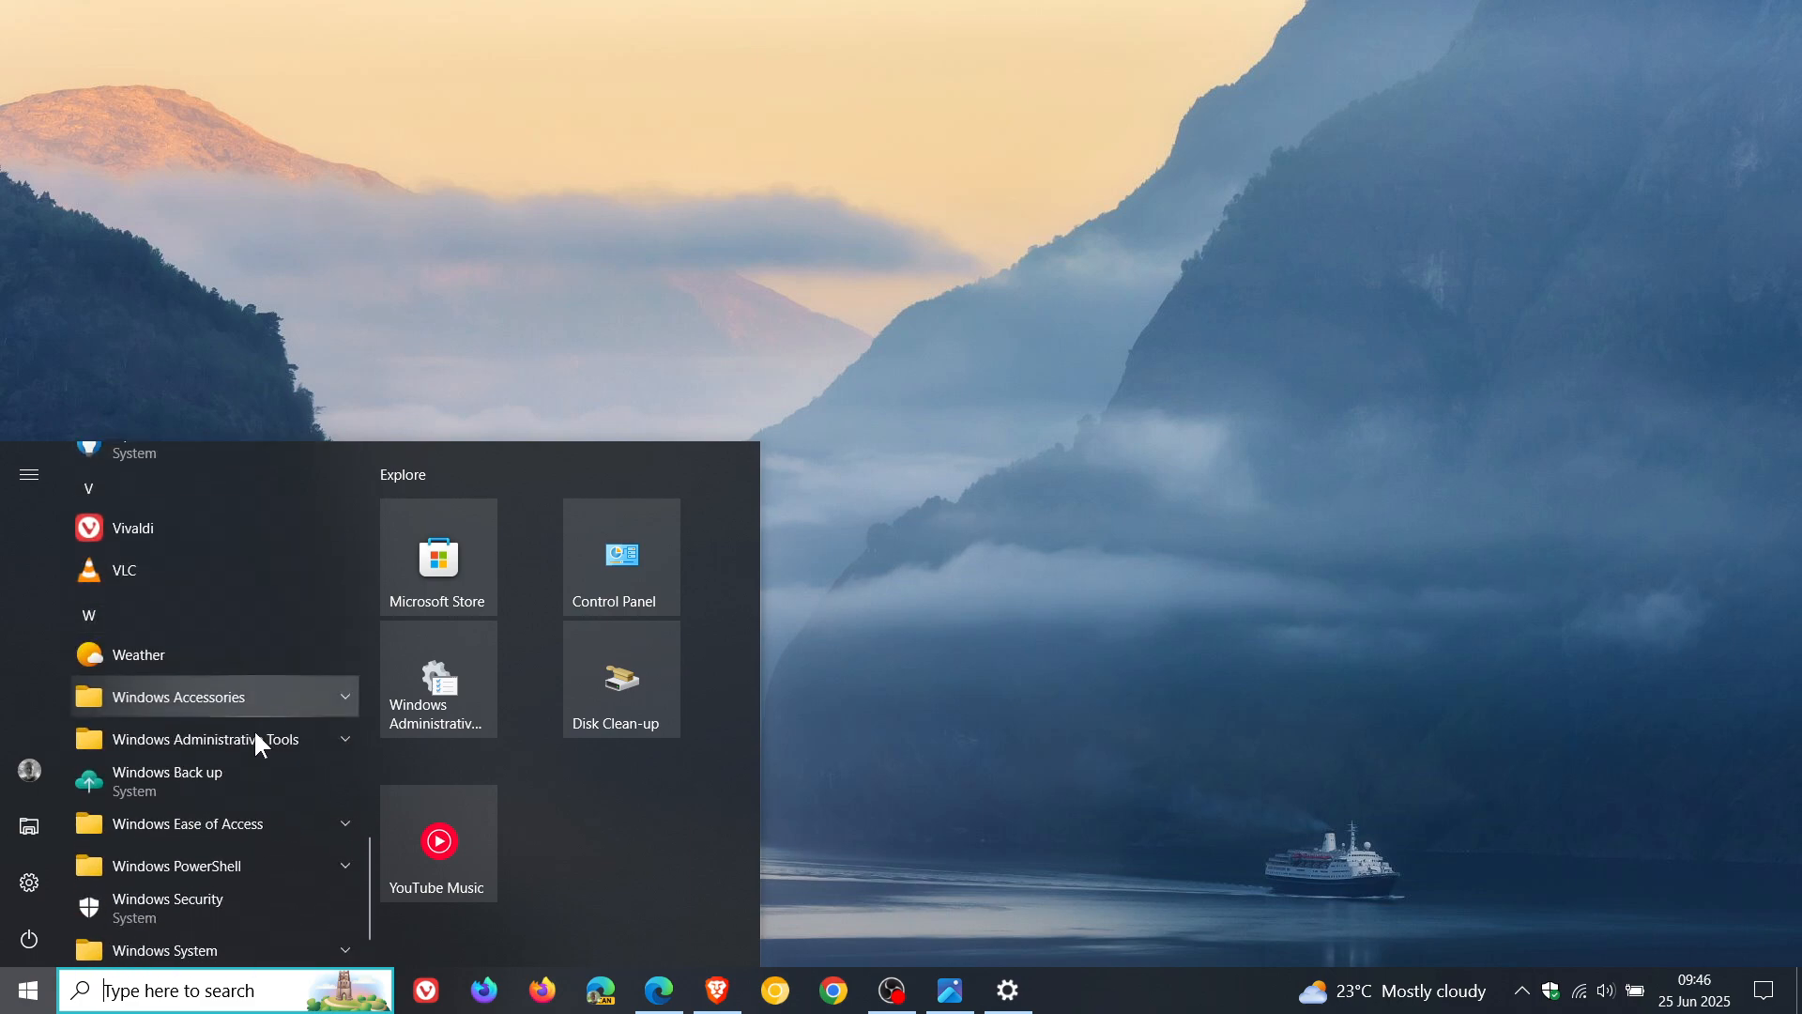
{"action": "left_click", "coordinate": [167, 772]}
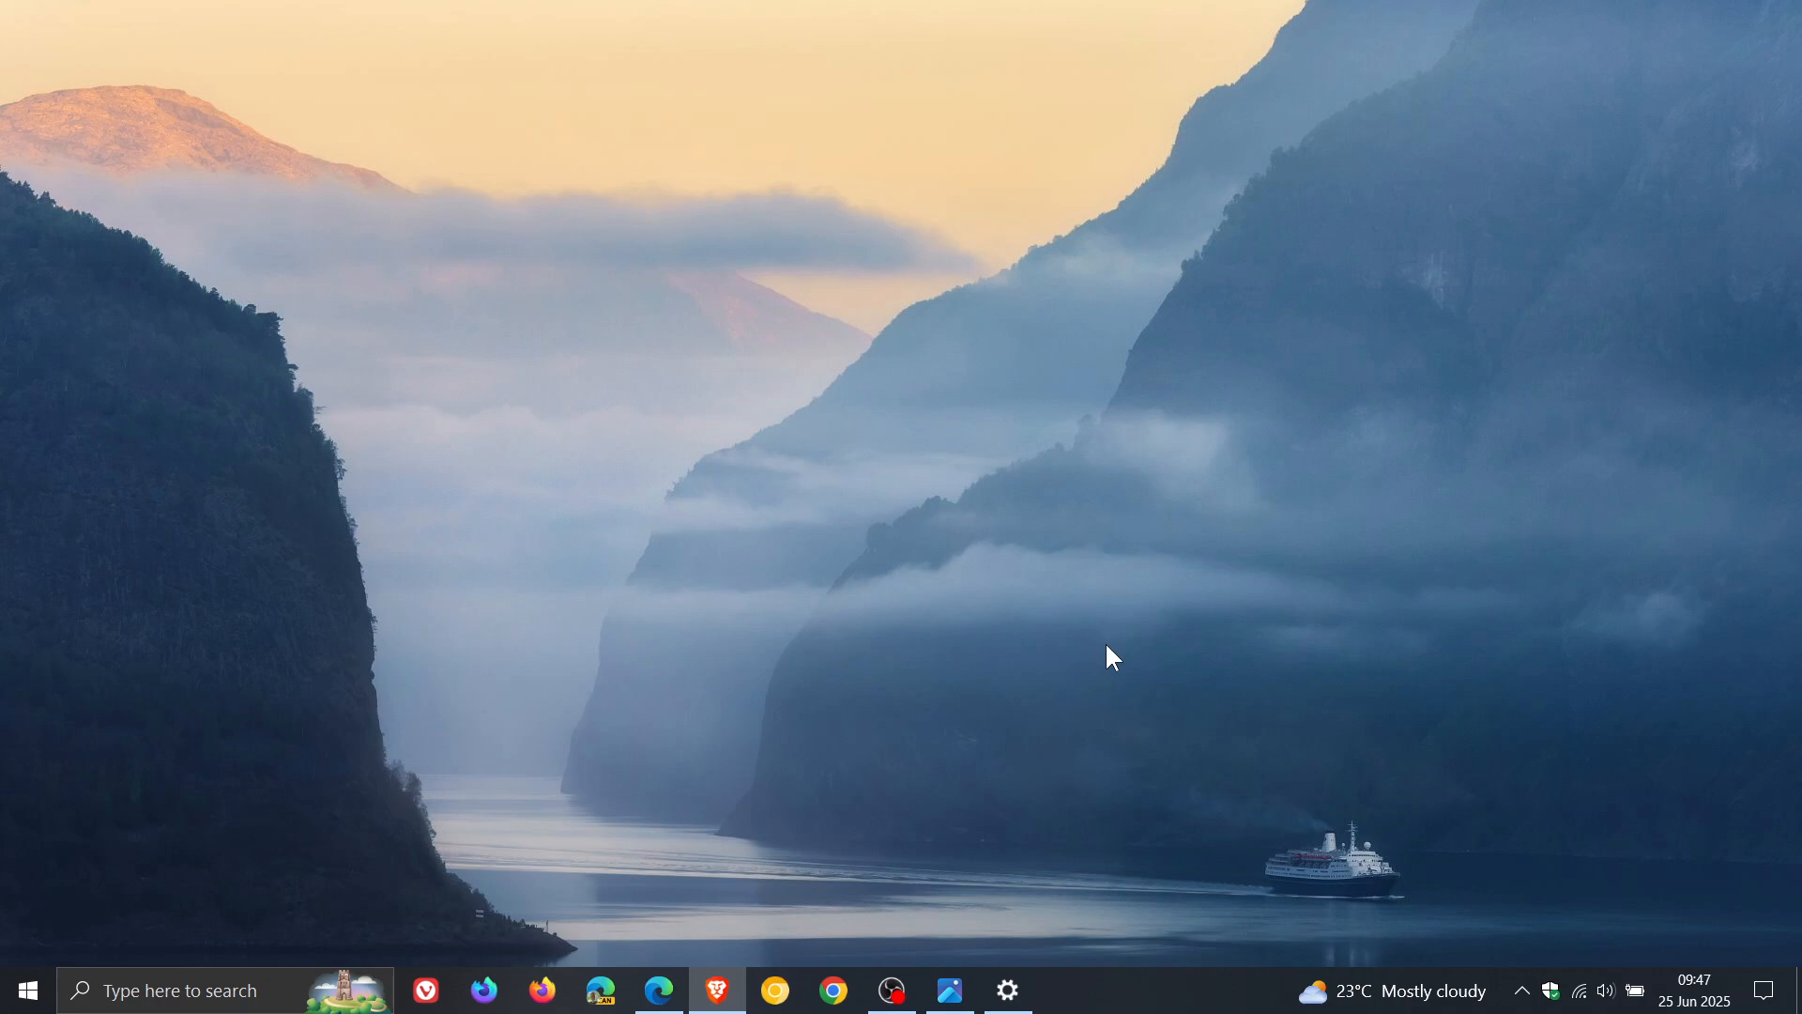
{"action": "mouse_move", "coordinate": [659, 759]}
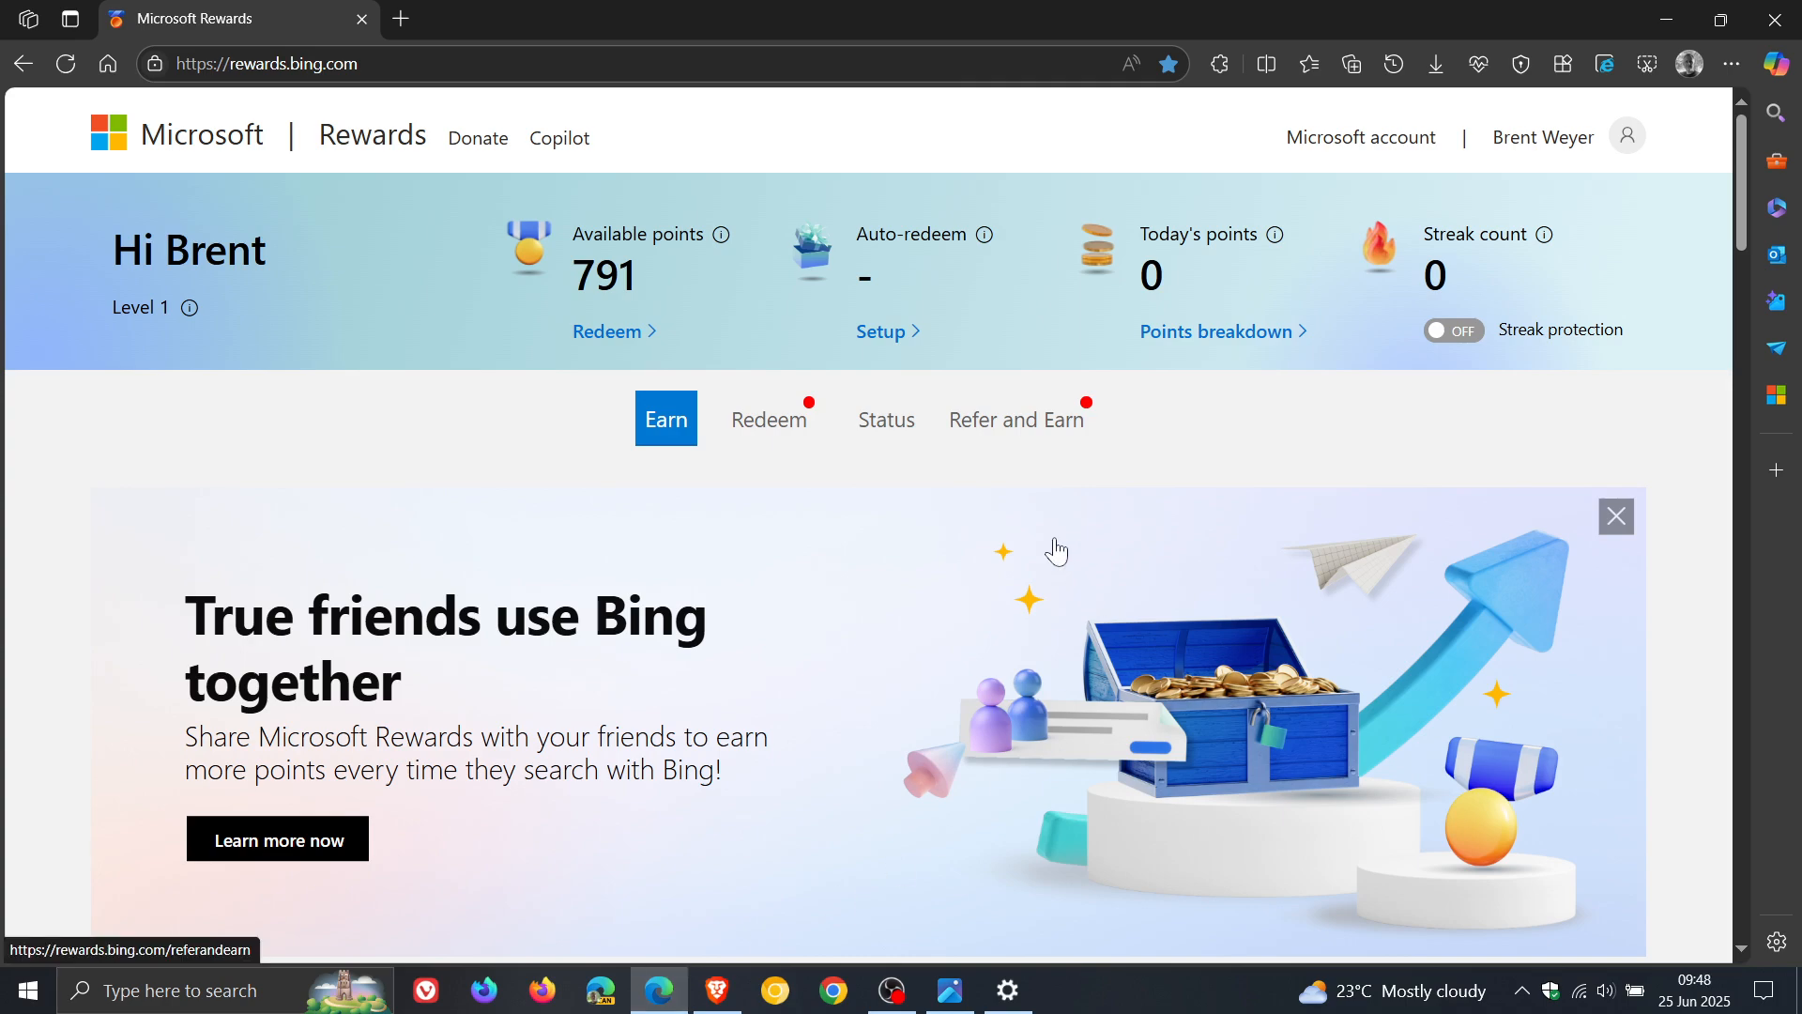
{"action": "mouse_move", "coordinate": [1127, 531]}
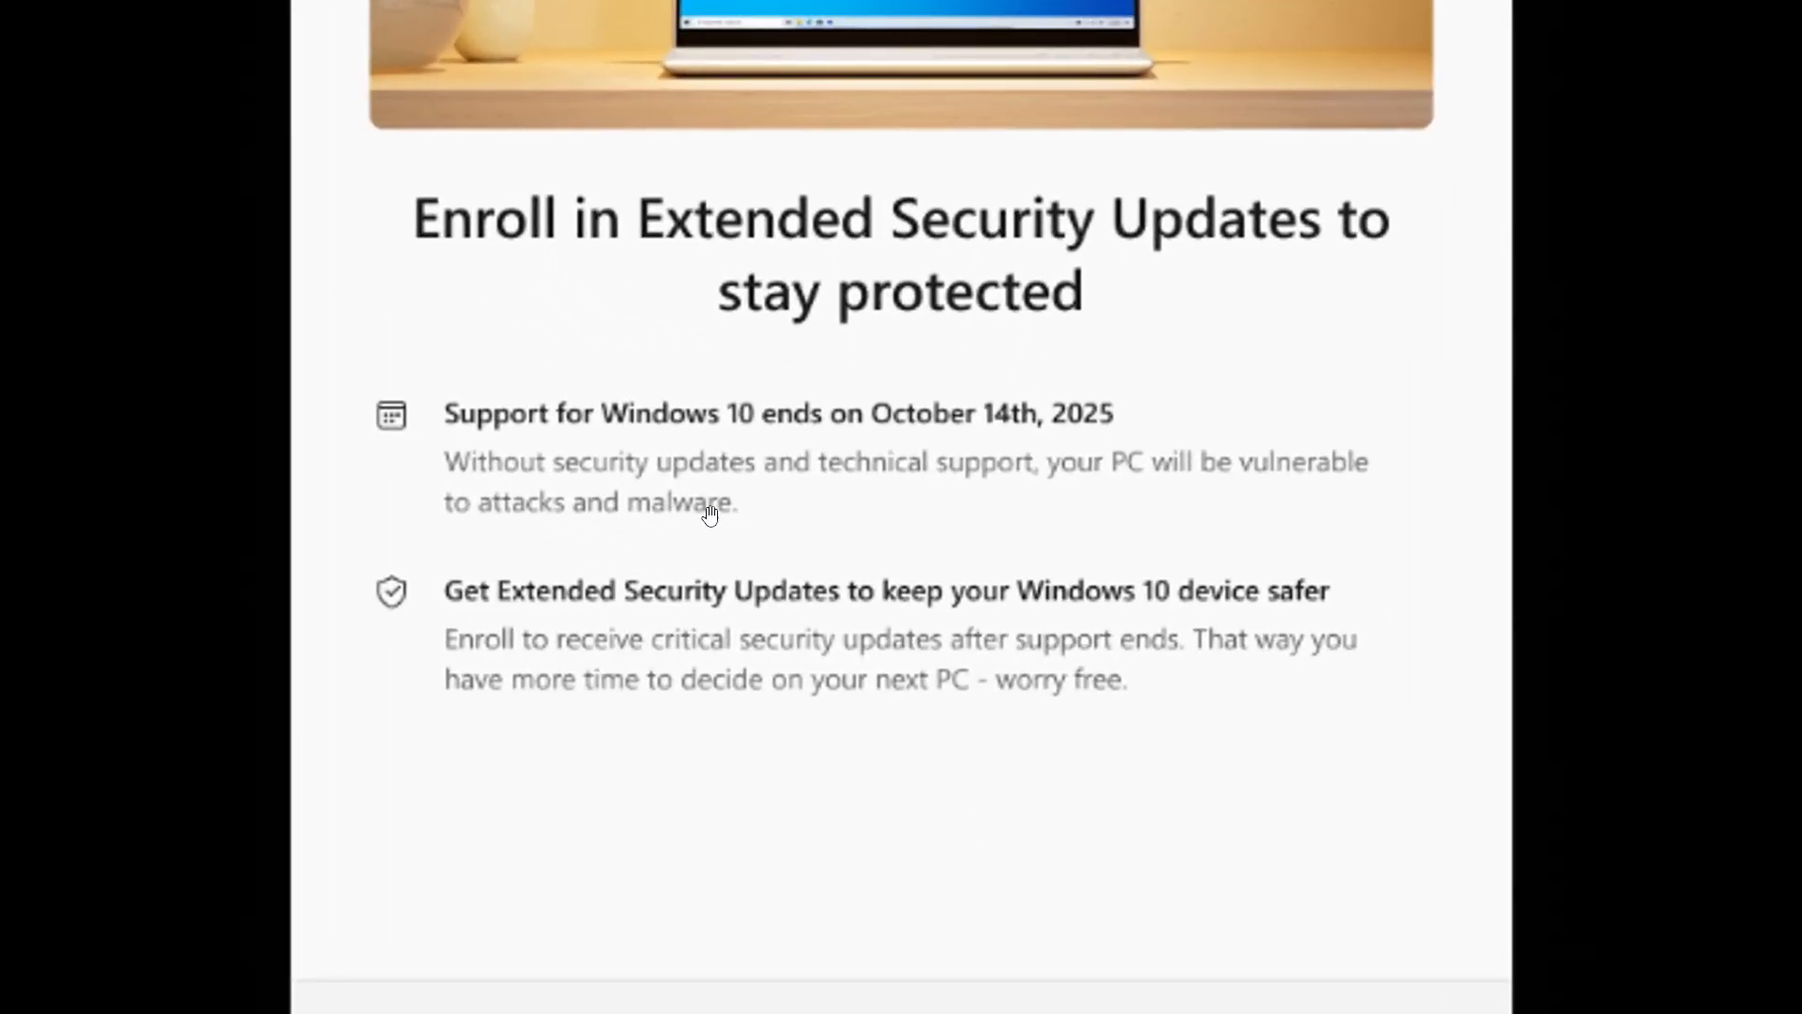
{"action": "mouse_move", "coordinate": [1038, 478]}
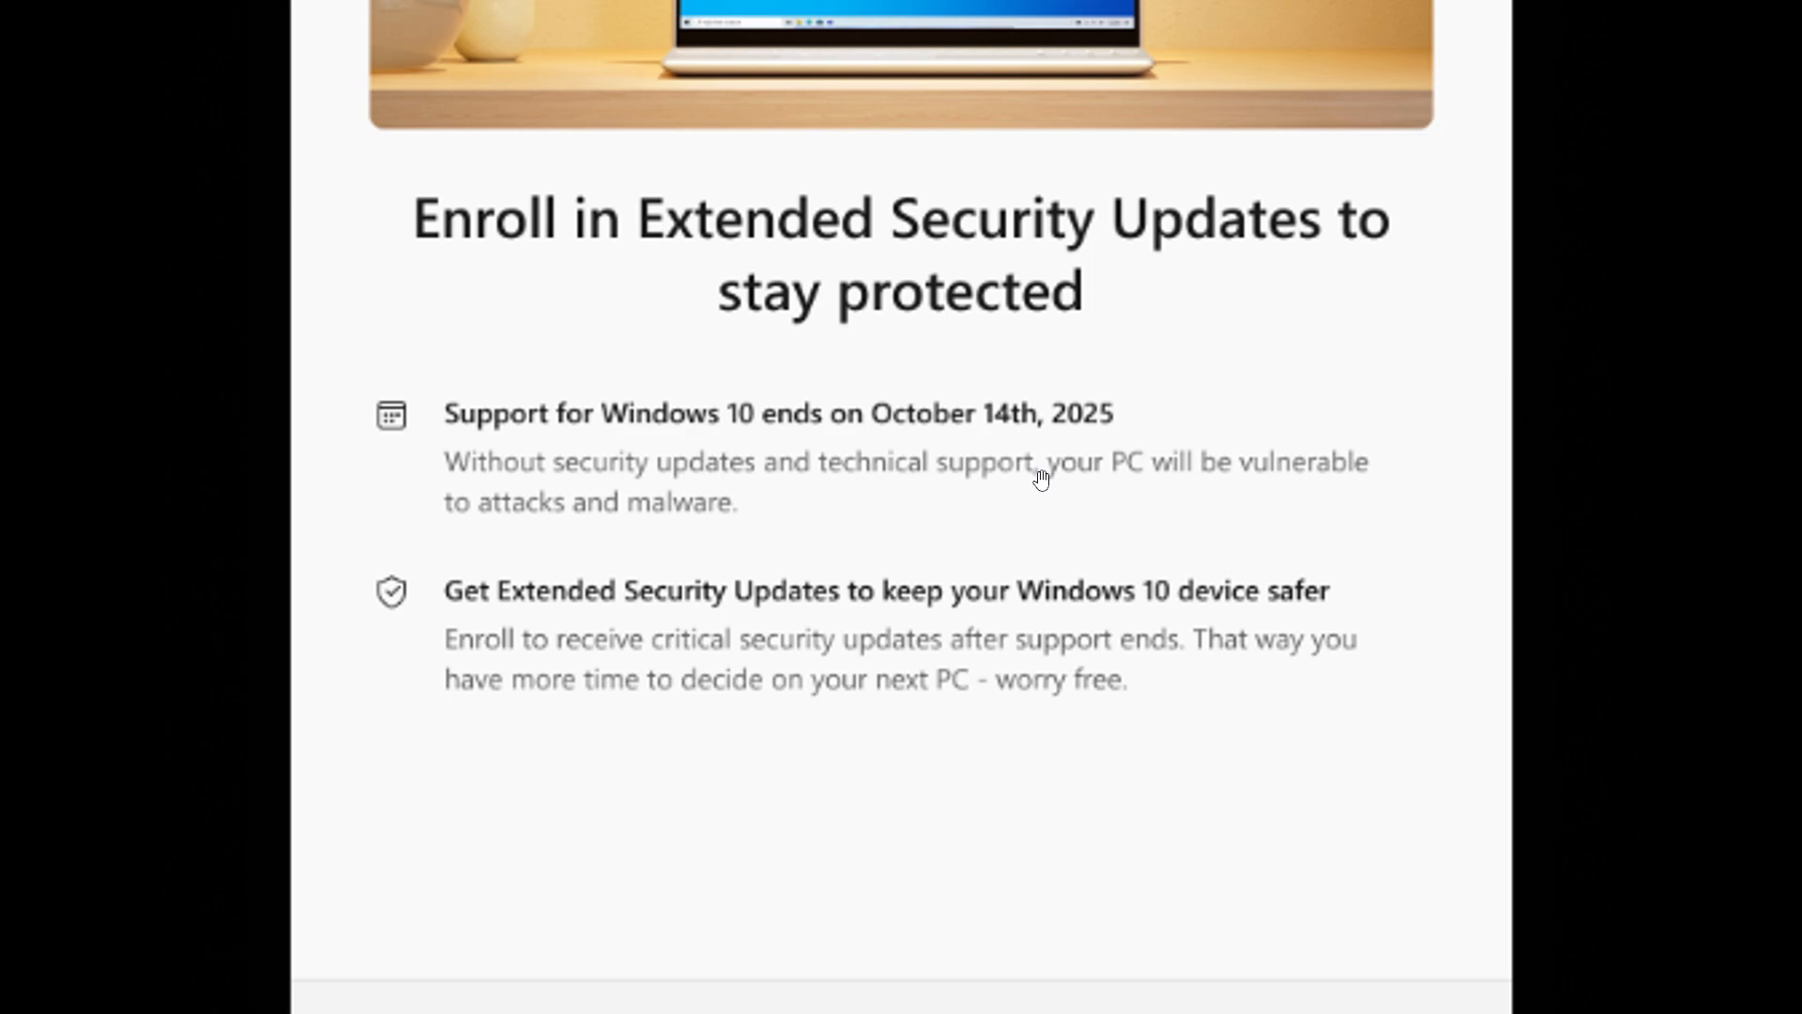
{"action": "mouse_move", "coordinate": [836, 656]}
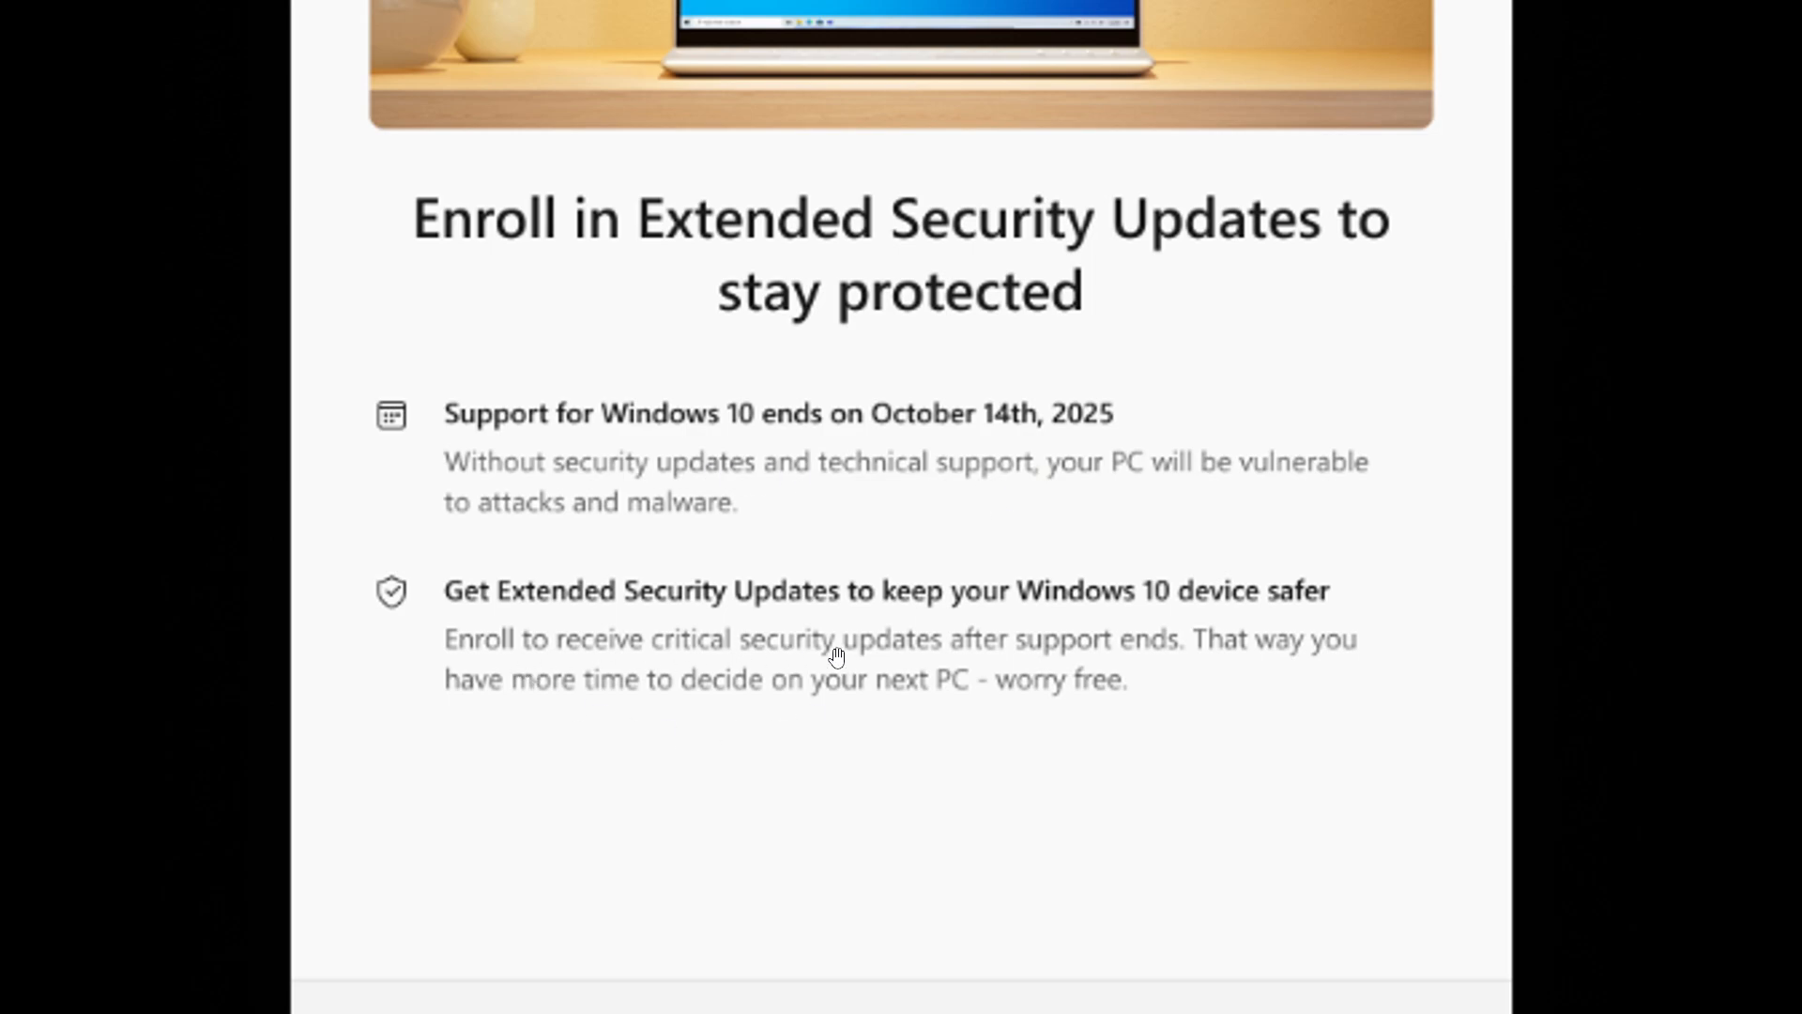
{"action": "mouse_move", "coordinate": [1347, 614]}
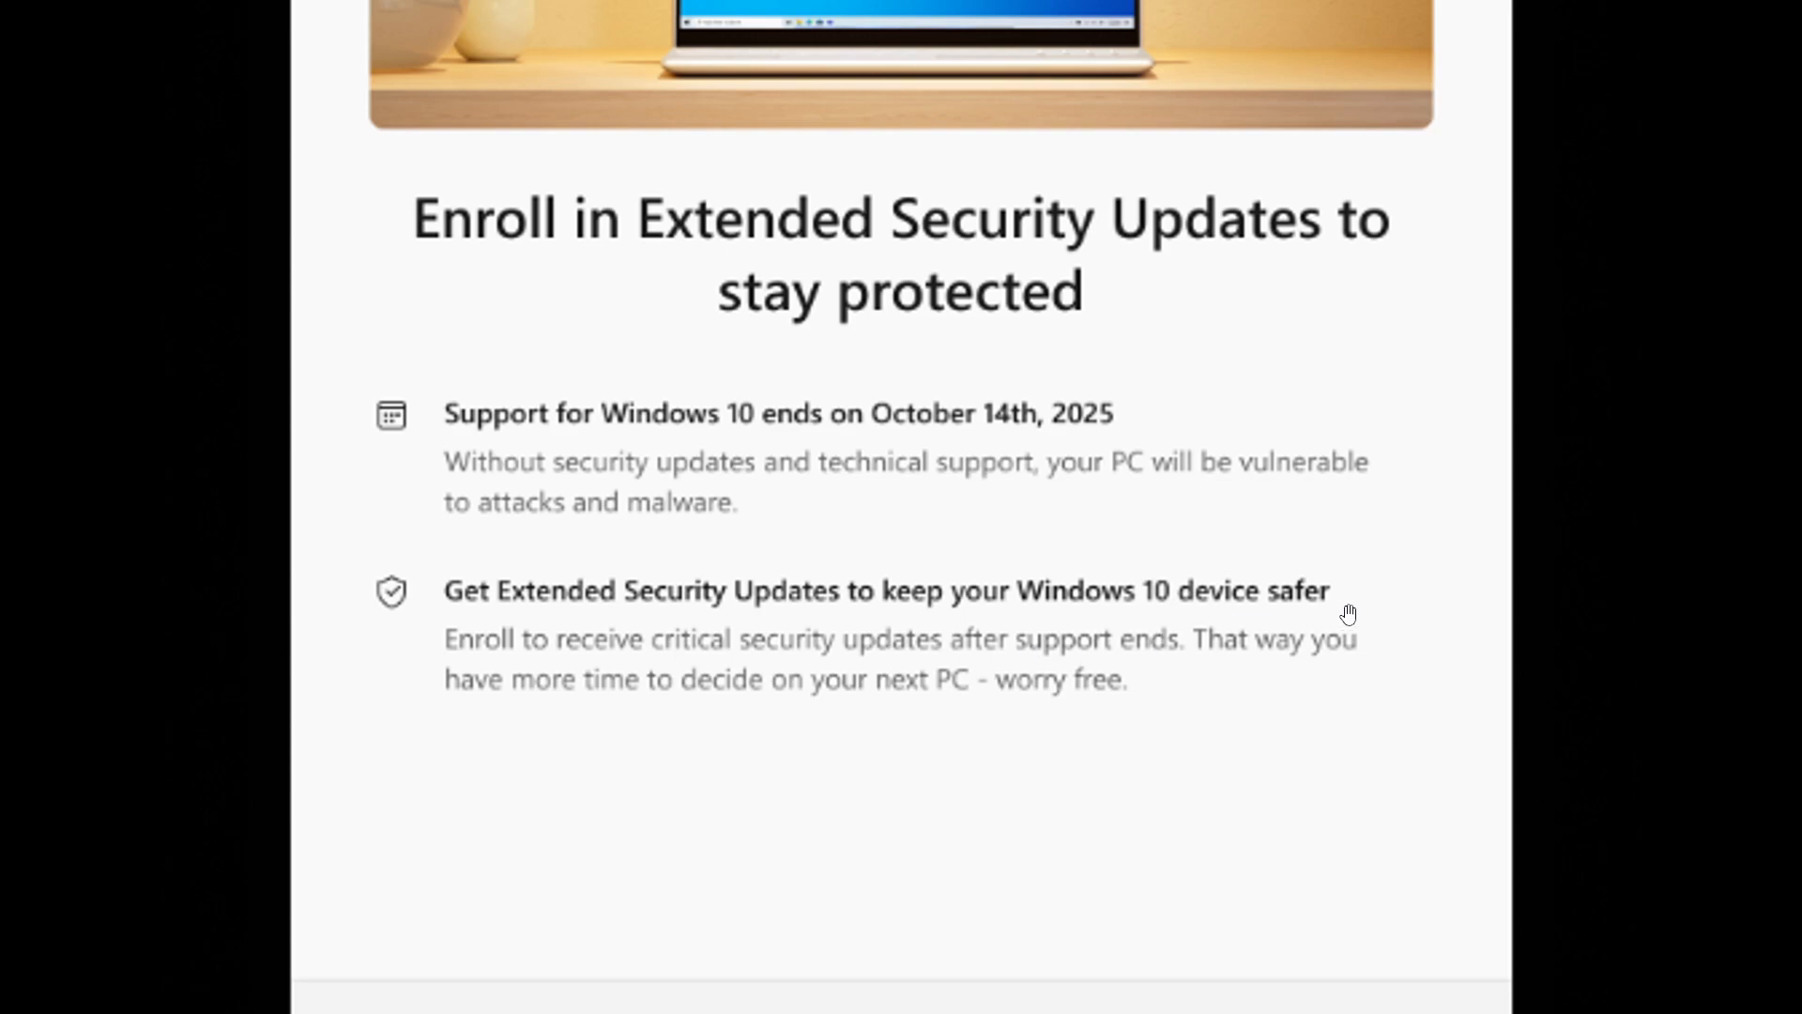
{"action": "mouse_move", "coordinate": [1138, 726]}
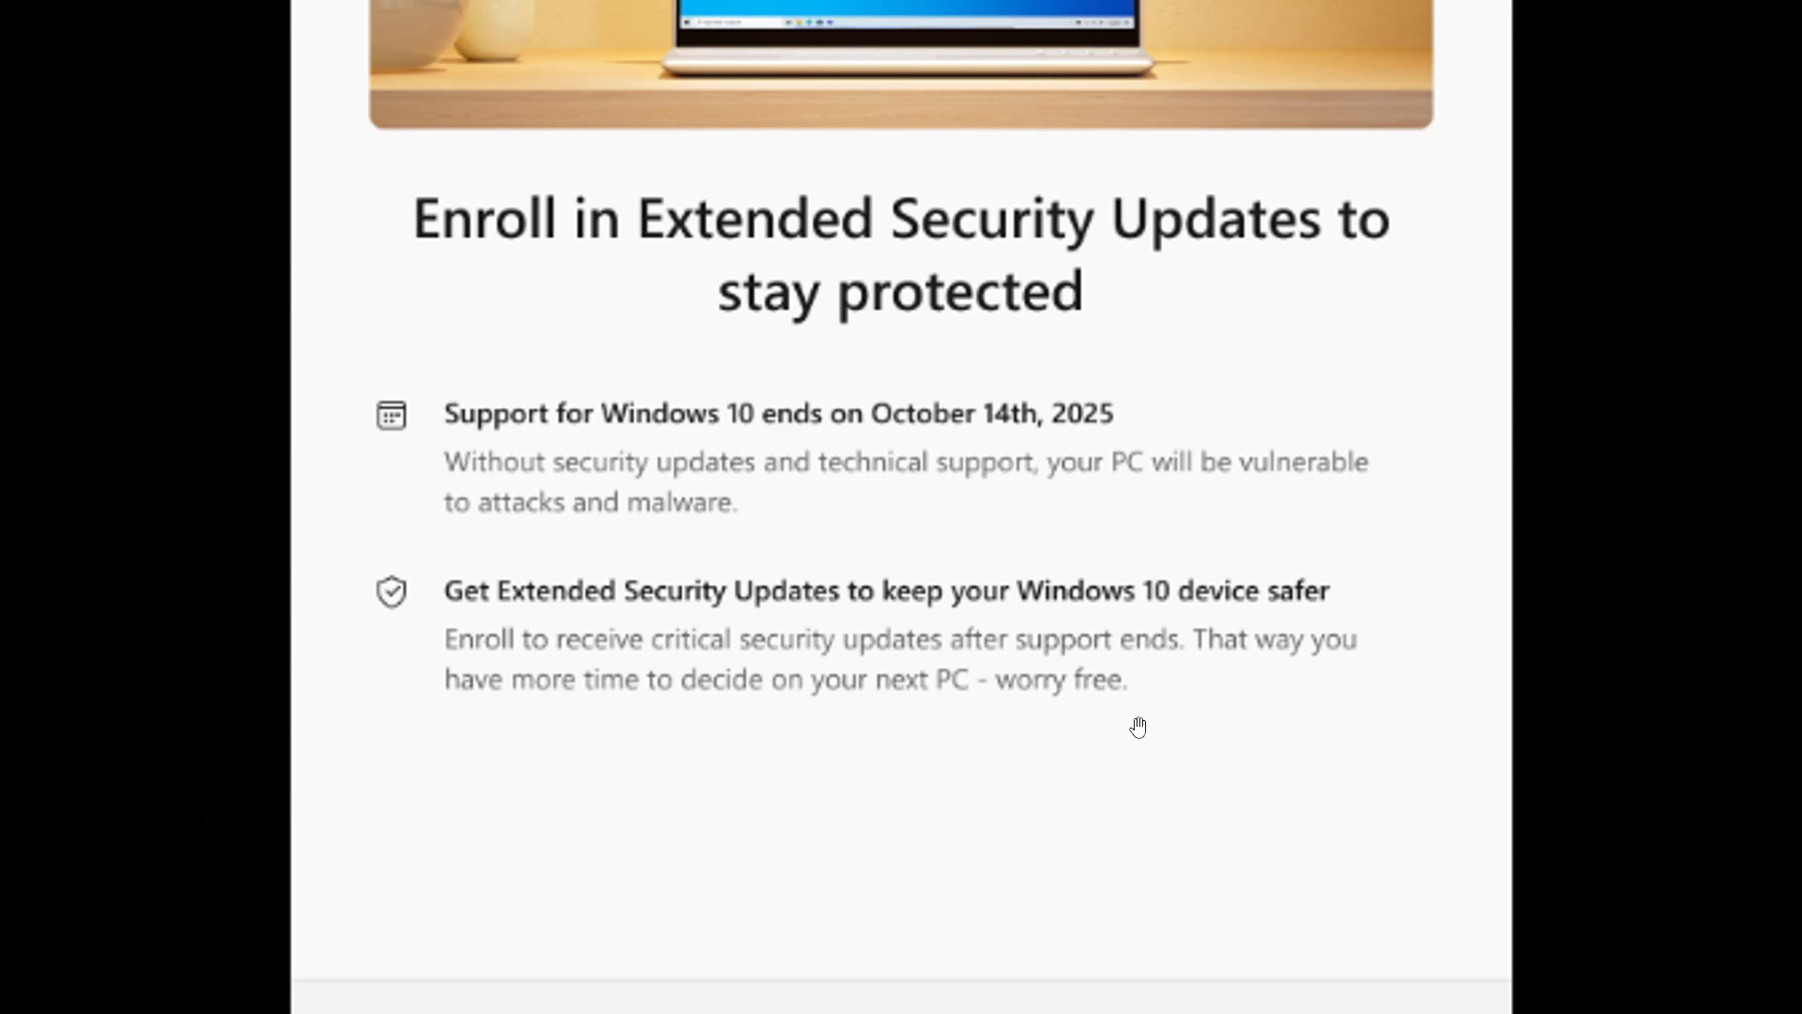
{"action": "mouse_move", "coordinate": [1133, 707]}
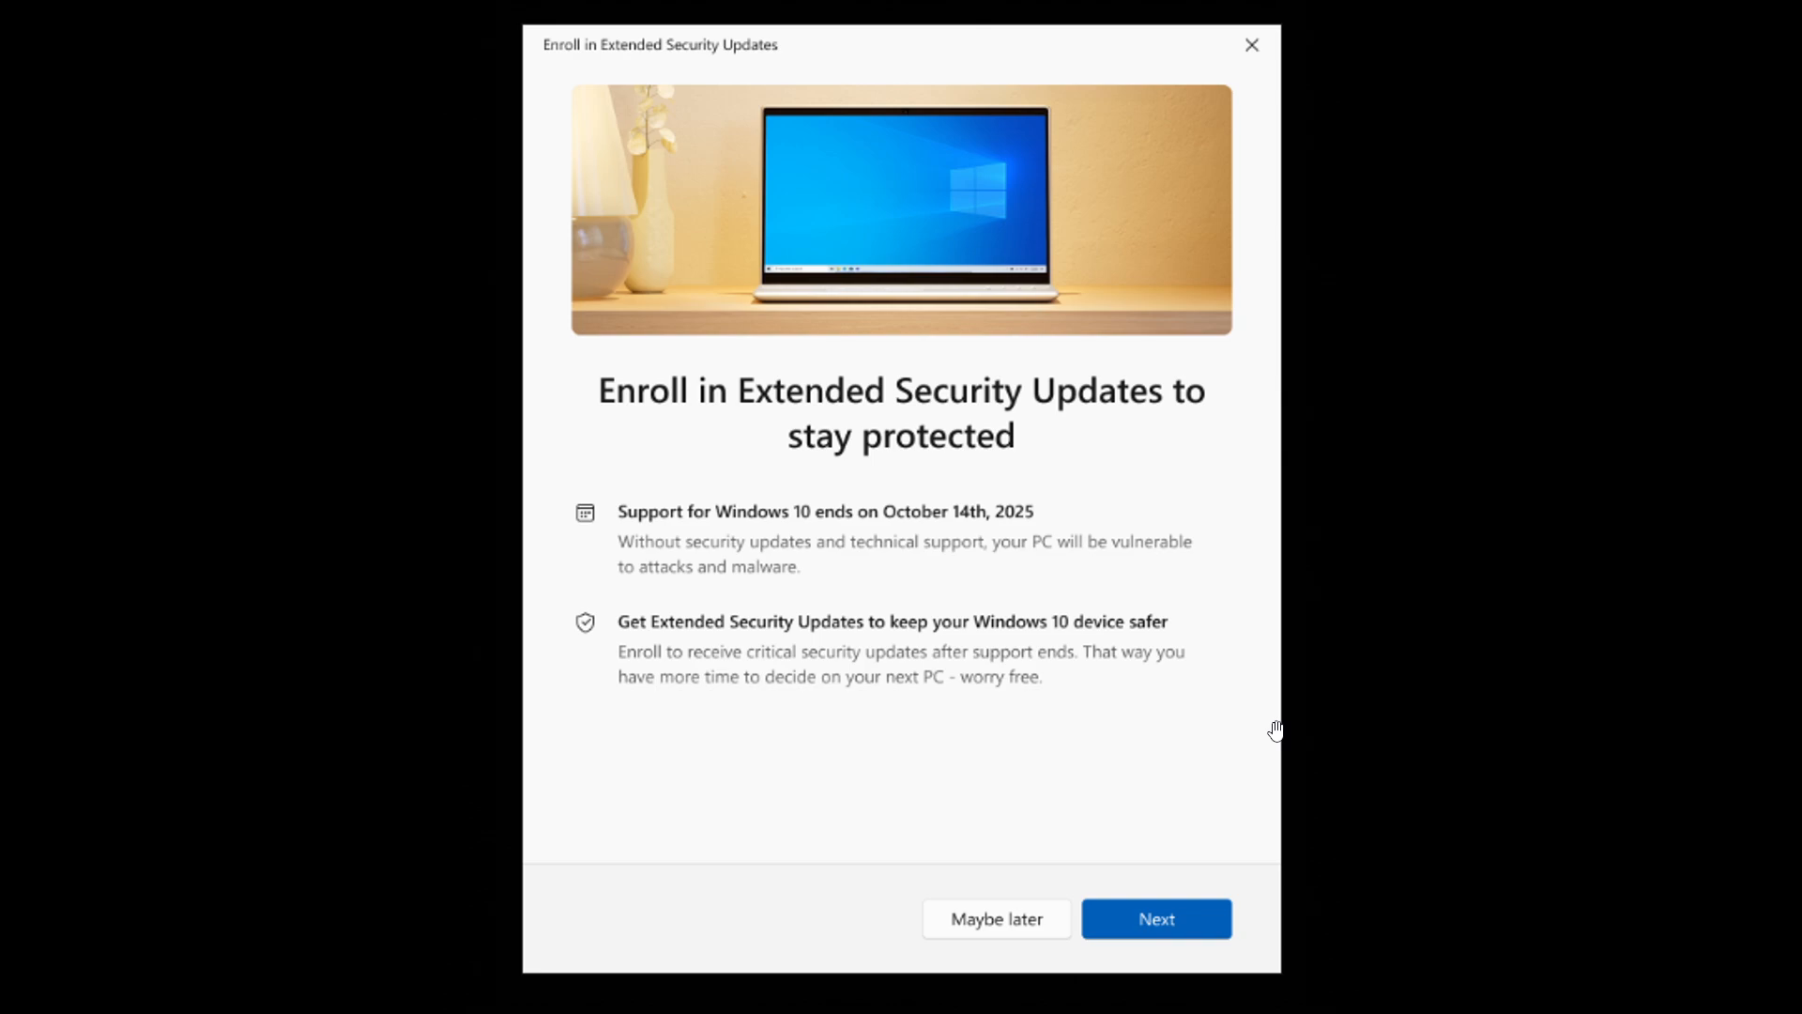
{"action": "mouse_move", "coordinate": [1271, 734]}
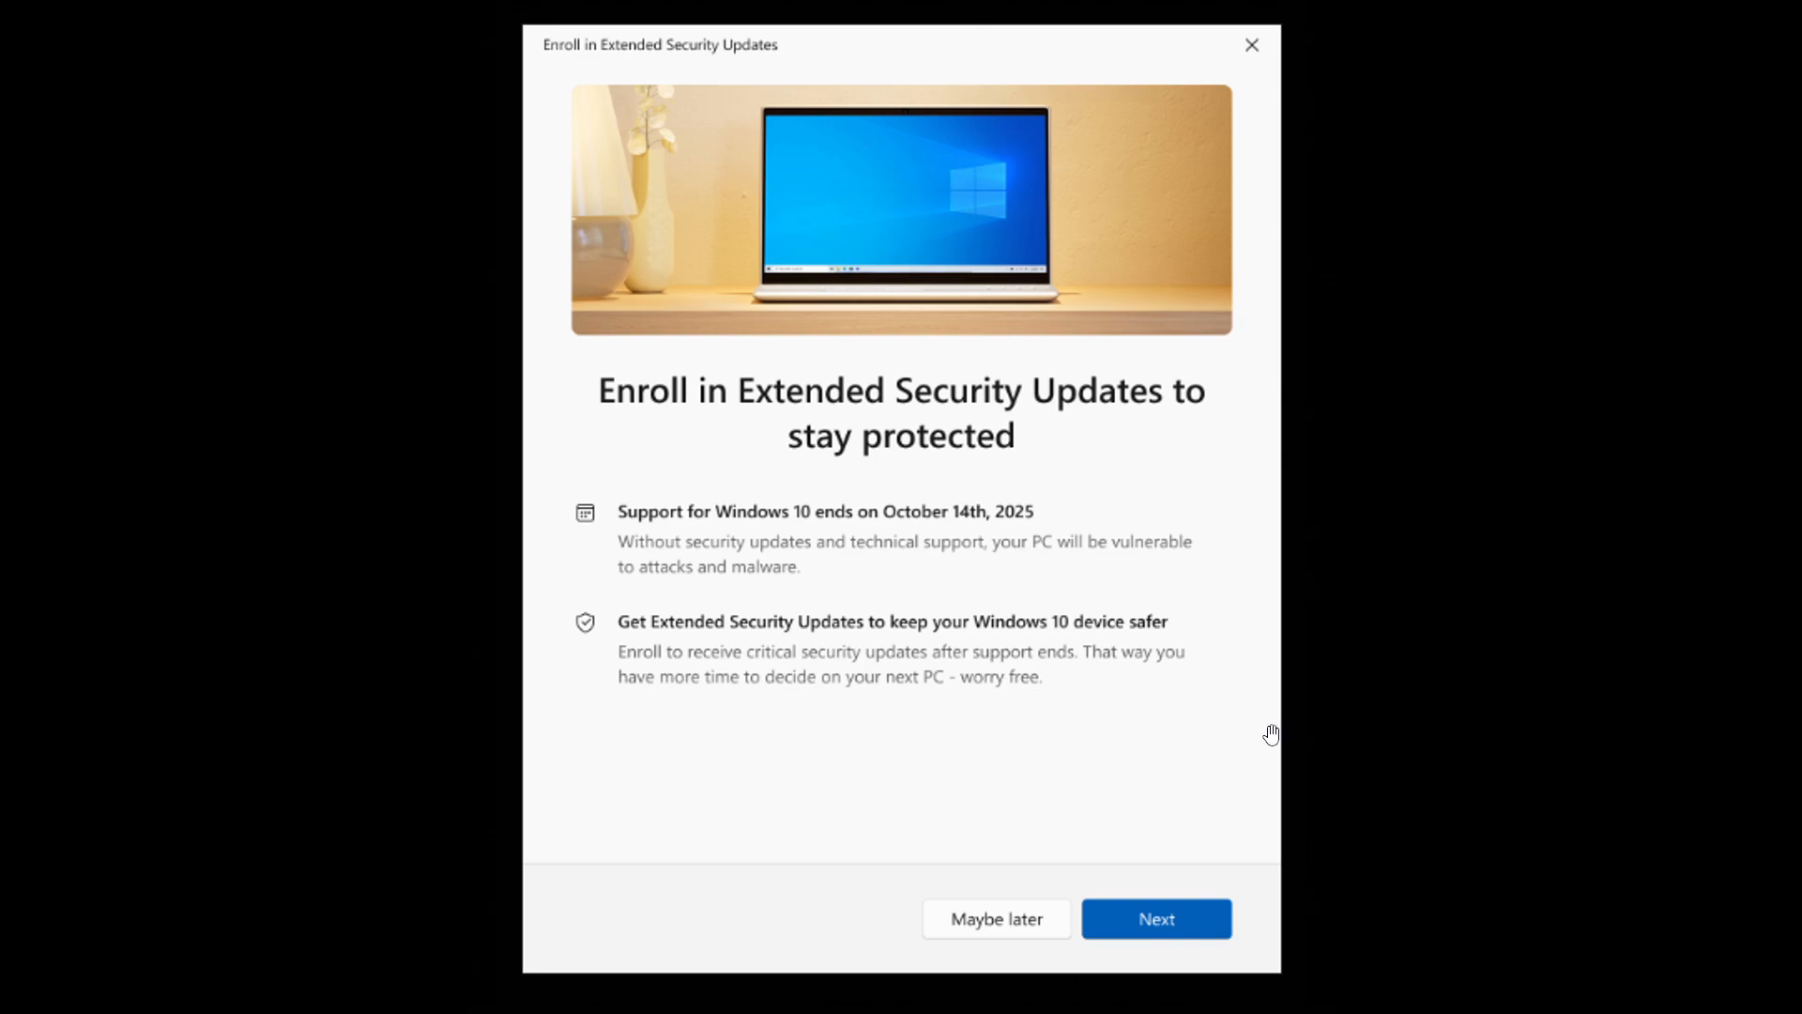
{"action": "mouse_move", "coordinate": [1262, 697]}
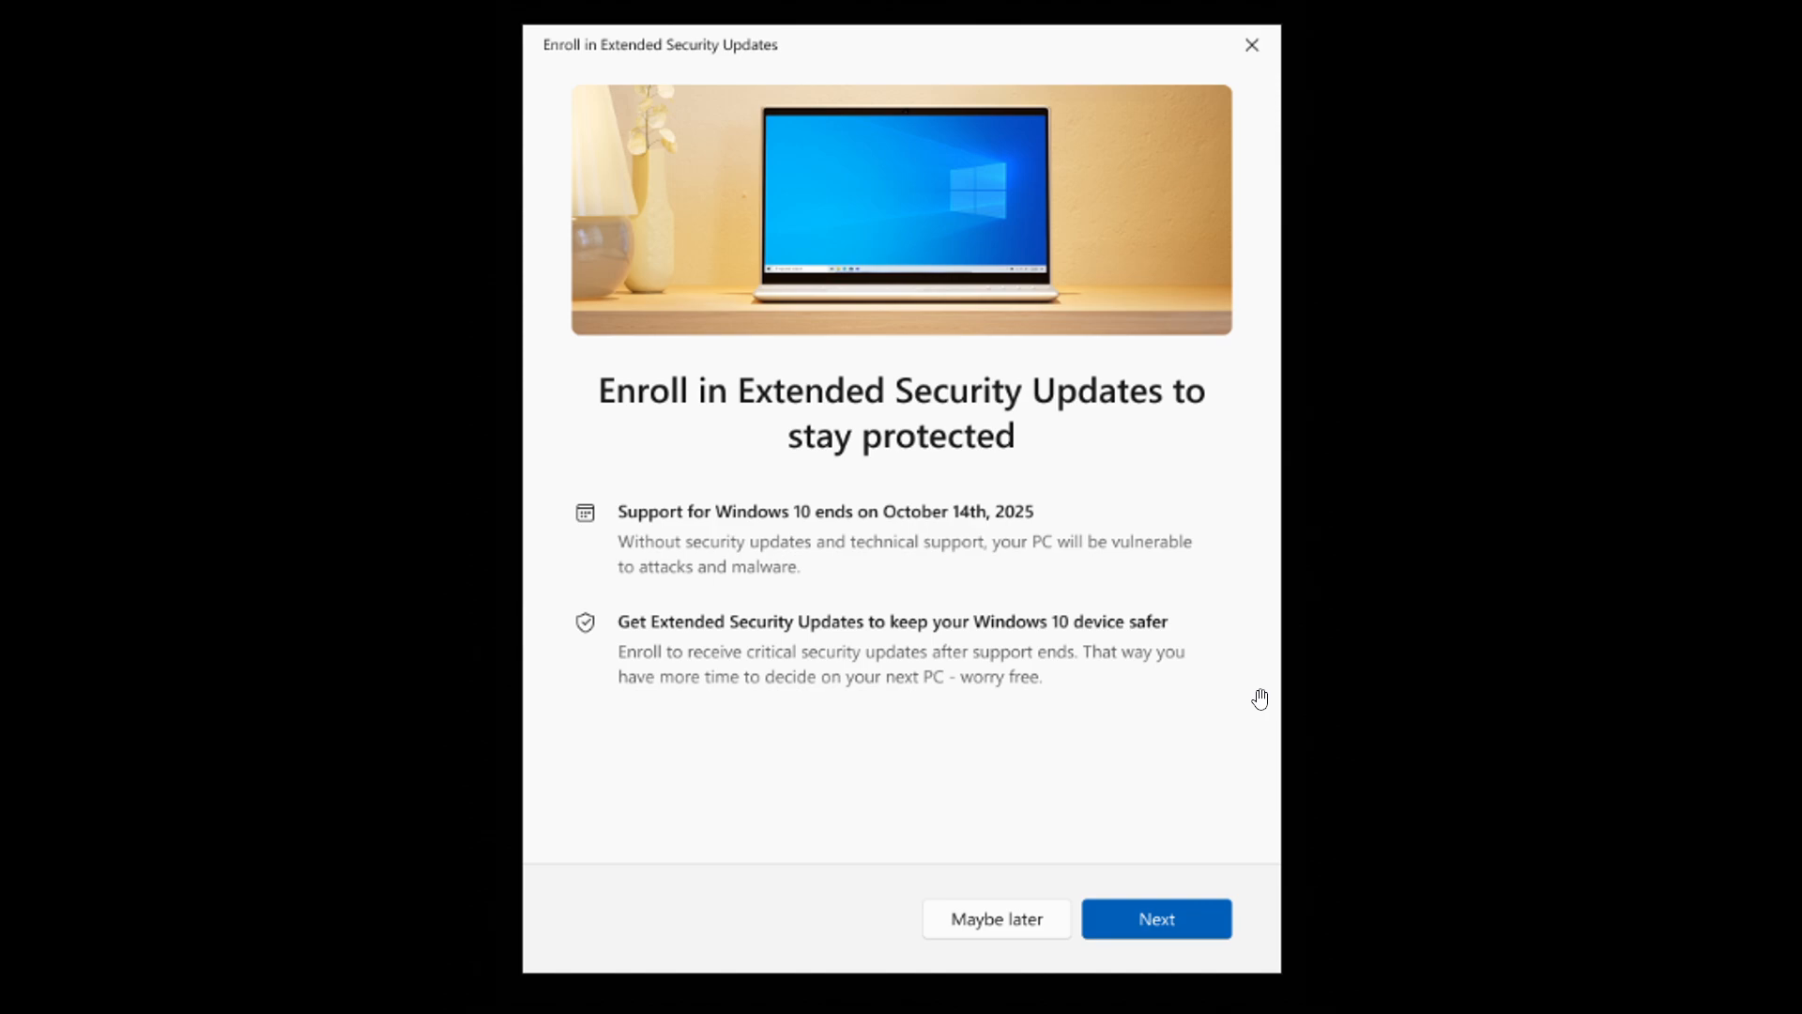
{"action": "mouse_move", "coordinate": [1112, 587]}
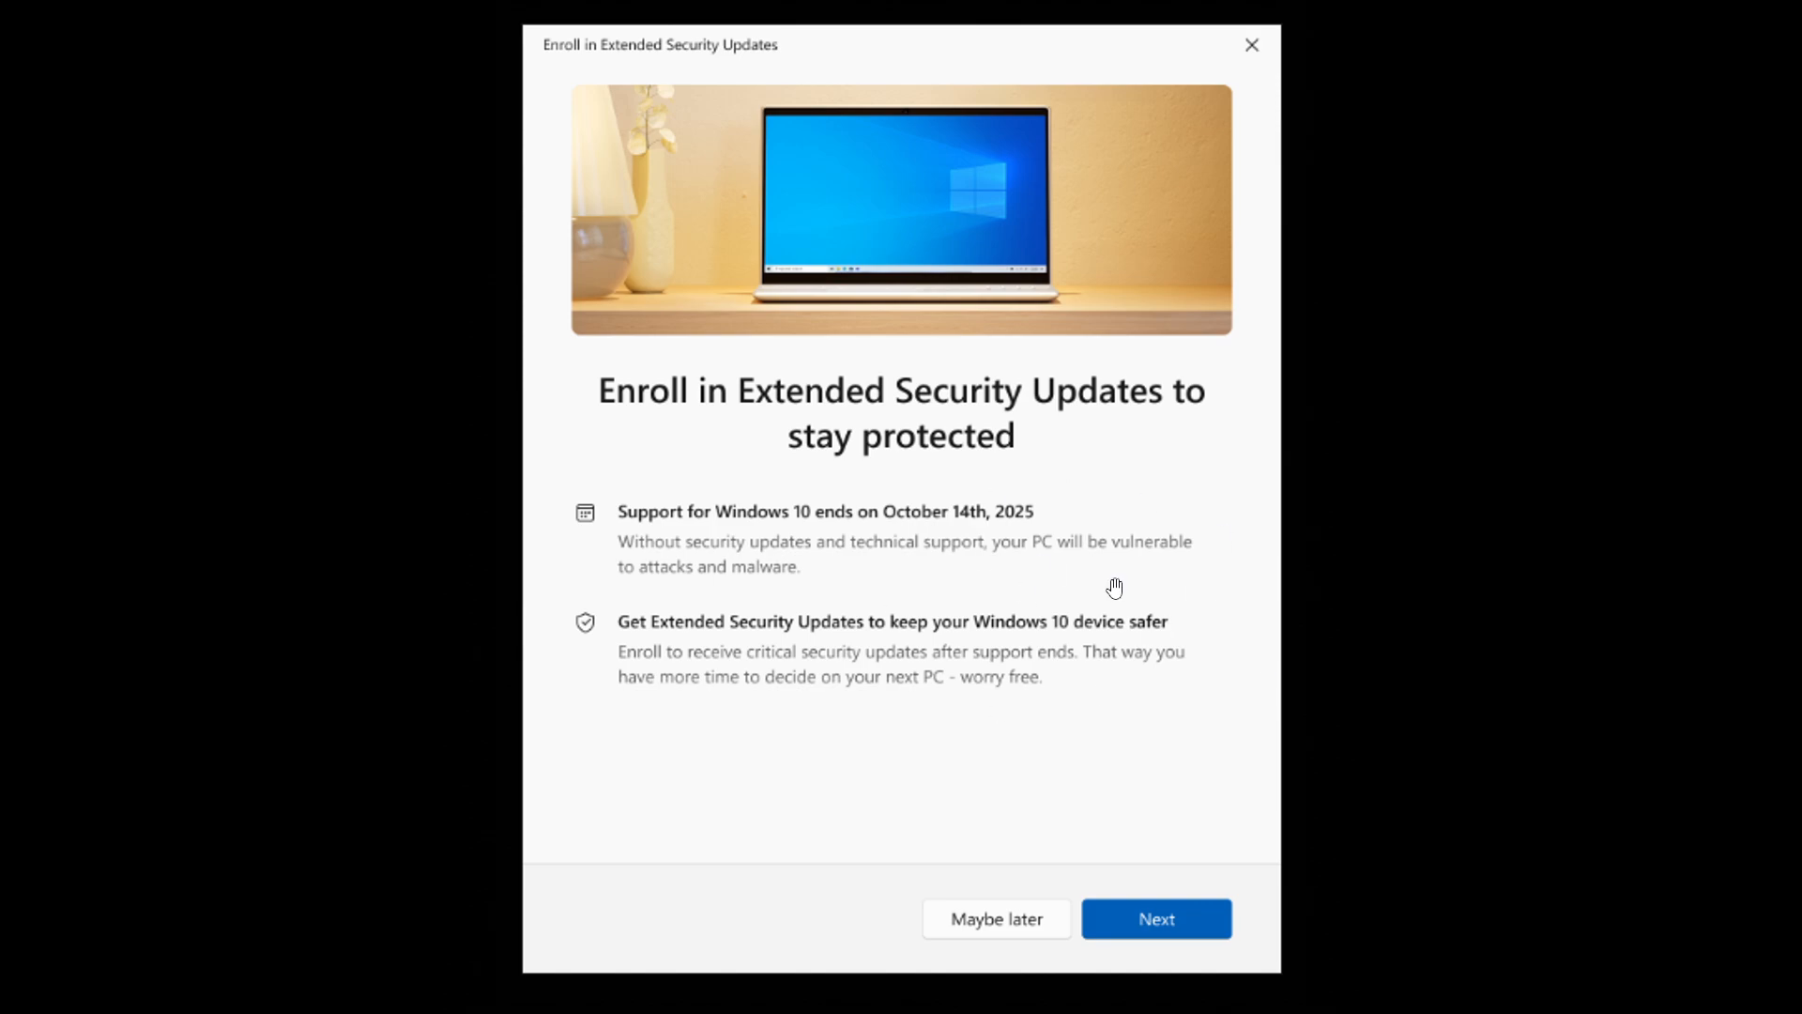
{"action": "mouse_move", "coordinate": [1176, 537]}
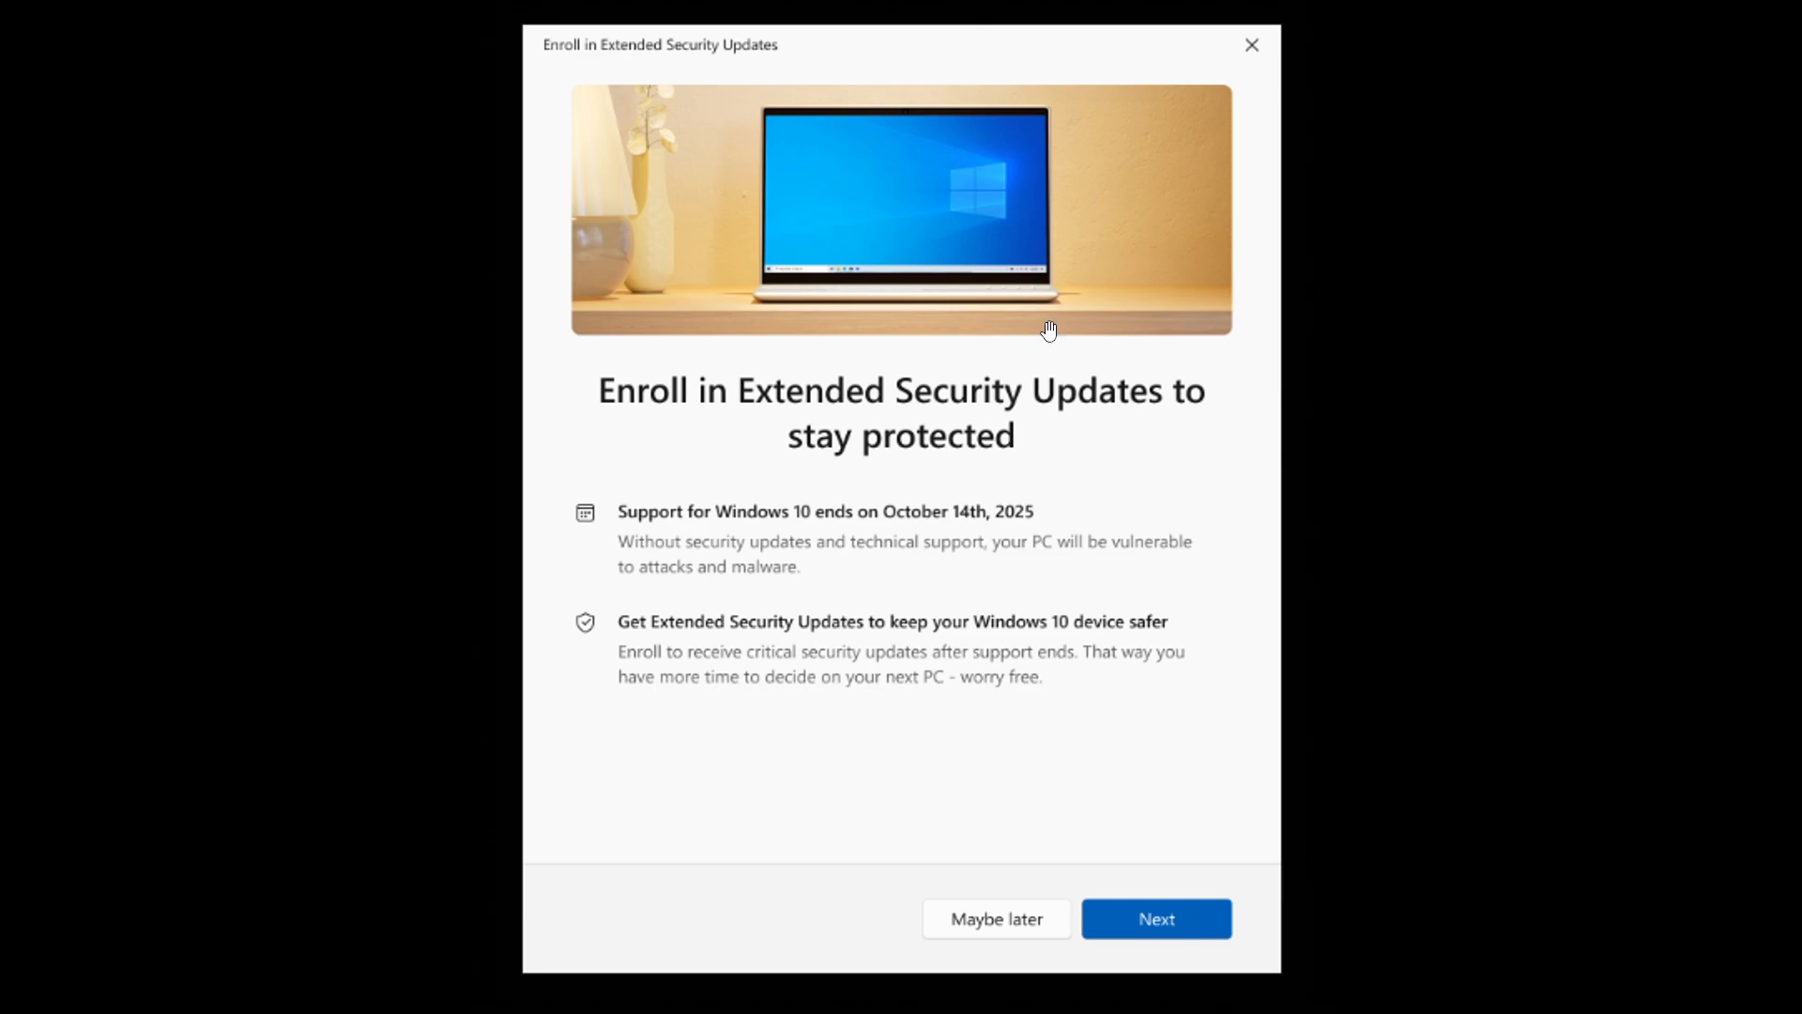
{"action": "mouse_move", "coordinate": [1029, 471]}
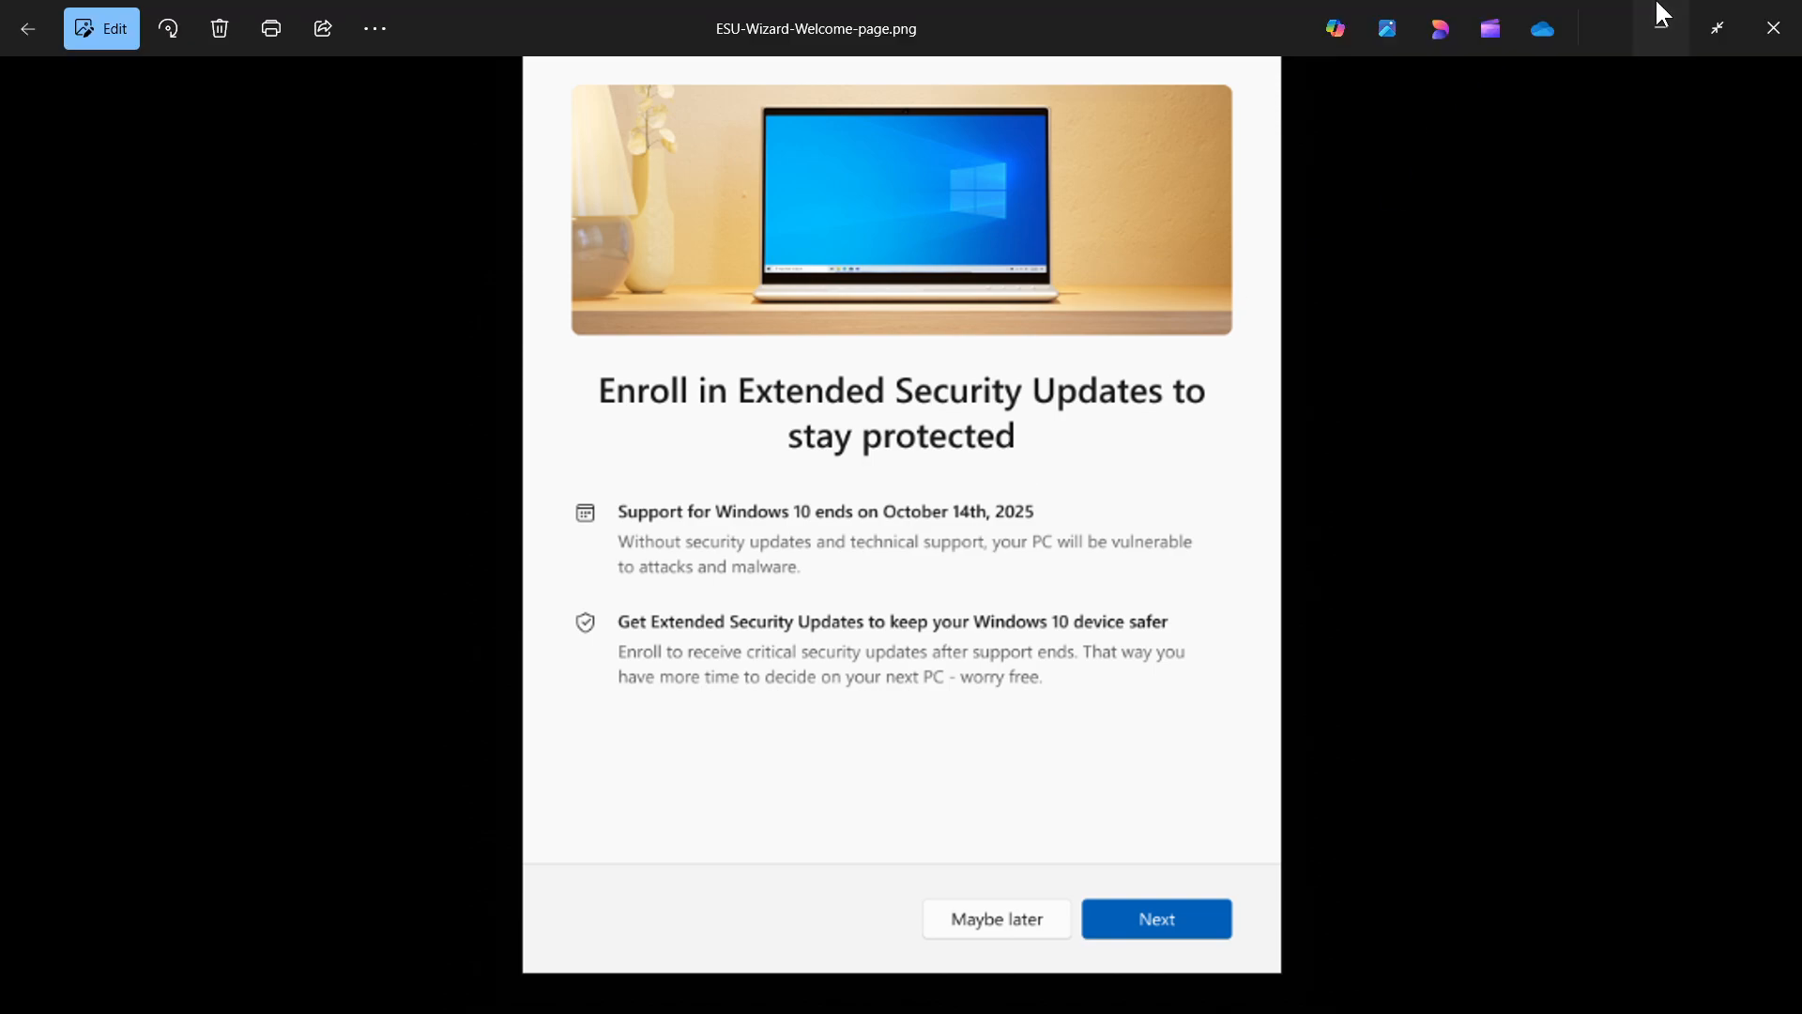
Close the Photos viewer showing ESU-Wizard-Welcome-page.png to reveal the fjord wallpaper.
{"action": "left_click", "coordinate": [1773, 27]}
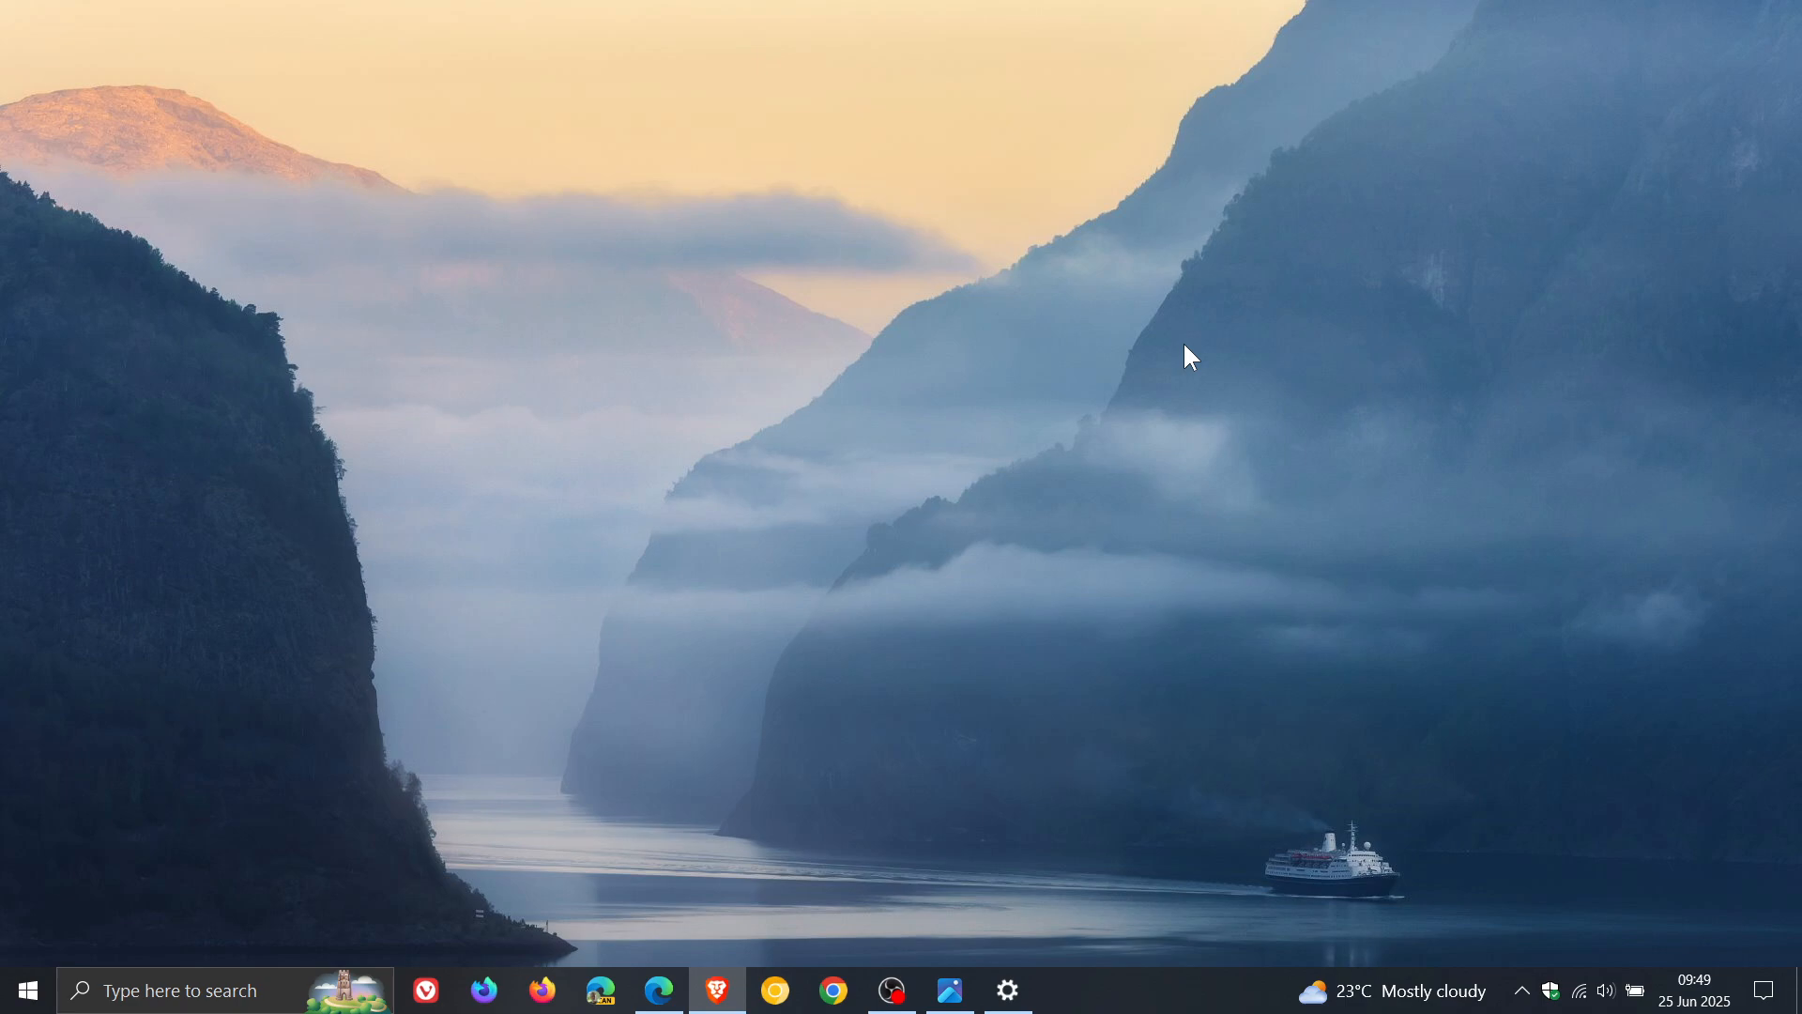
{"action": "mouse_move", "coordinate": [1105, 435]}
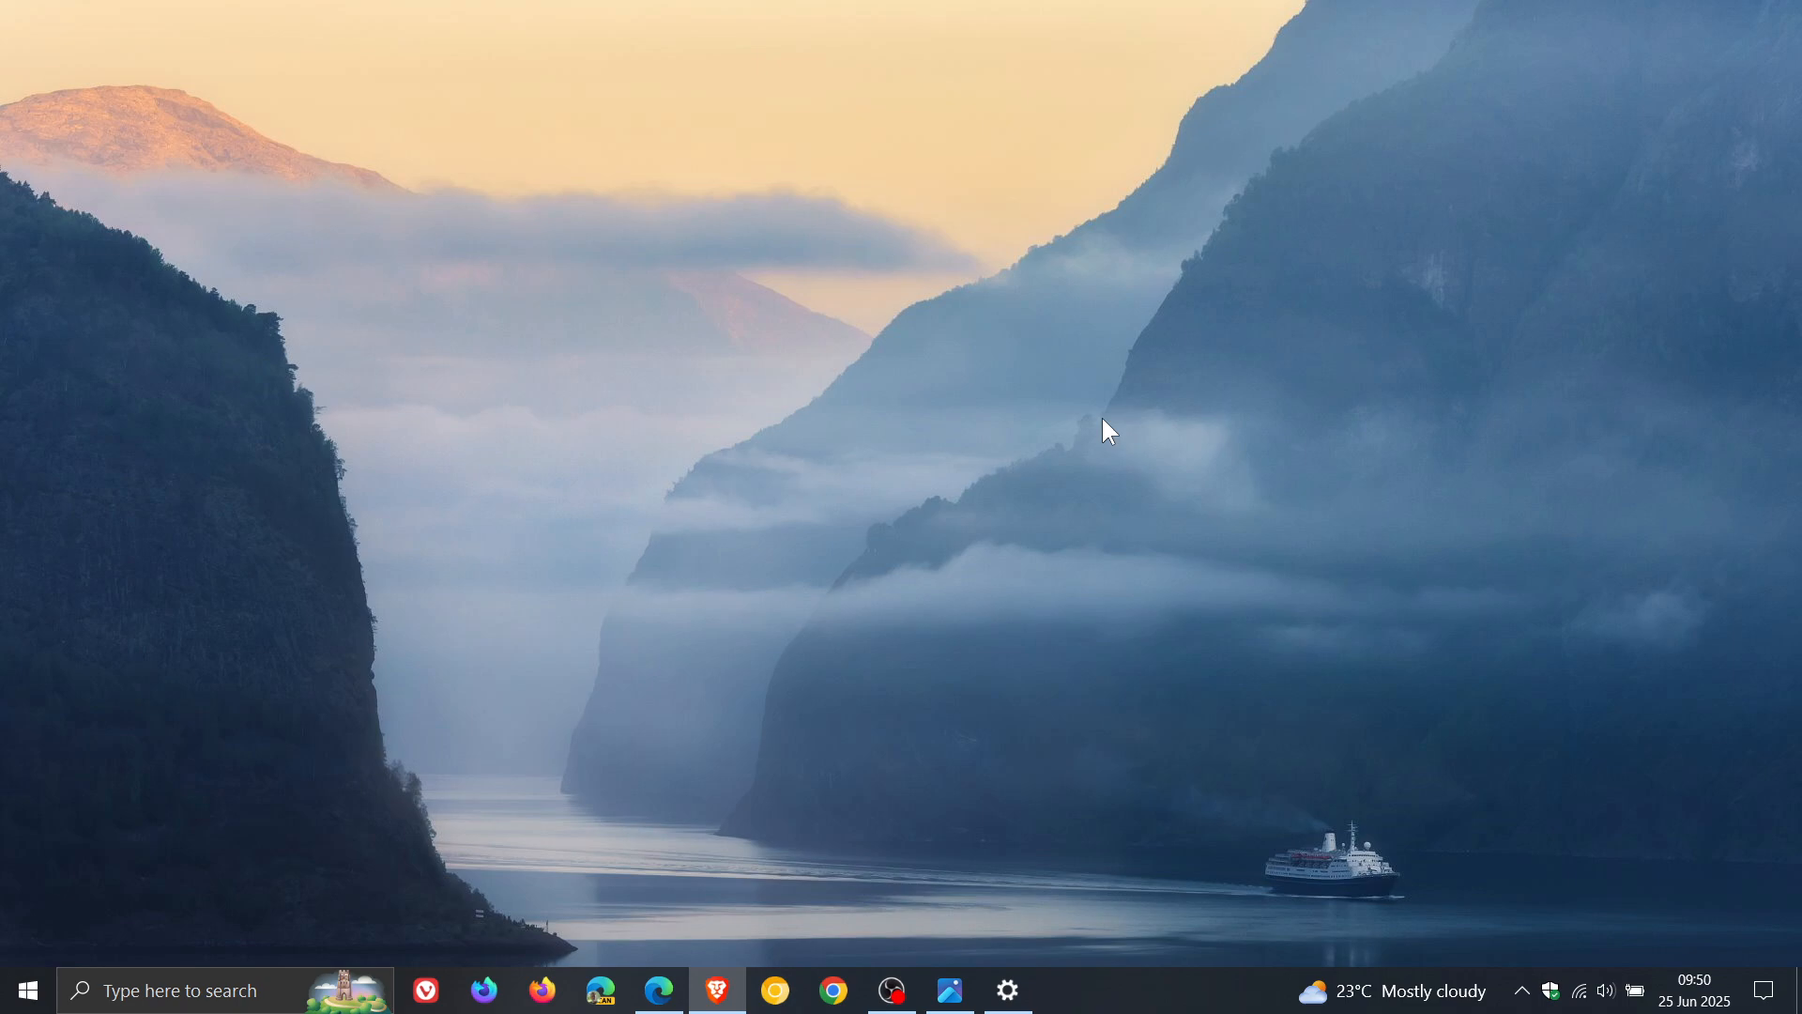
{"action": "mouse_move", "coordinate": [1104, 488]}
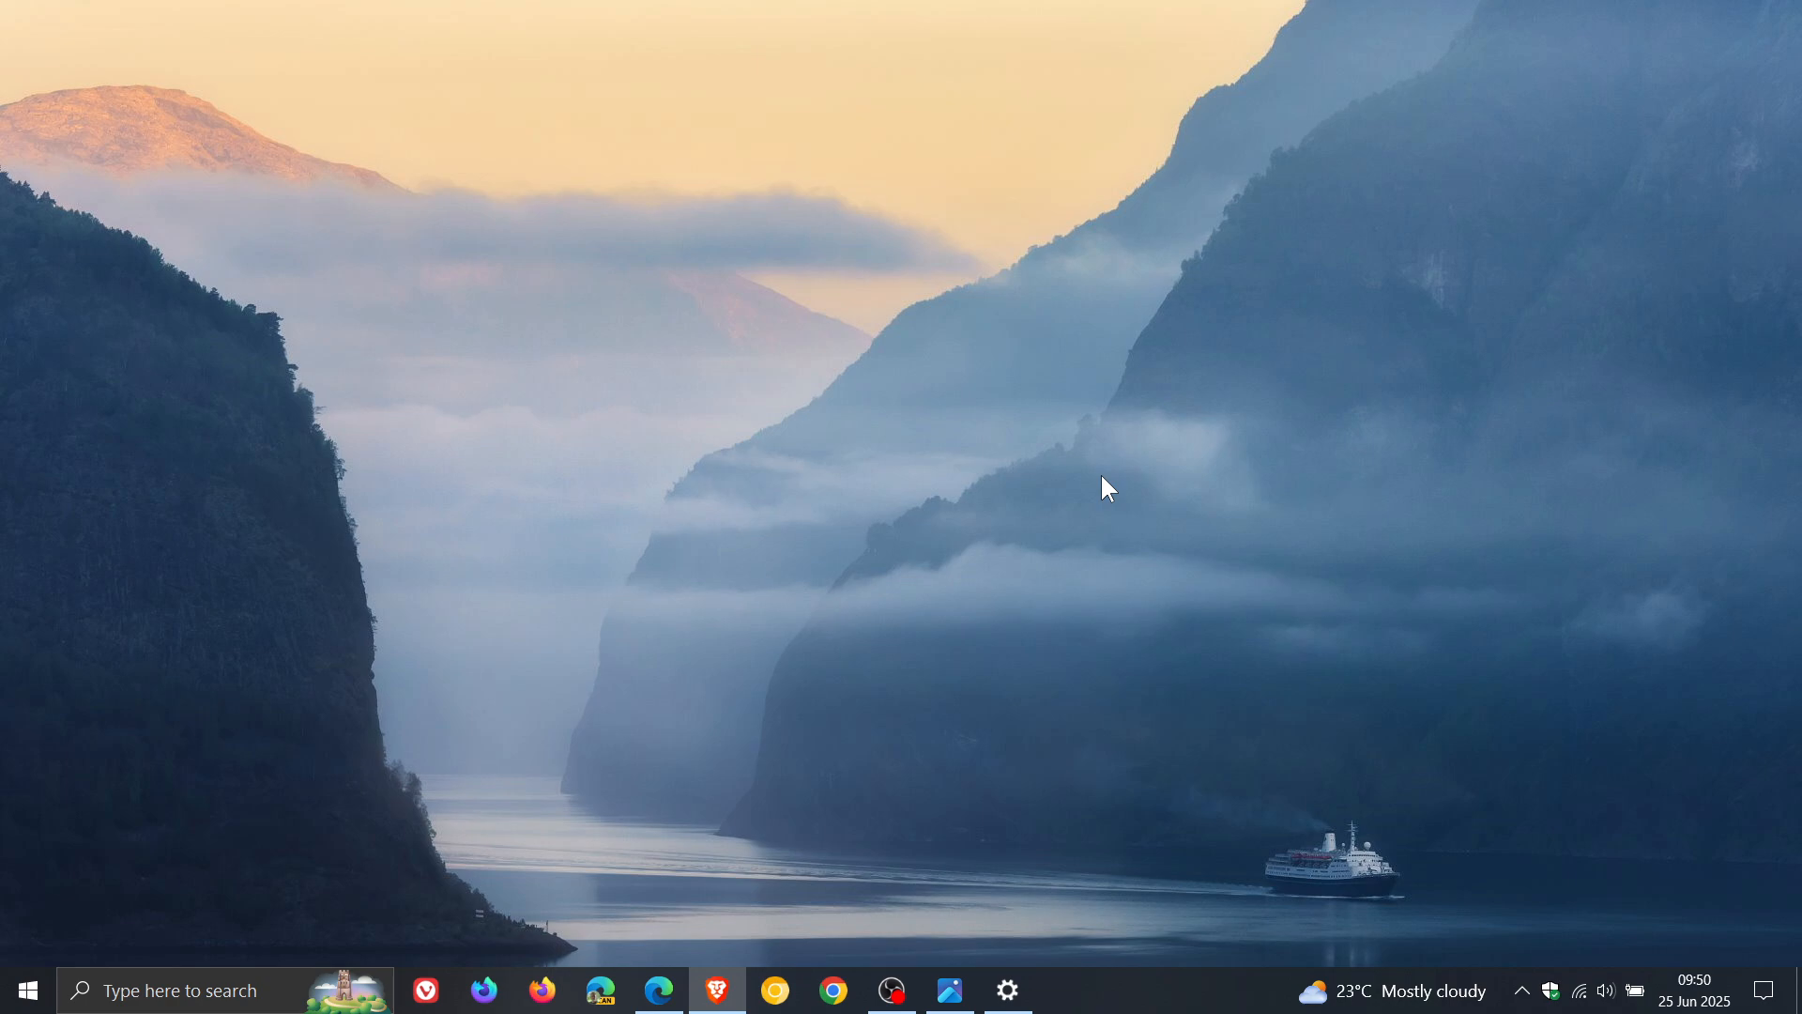
{"action": "mouse_move", "coordinate": [1214, 451]}
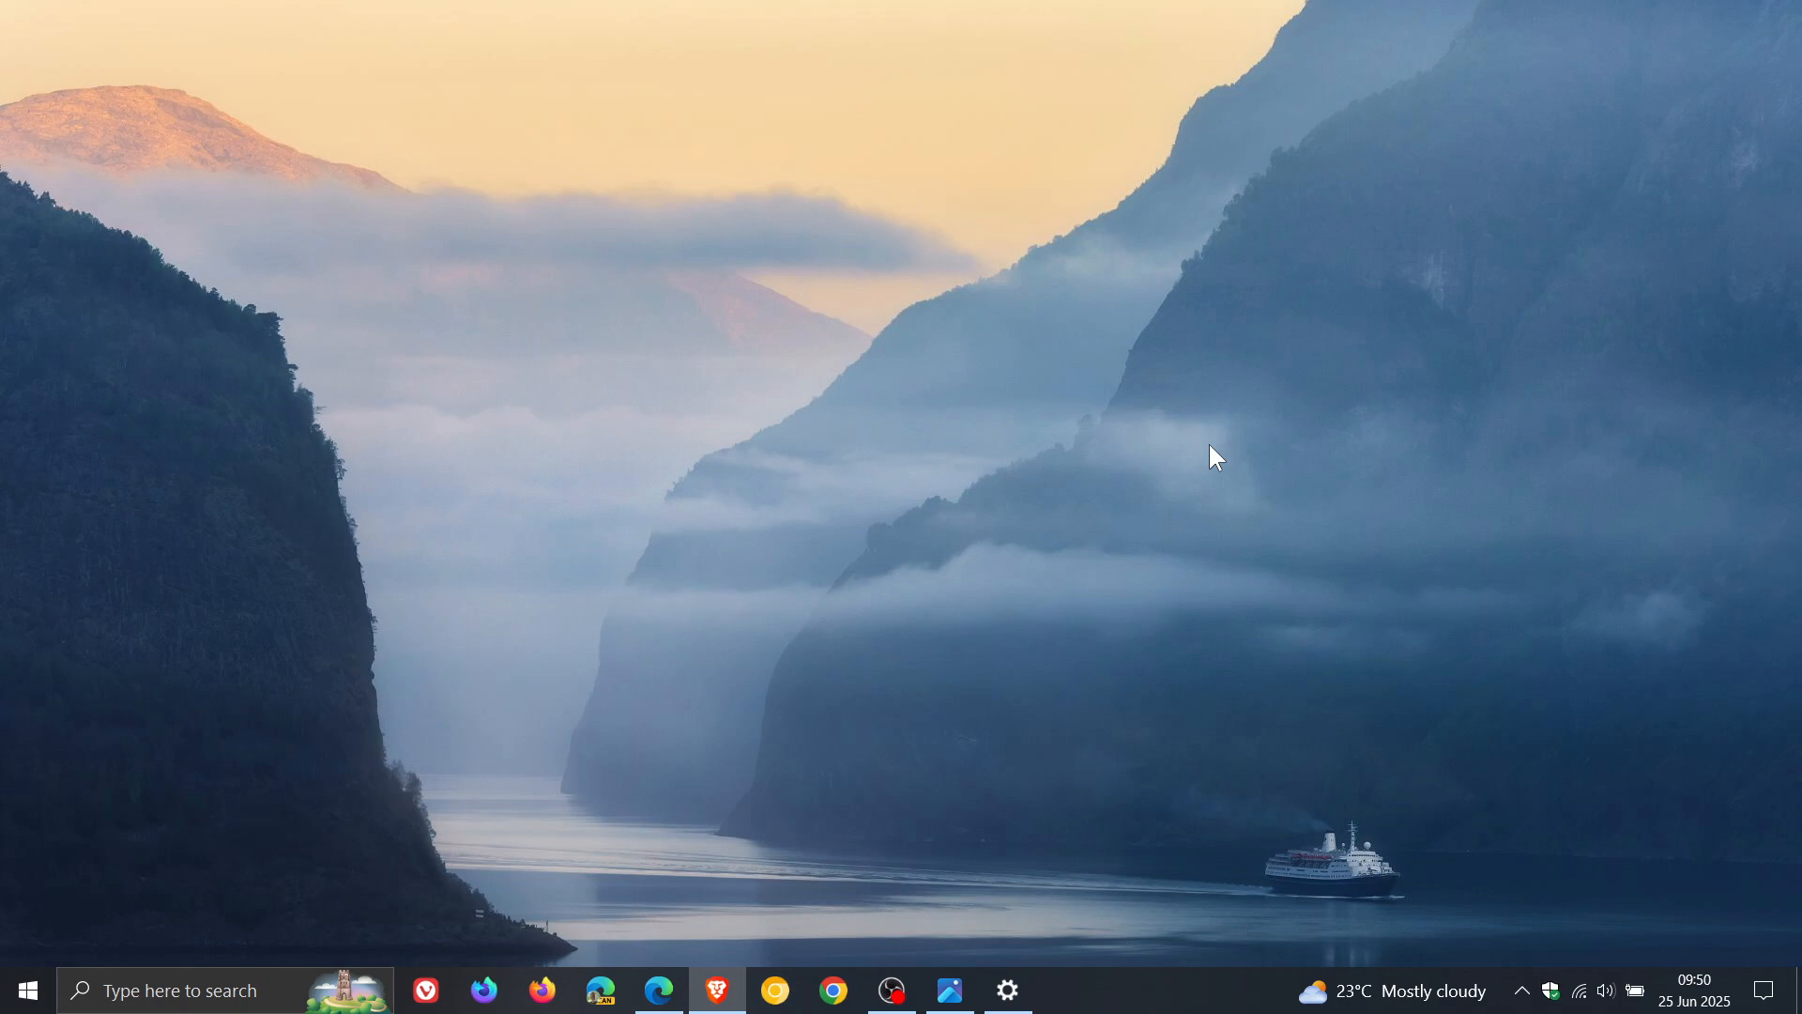
{"action": "mouse_move", "coordinate": [1261, 446]}
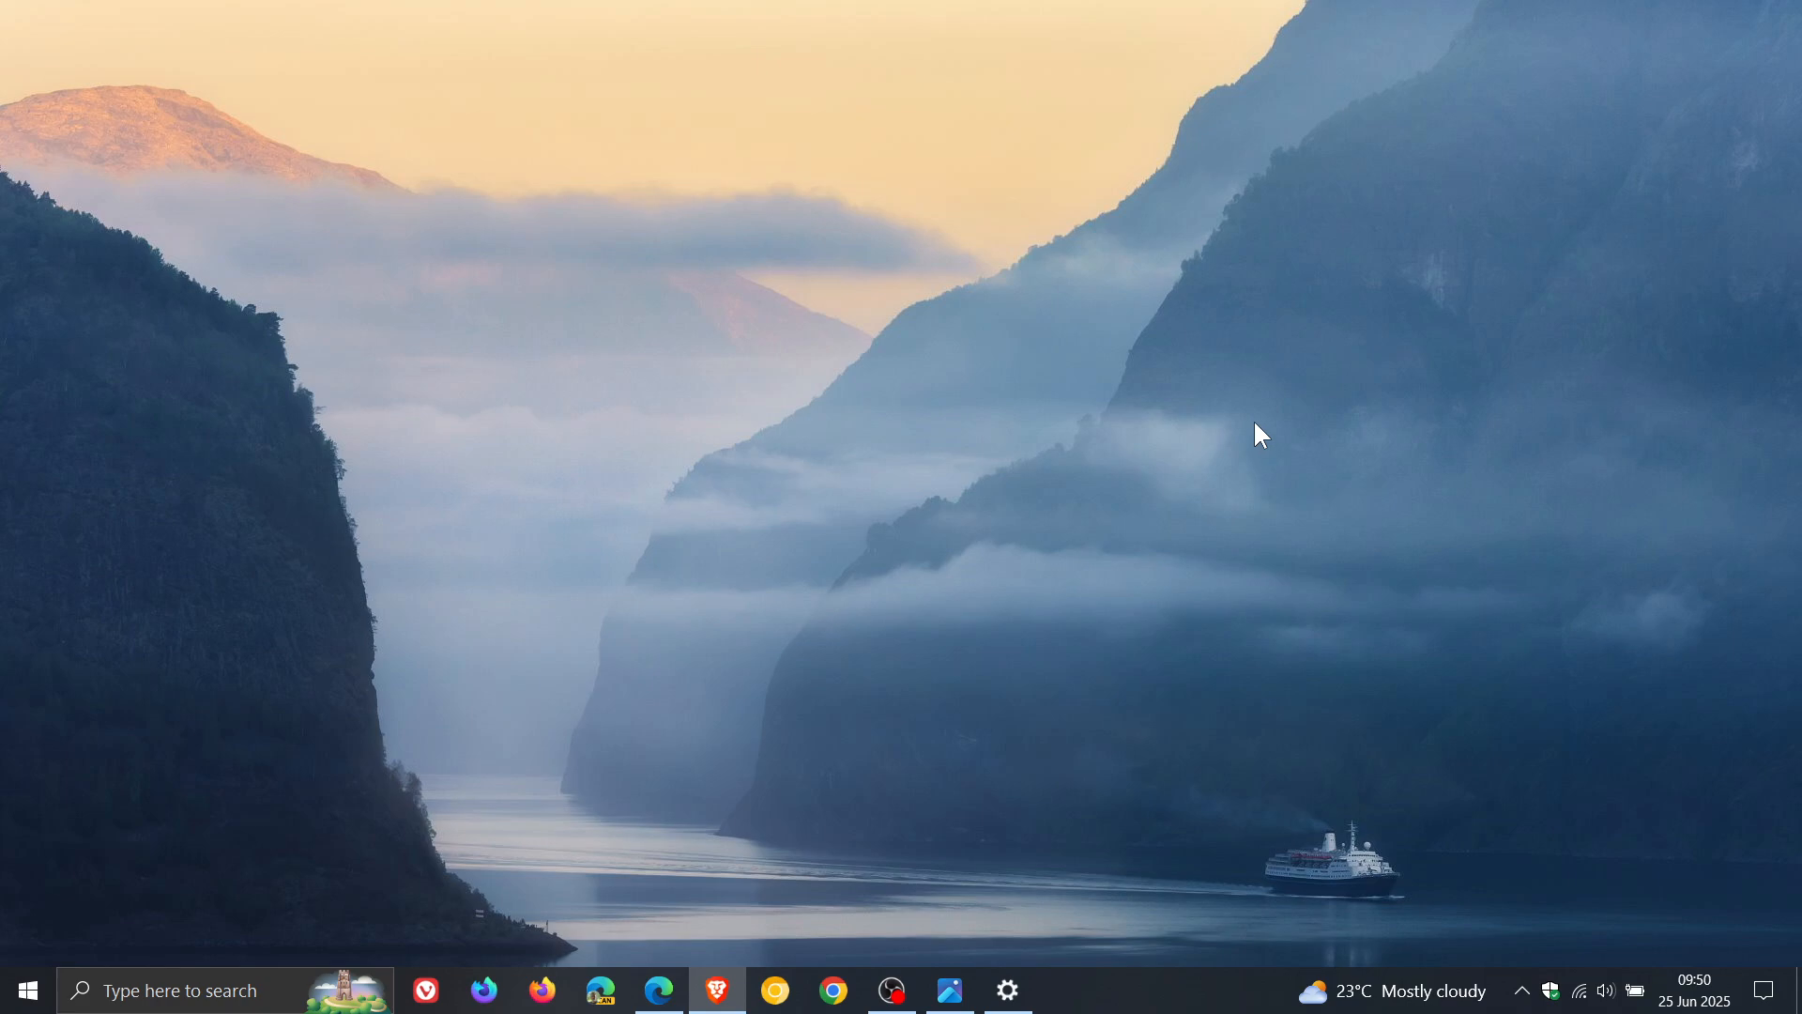
{"action": "mouse_move", "coordinate": [1284, 498]}
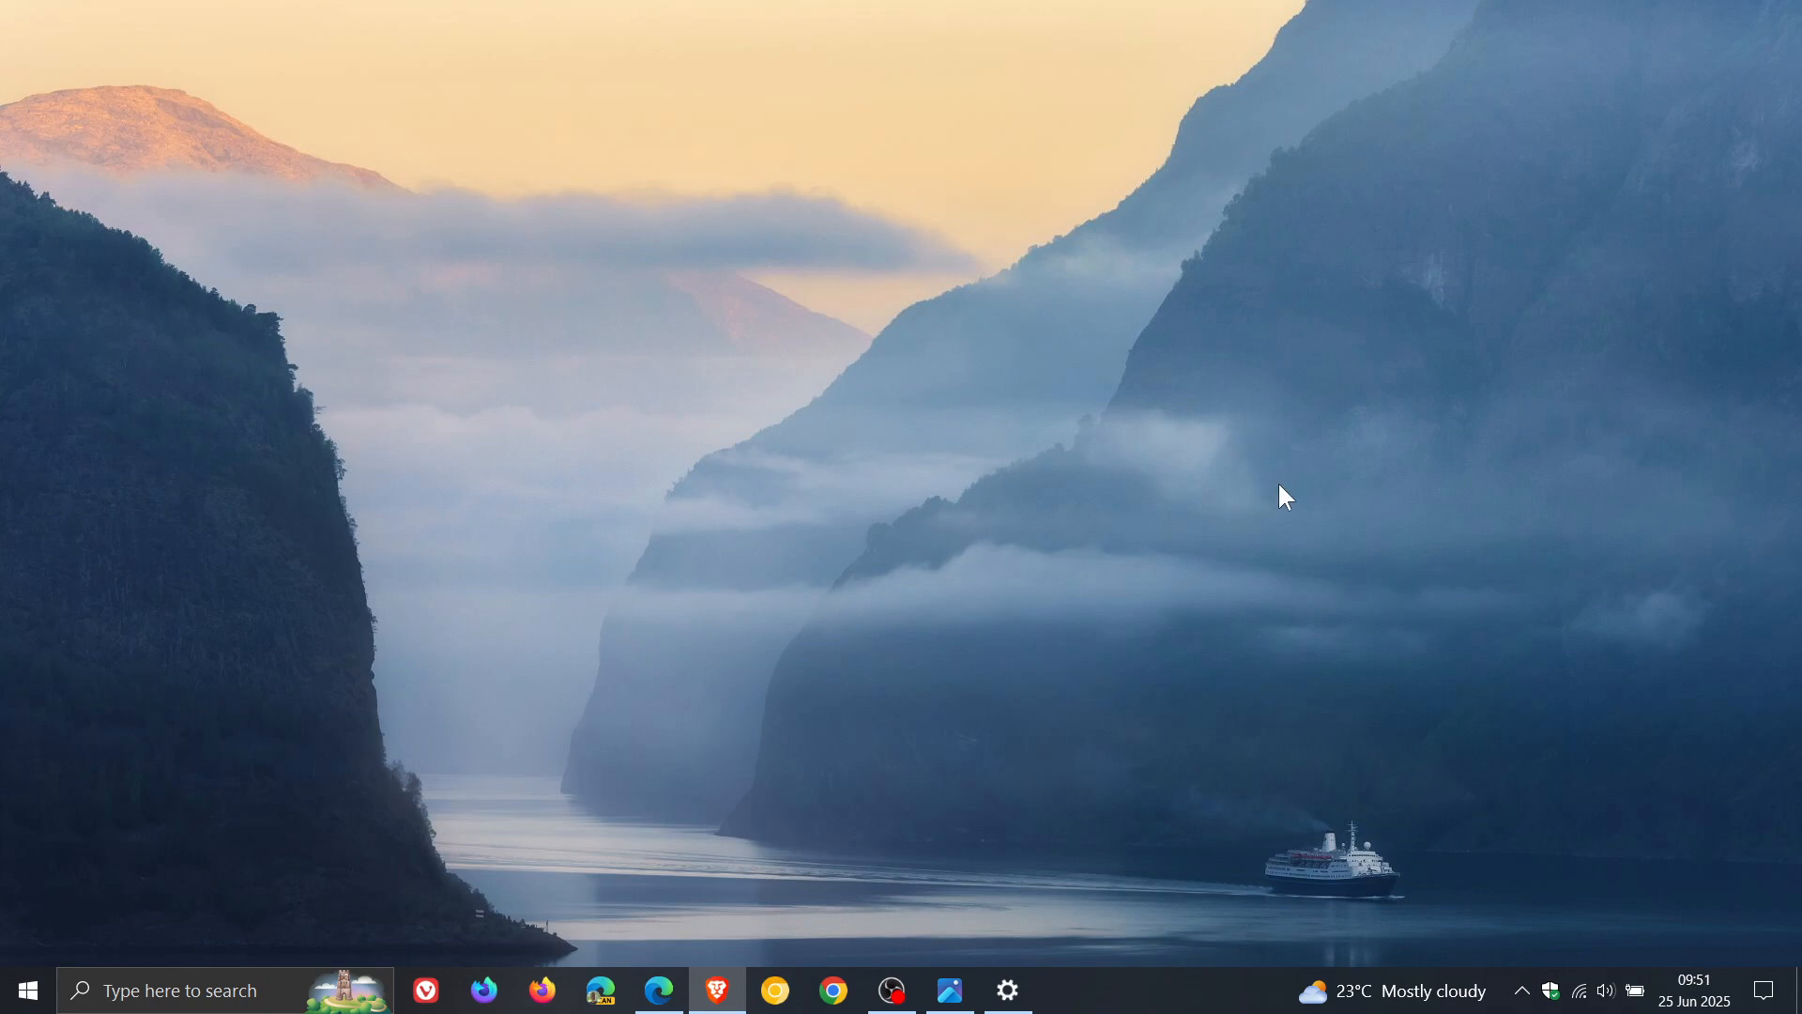
{"action": "mouse_move", "coordinate": [1039, 373]}
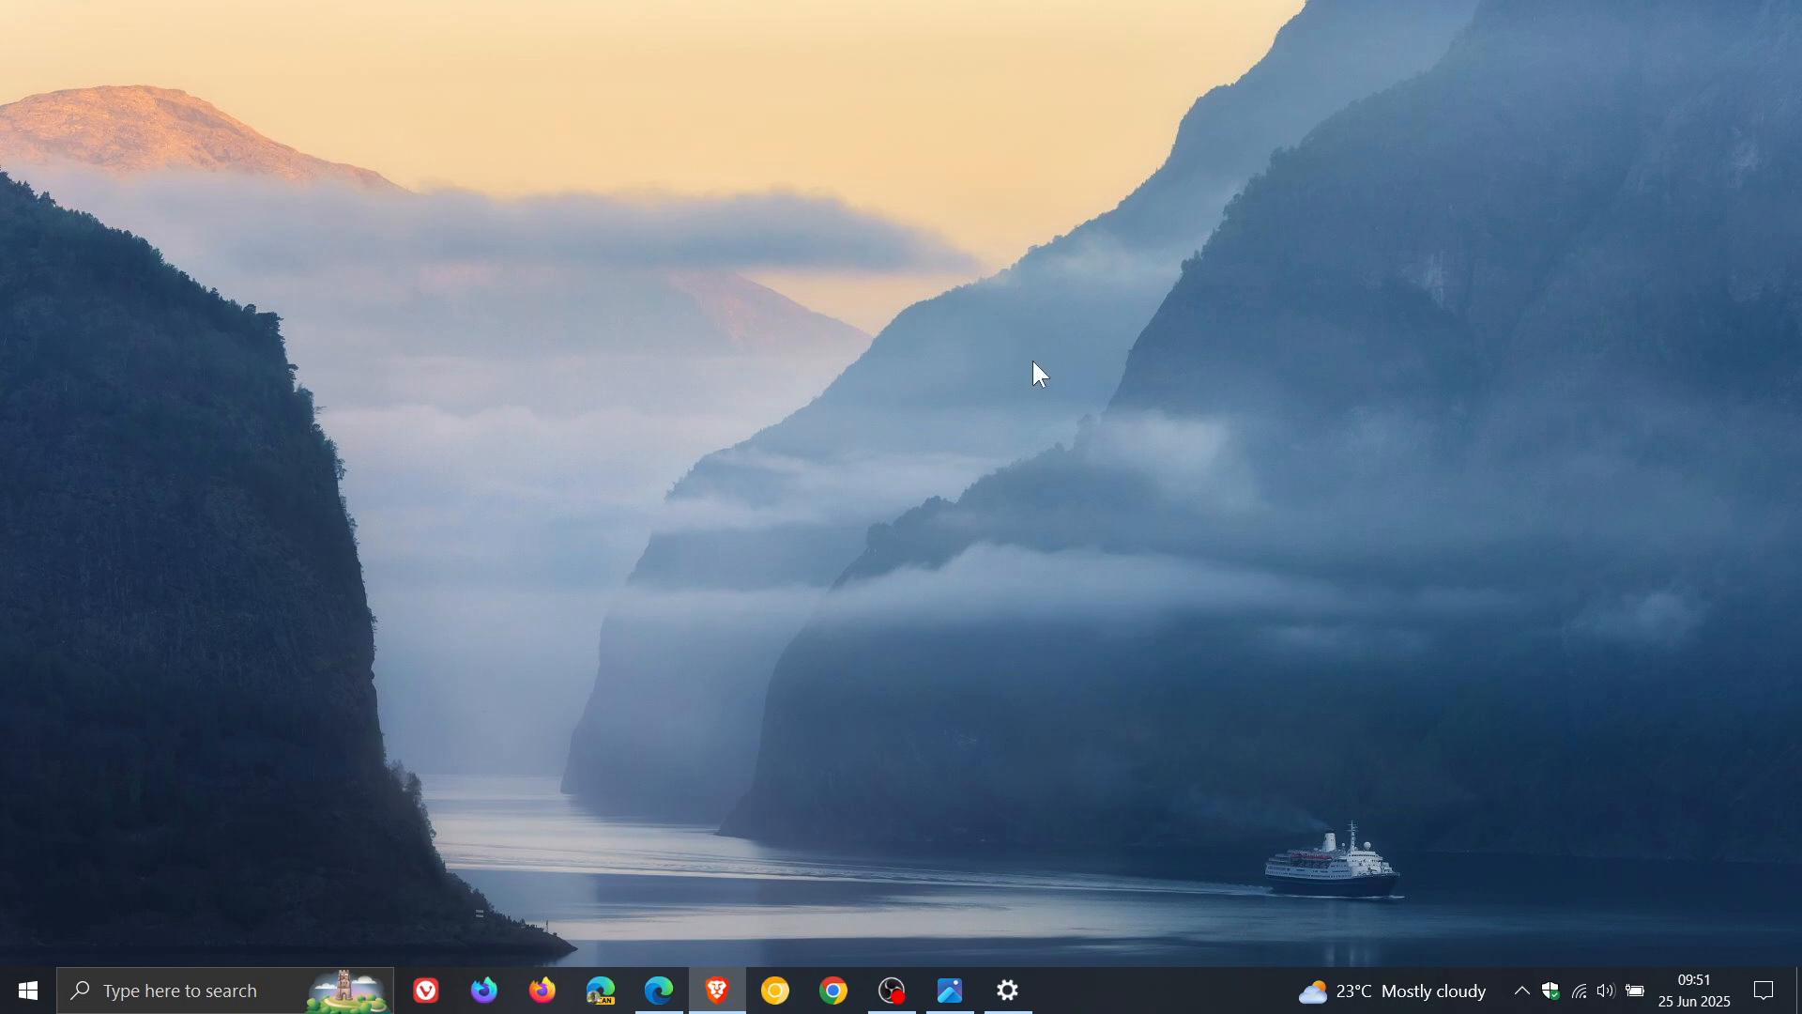
{"action": "mouse_move", "coordinate": [1080, 403]}
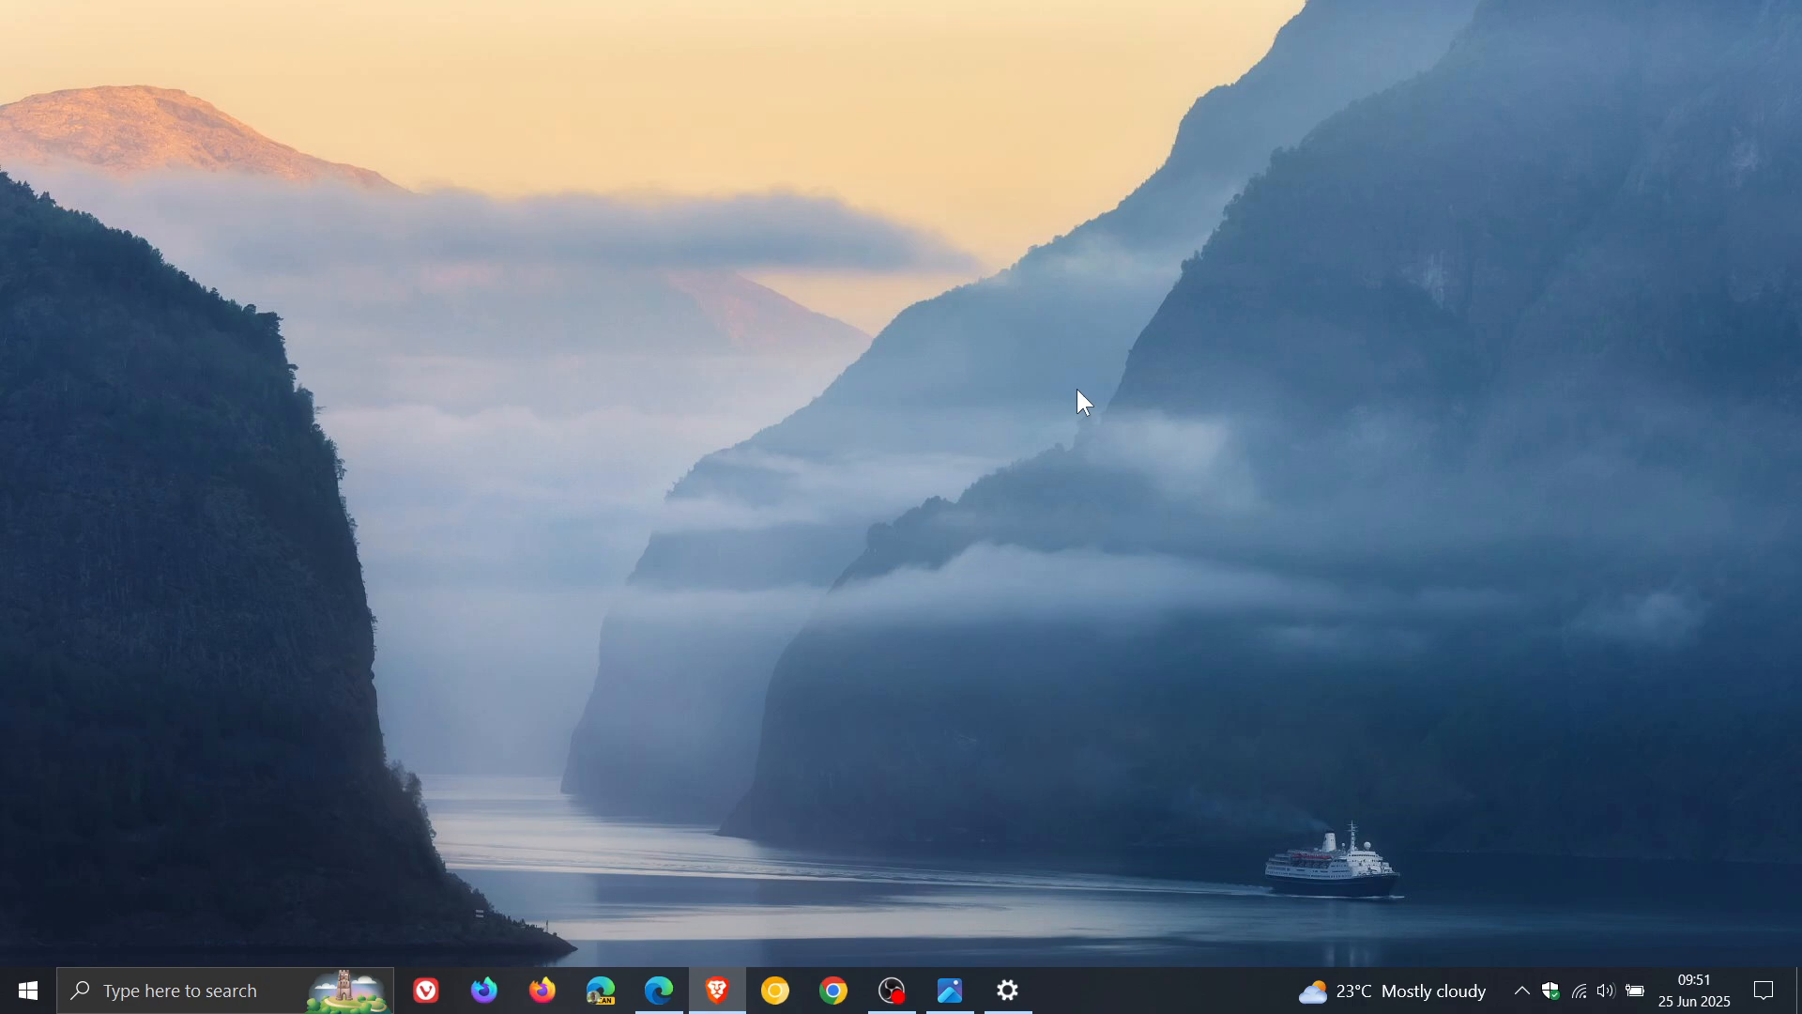
{"action": "mouse_move", "coordinate": [1551, 988]}
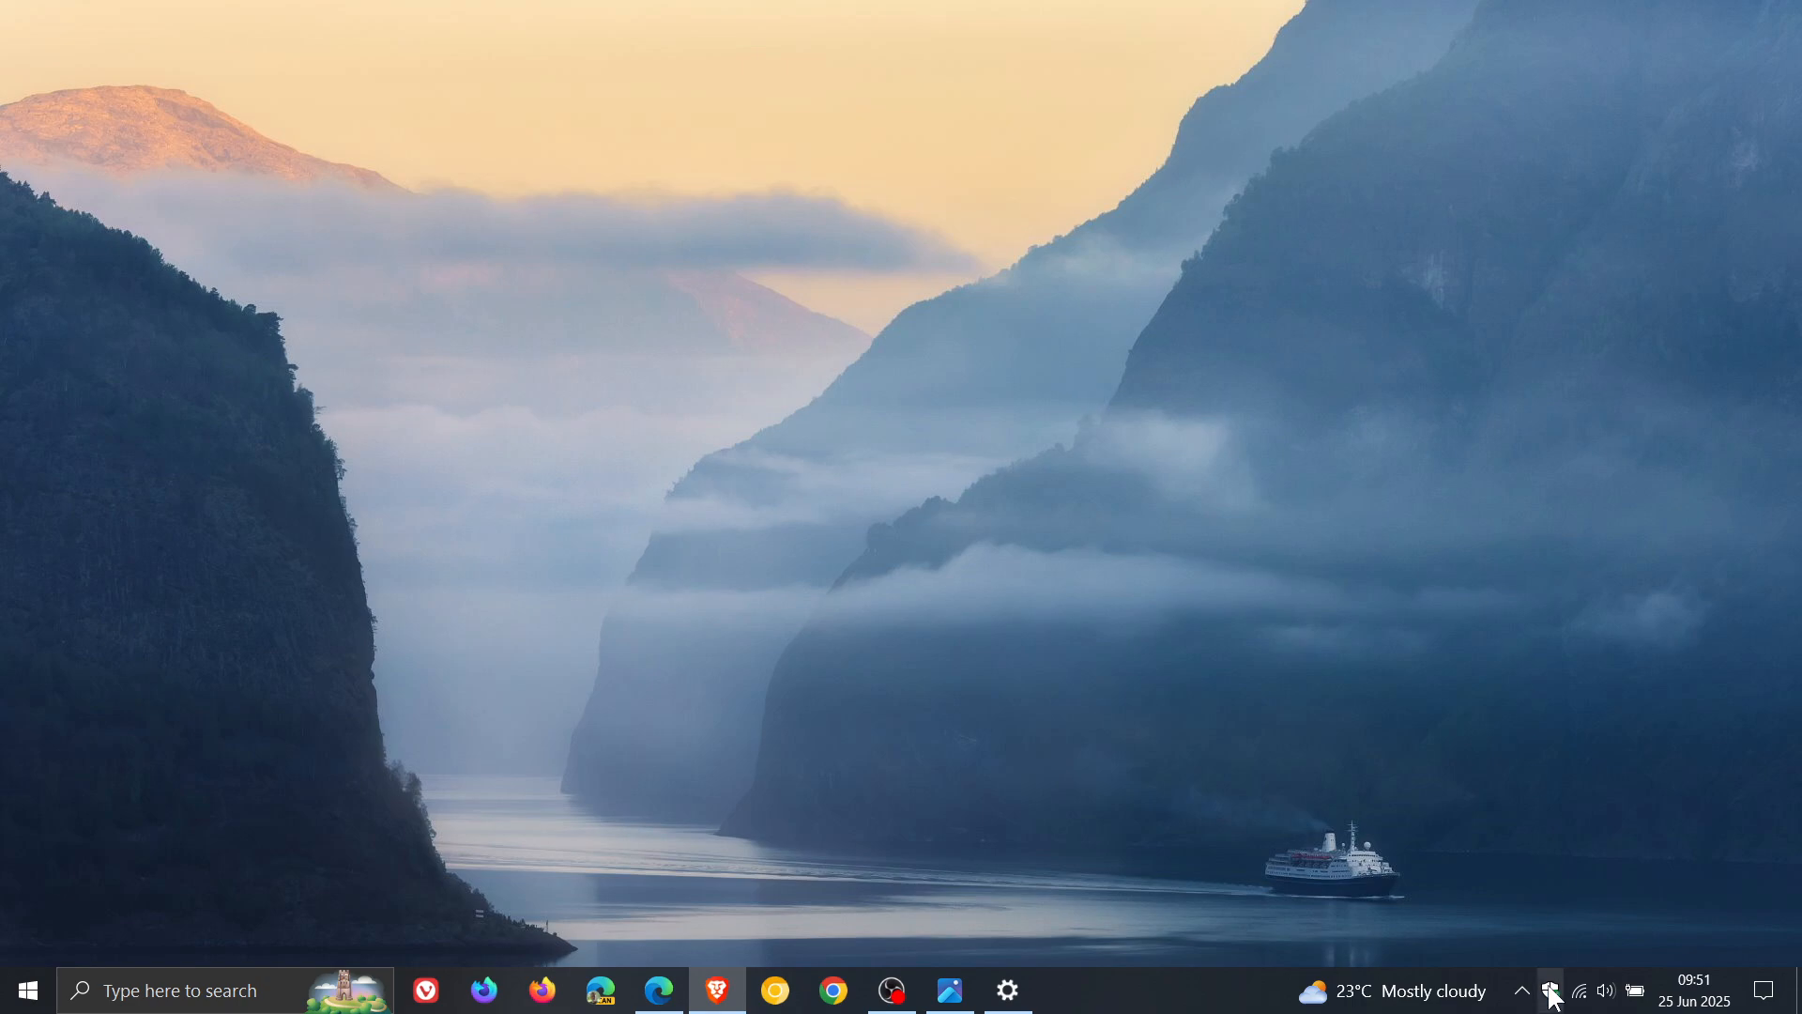
{"action": "left_click", "coordinate": [1550, 989]}
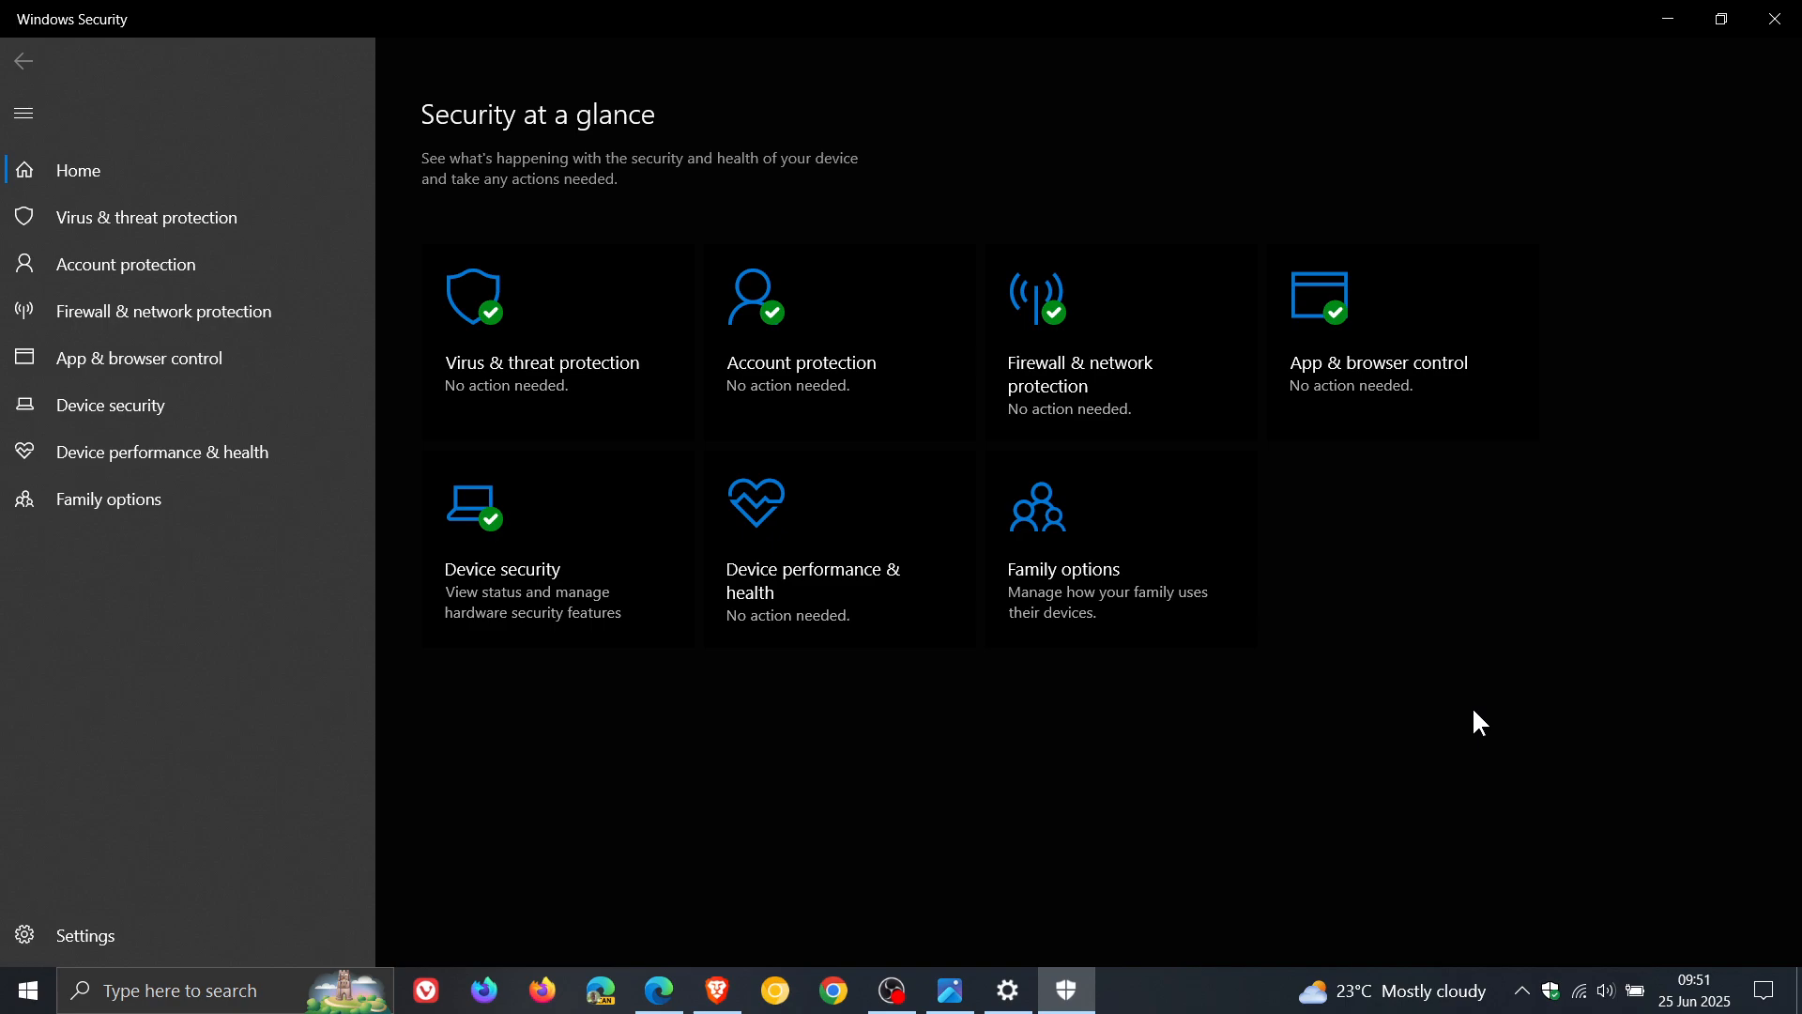
{"action": "left_click", "coordinate": [1773, 18]}
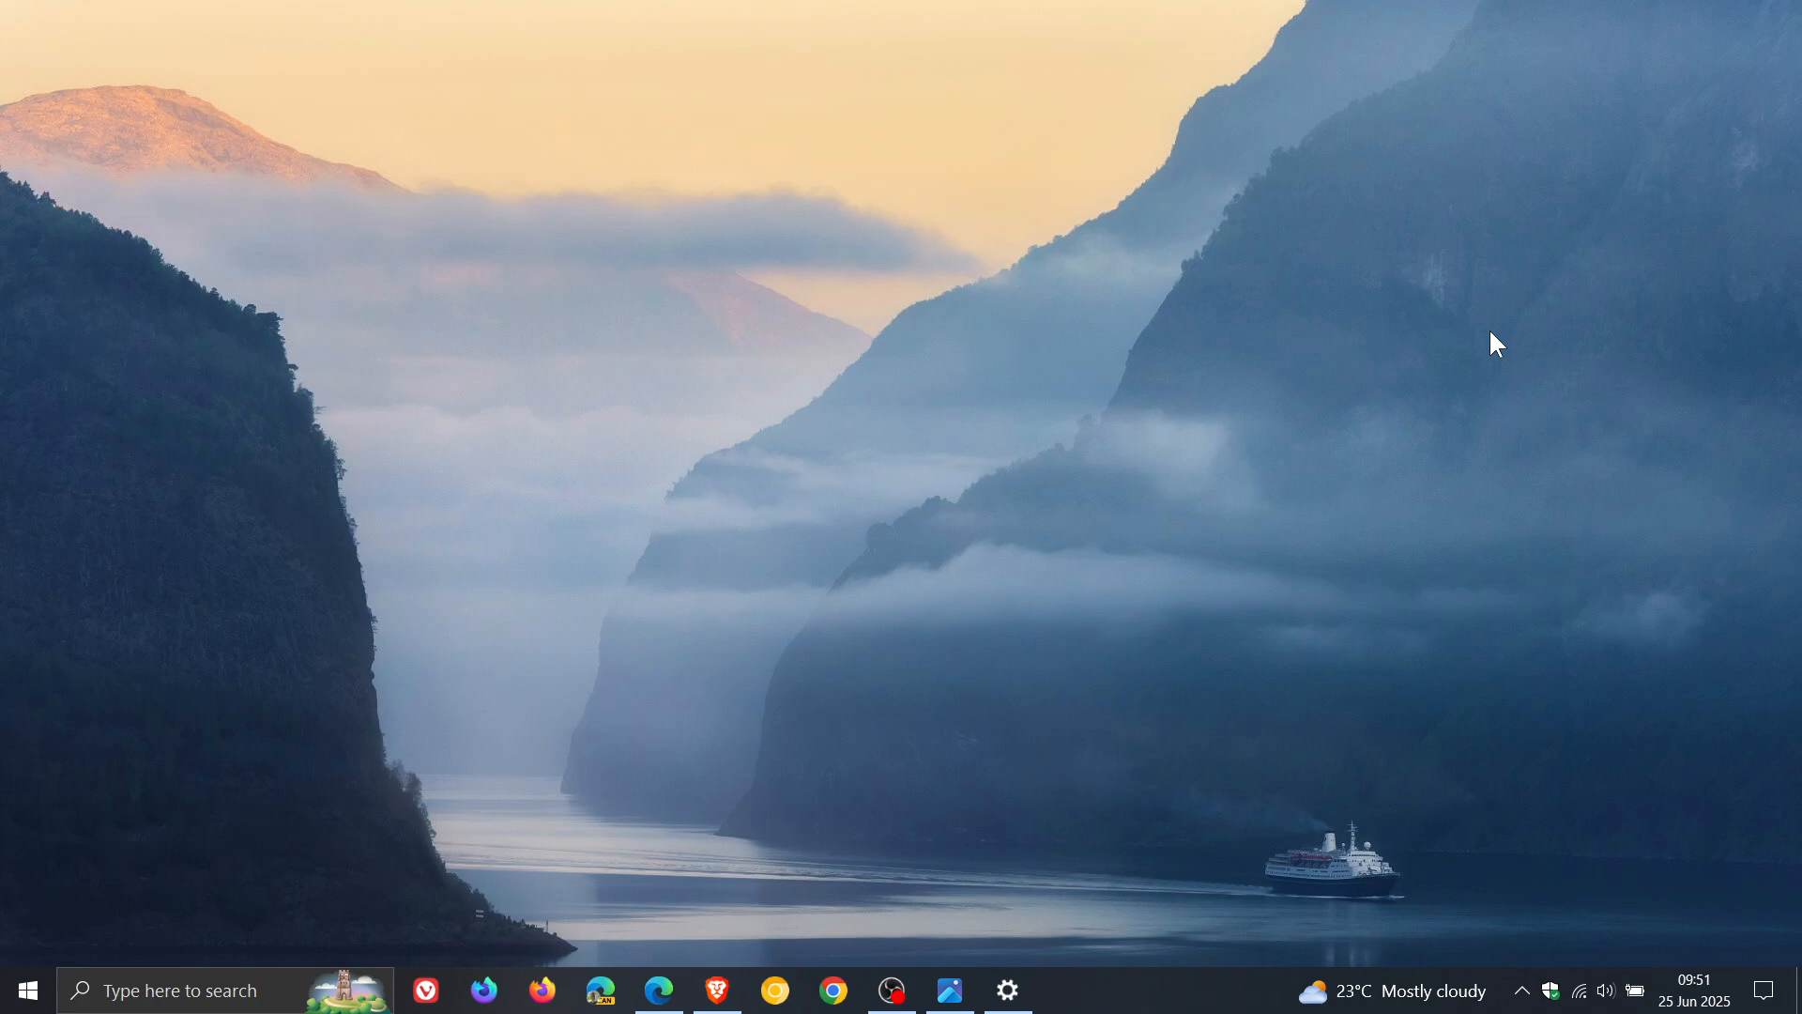
{"action": "mouse_move", "coordinate": [987, 568]}
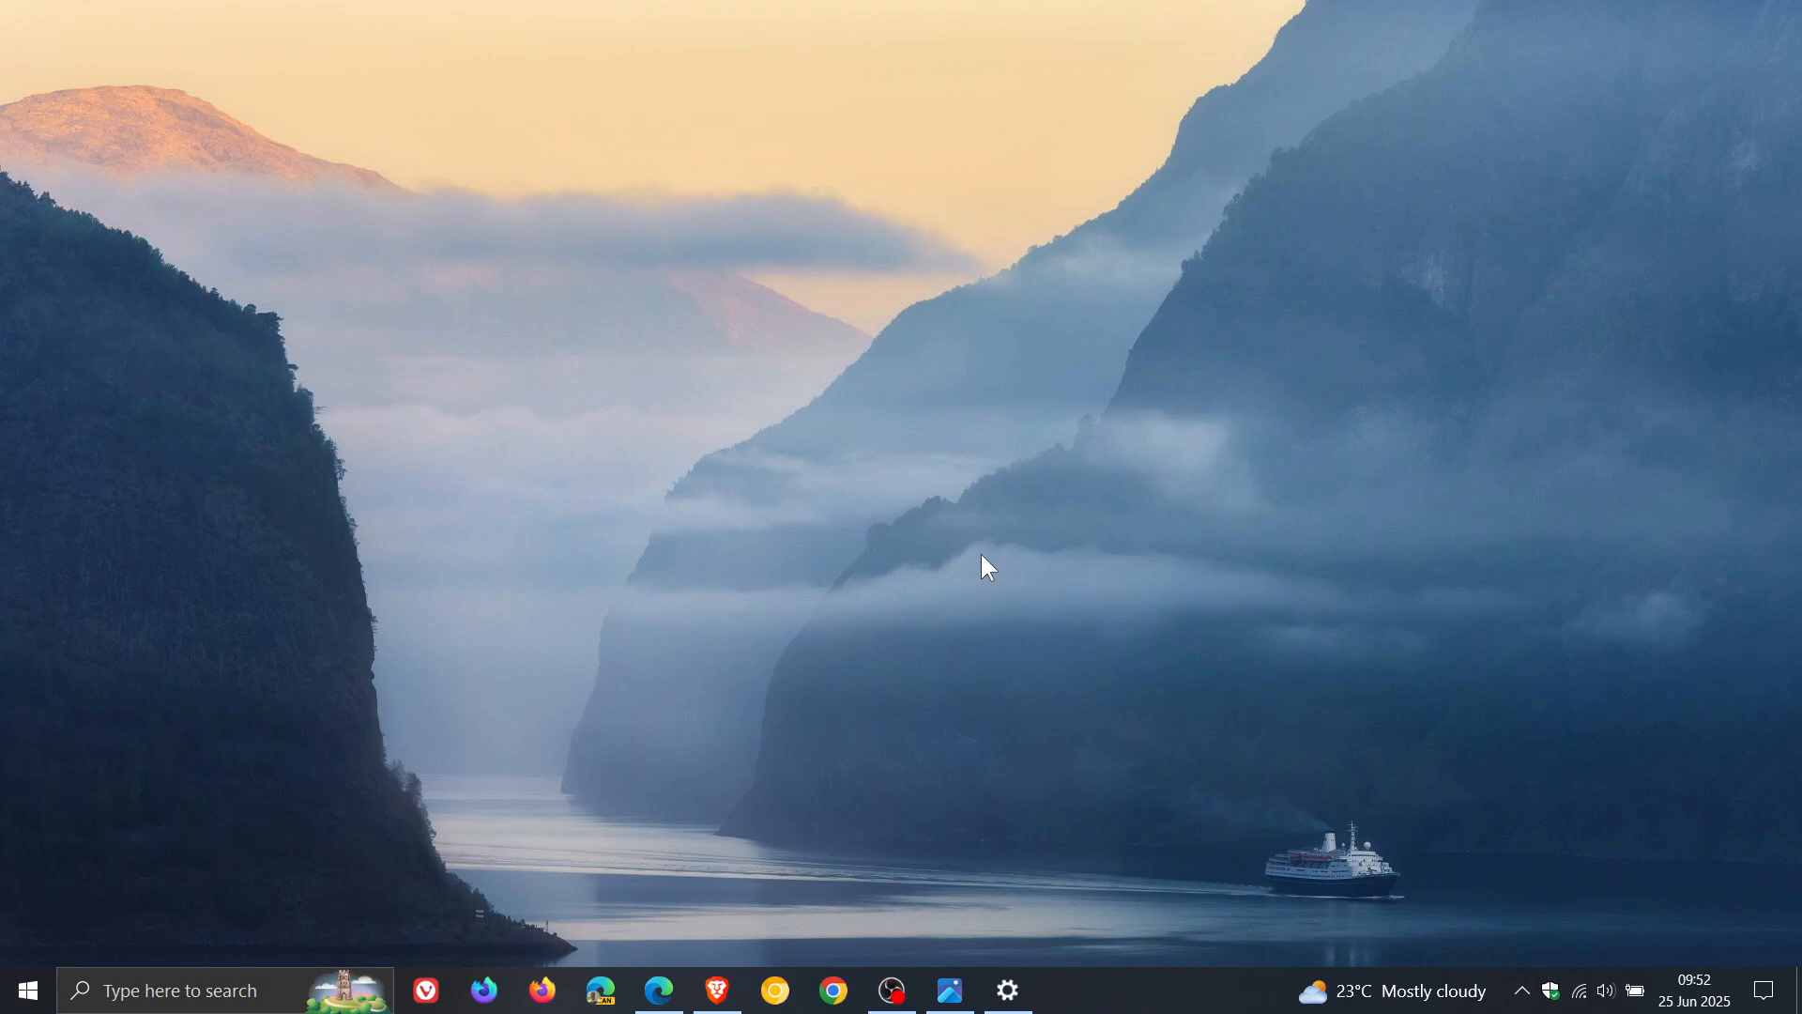
{"action": "mouse_move", "coordinate": [1044, 475]}
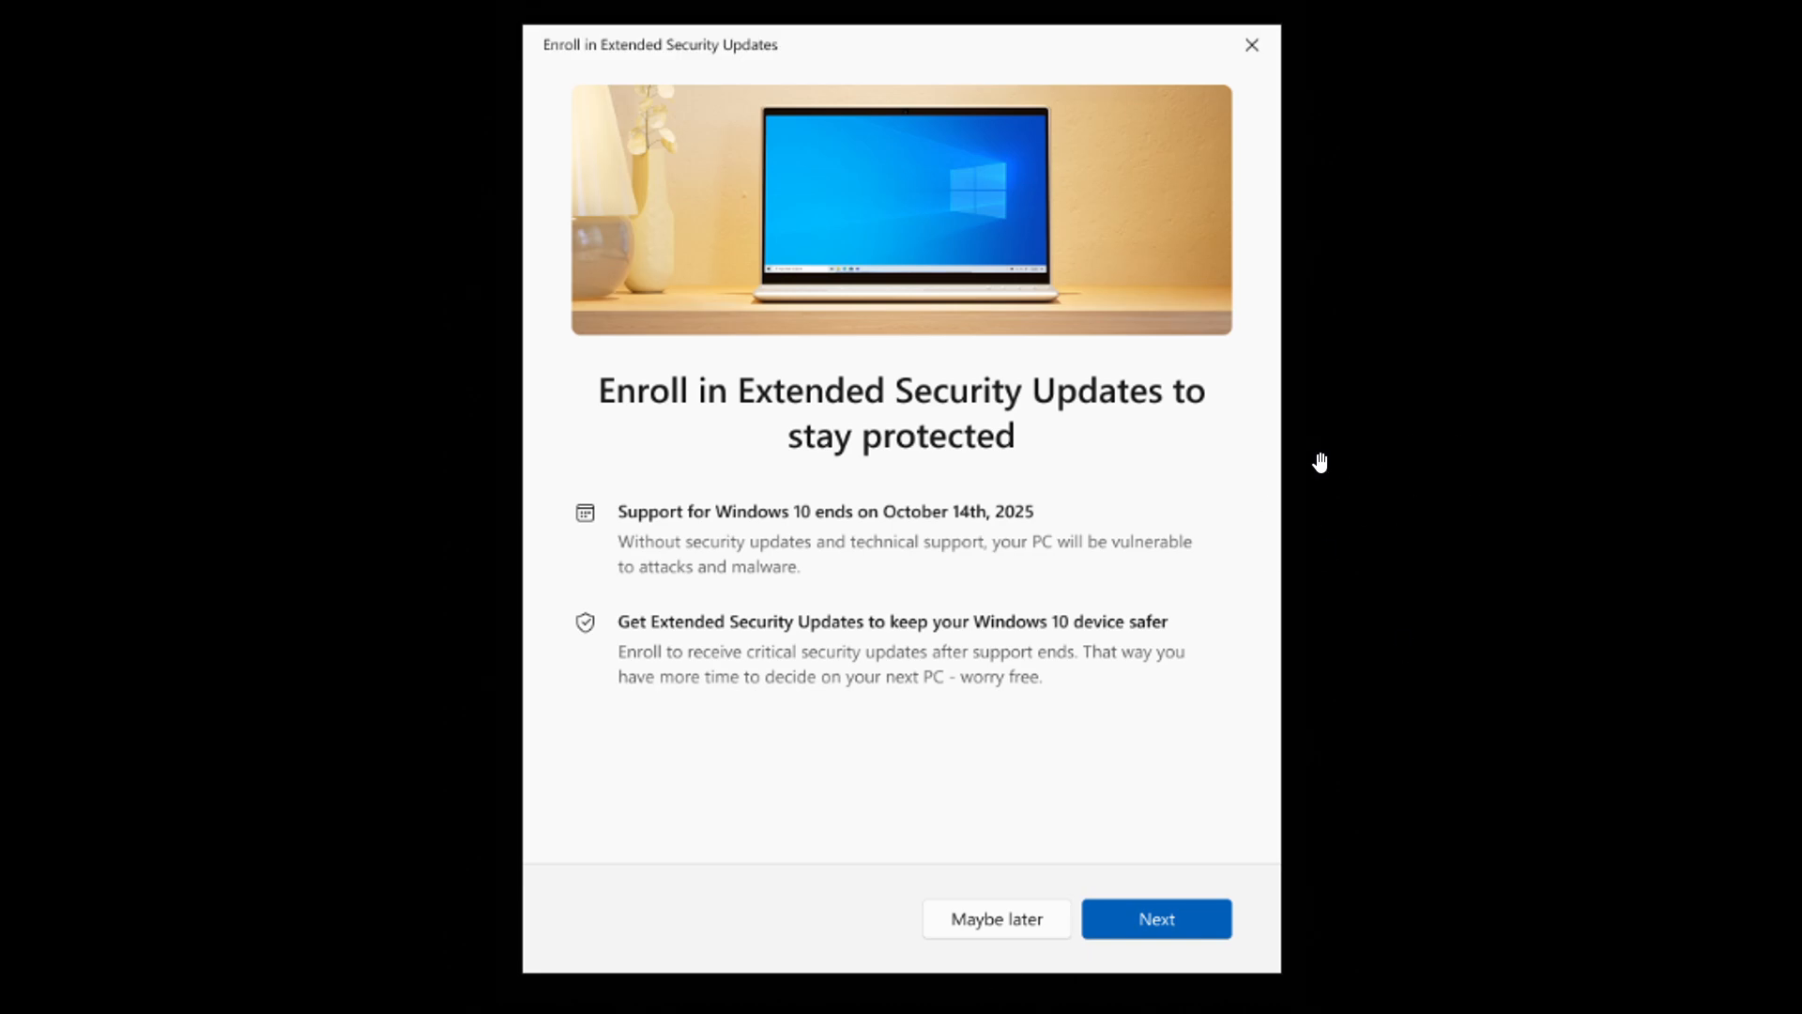
{"action": "mouse_move", "coordinate": [1343, 459]}
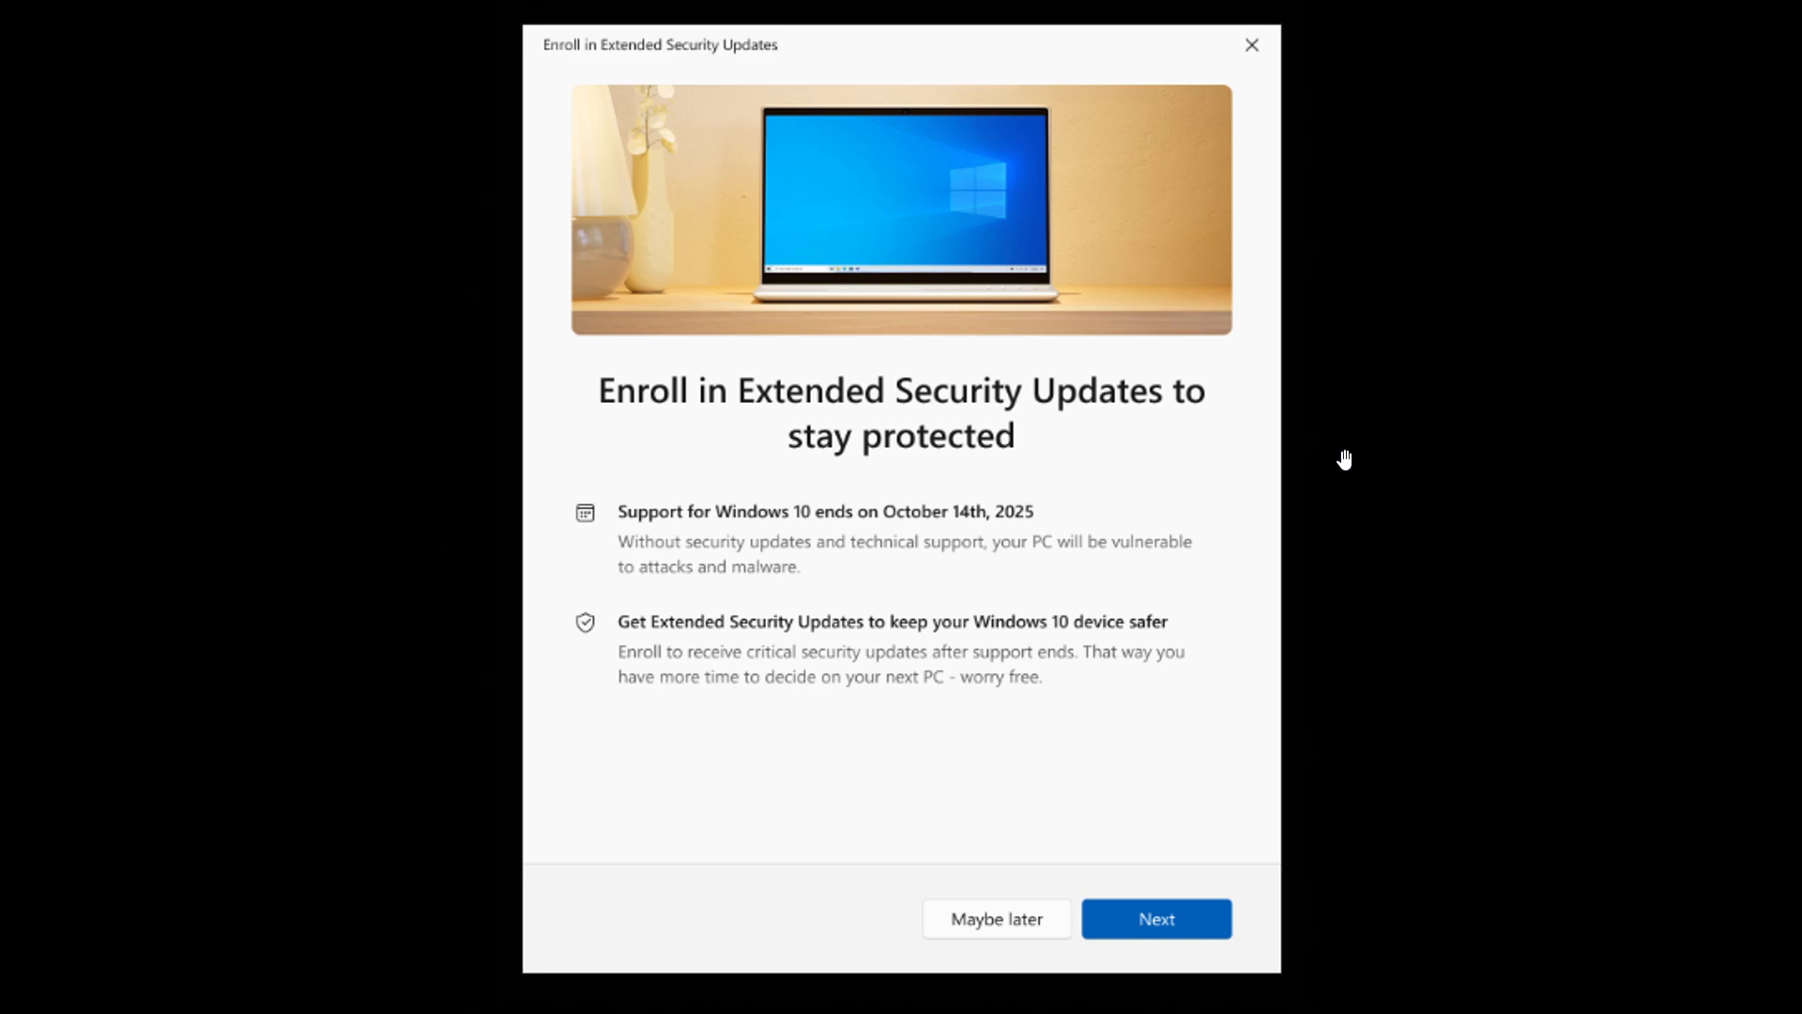
{"action": "mouse_move", "coordinate": [1404, 426]}
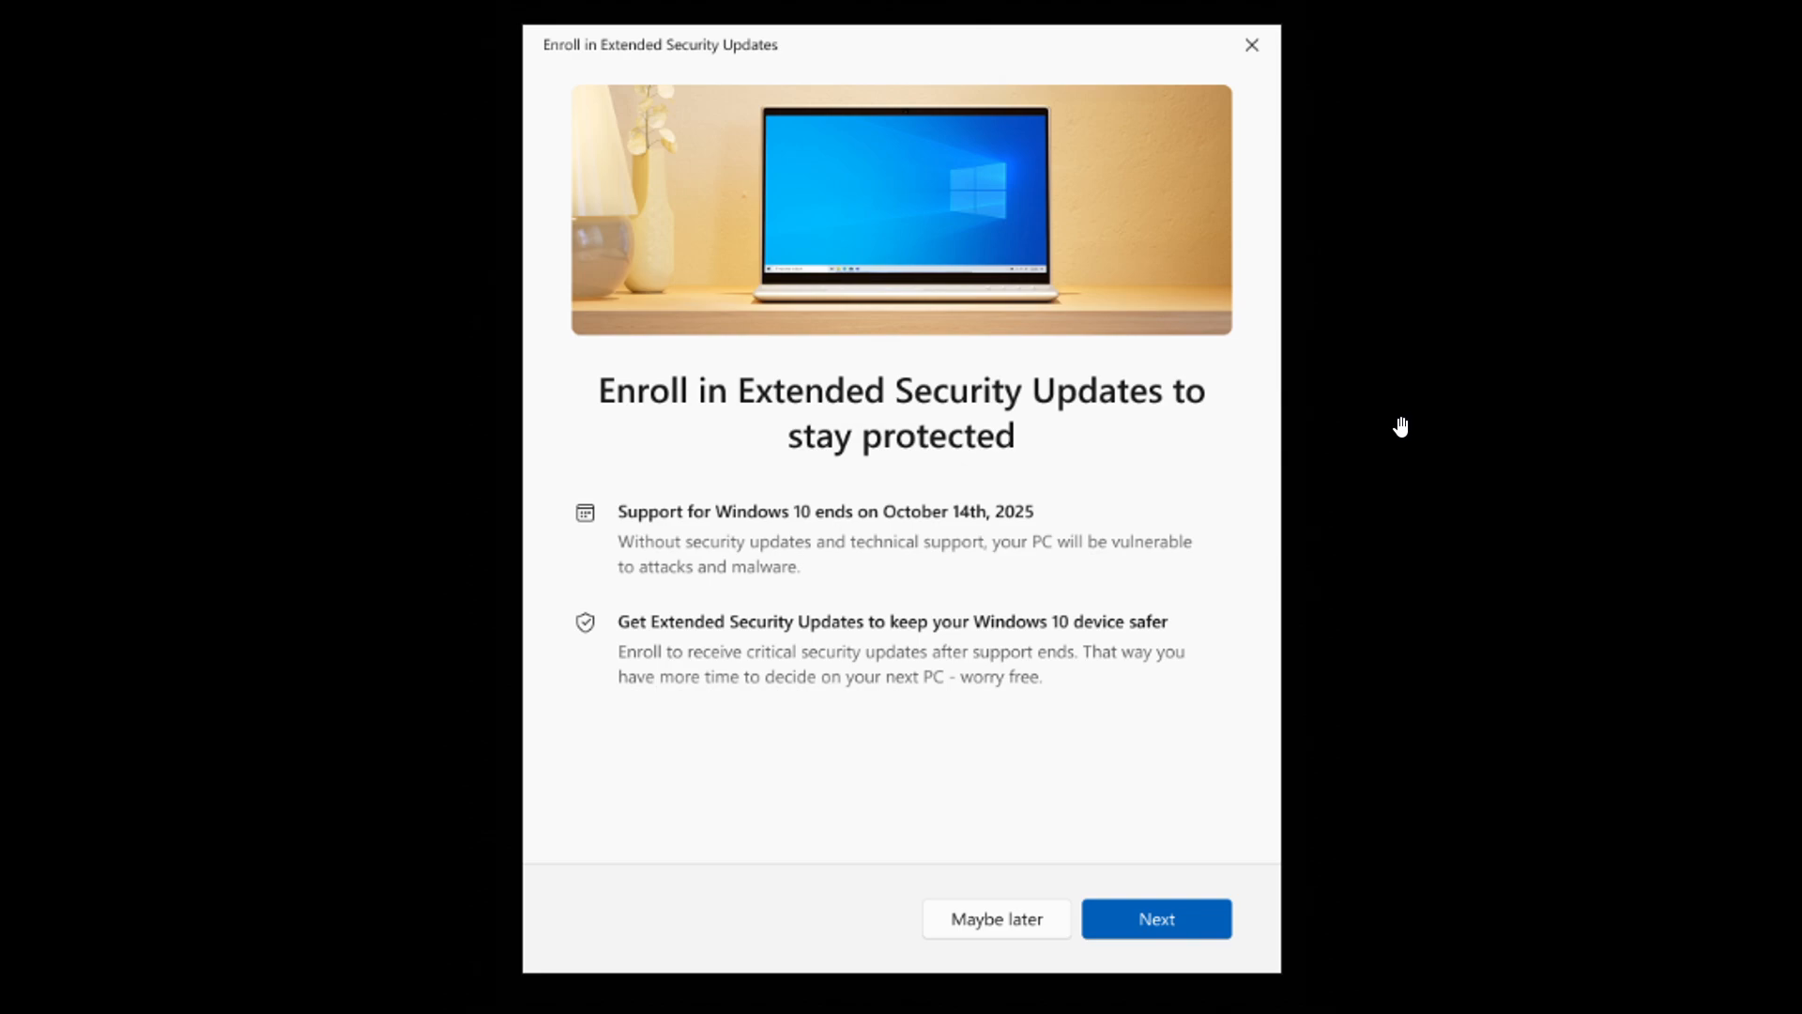
{"action": "mouse_move", "coordinate": [935, 599]}
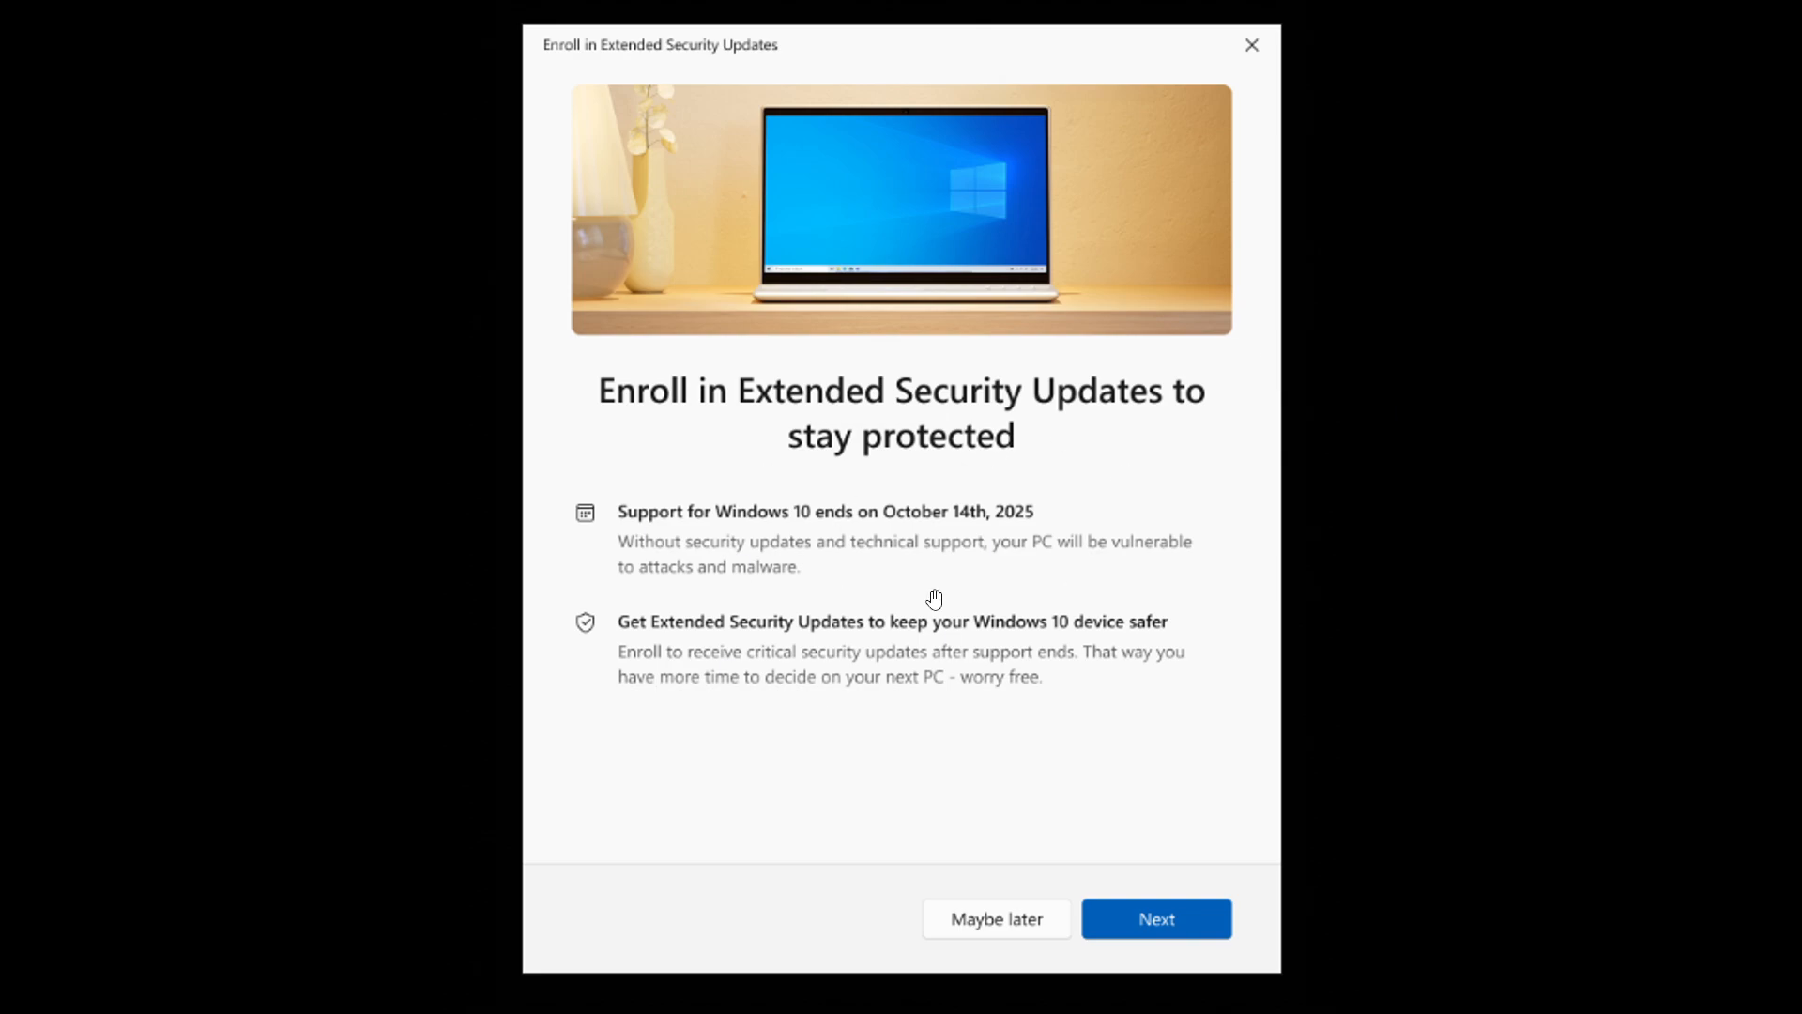
{"action": "mouse_move", "coordinate": [1113, 542]}
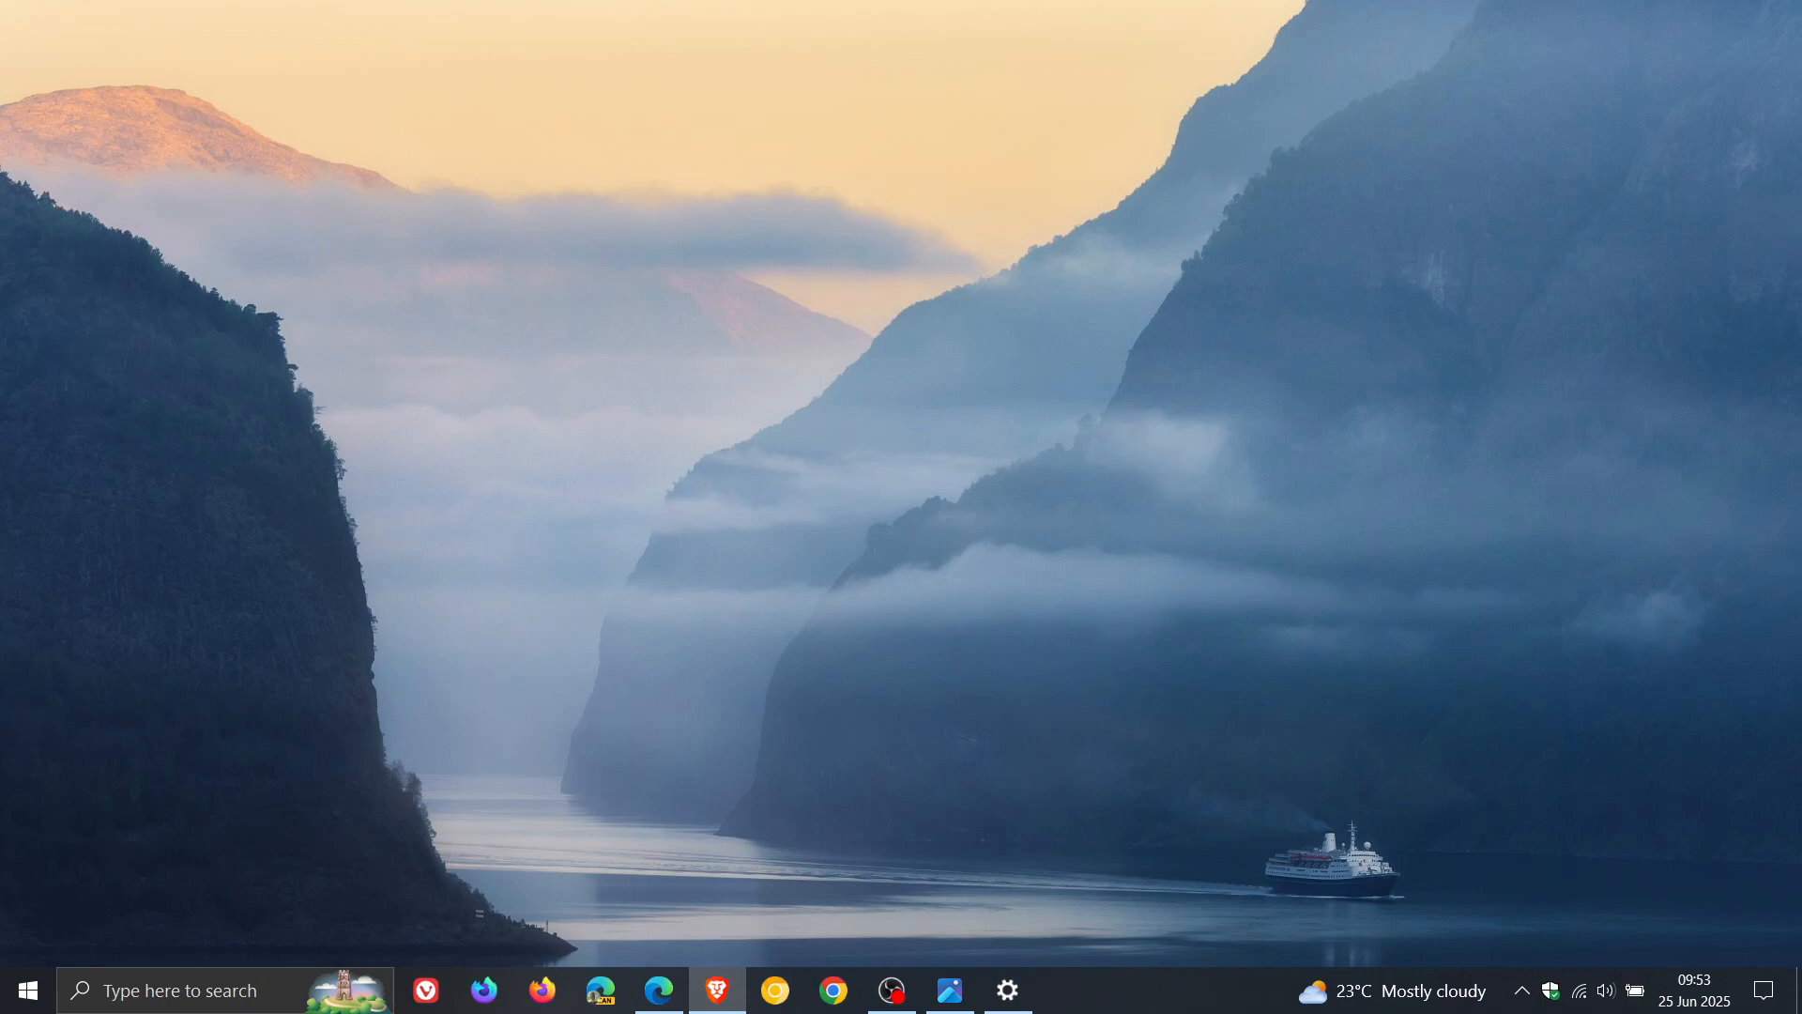
{"action": "mouse_move", "coordinate": [1214, 531]}
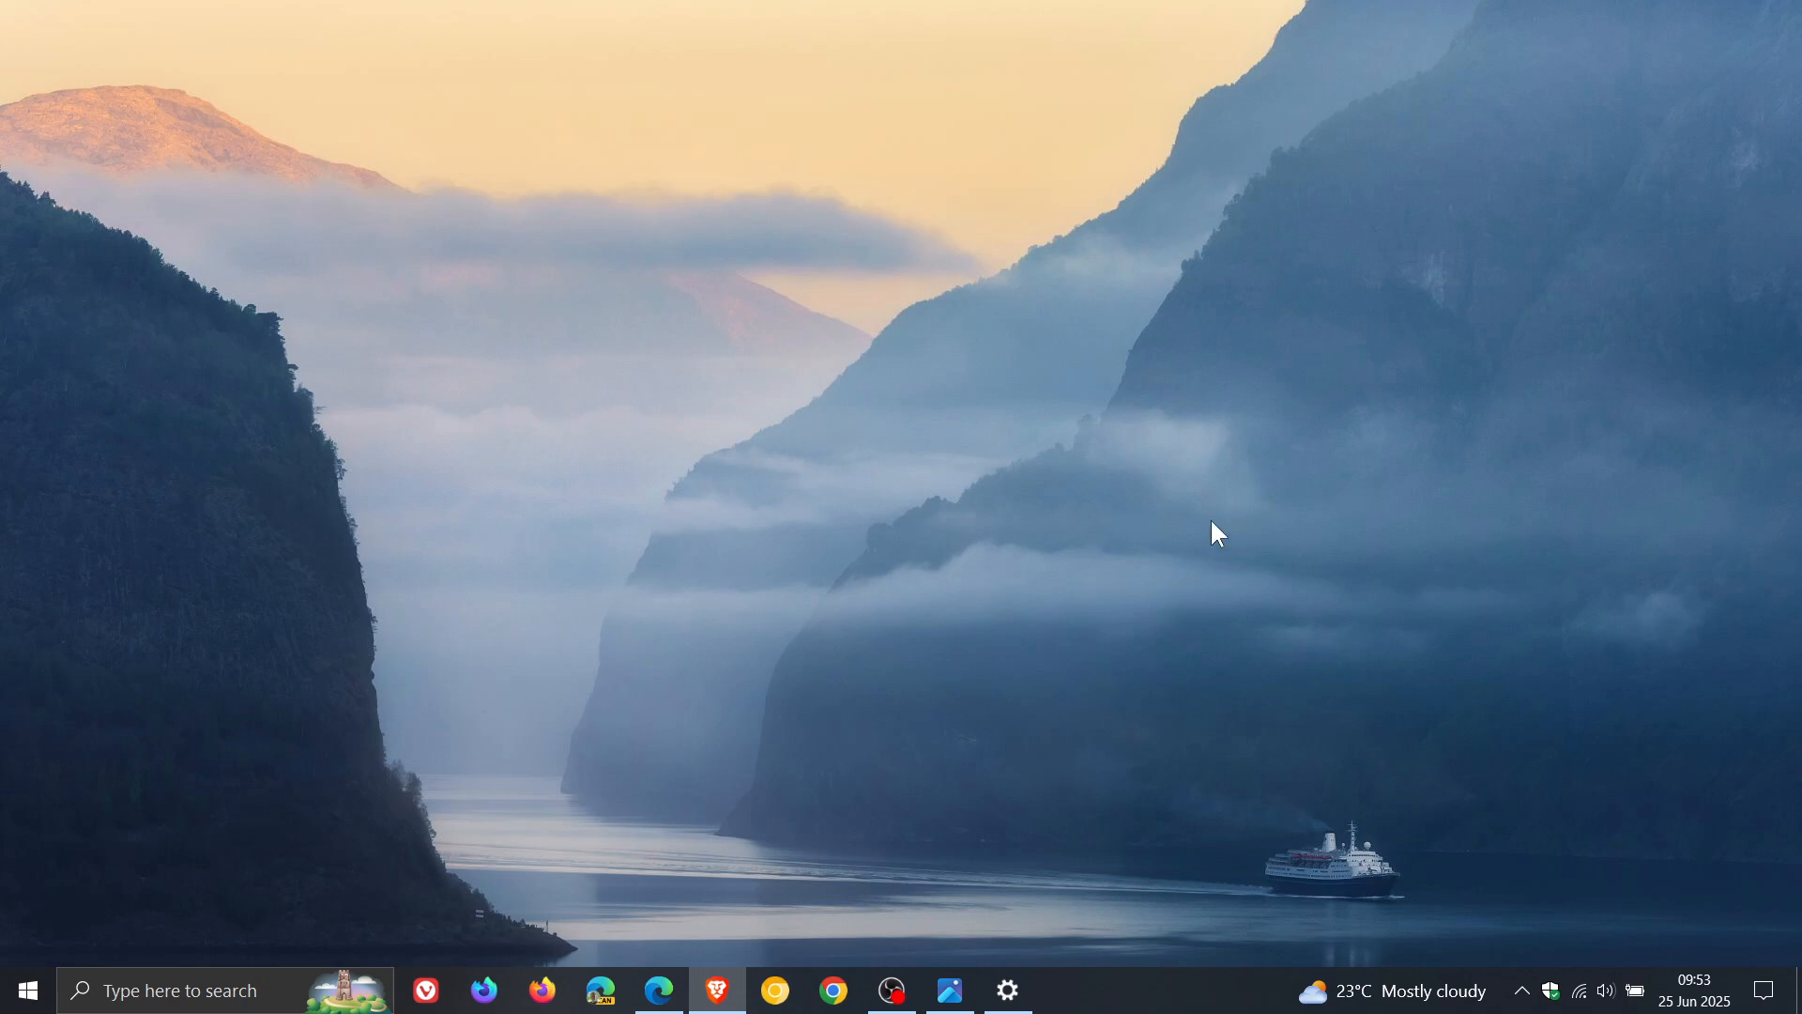
{"action": "mouse_move", "coordinate": [1147, 511]}
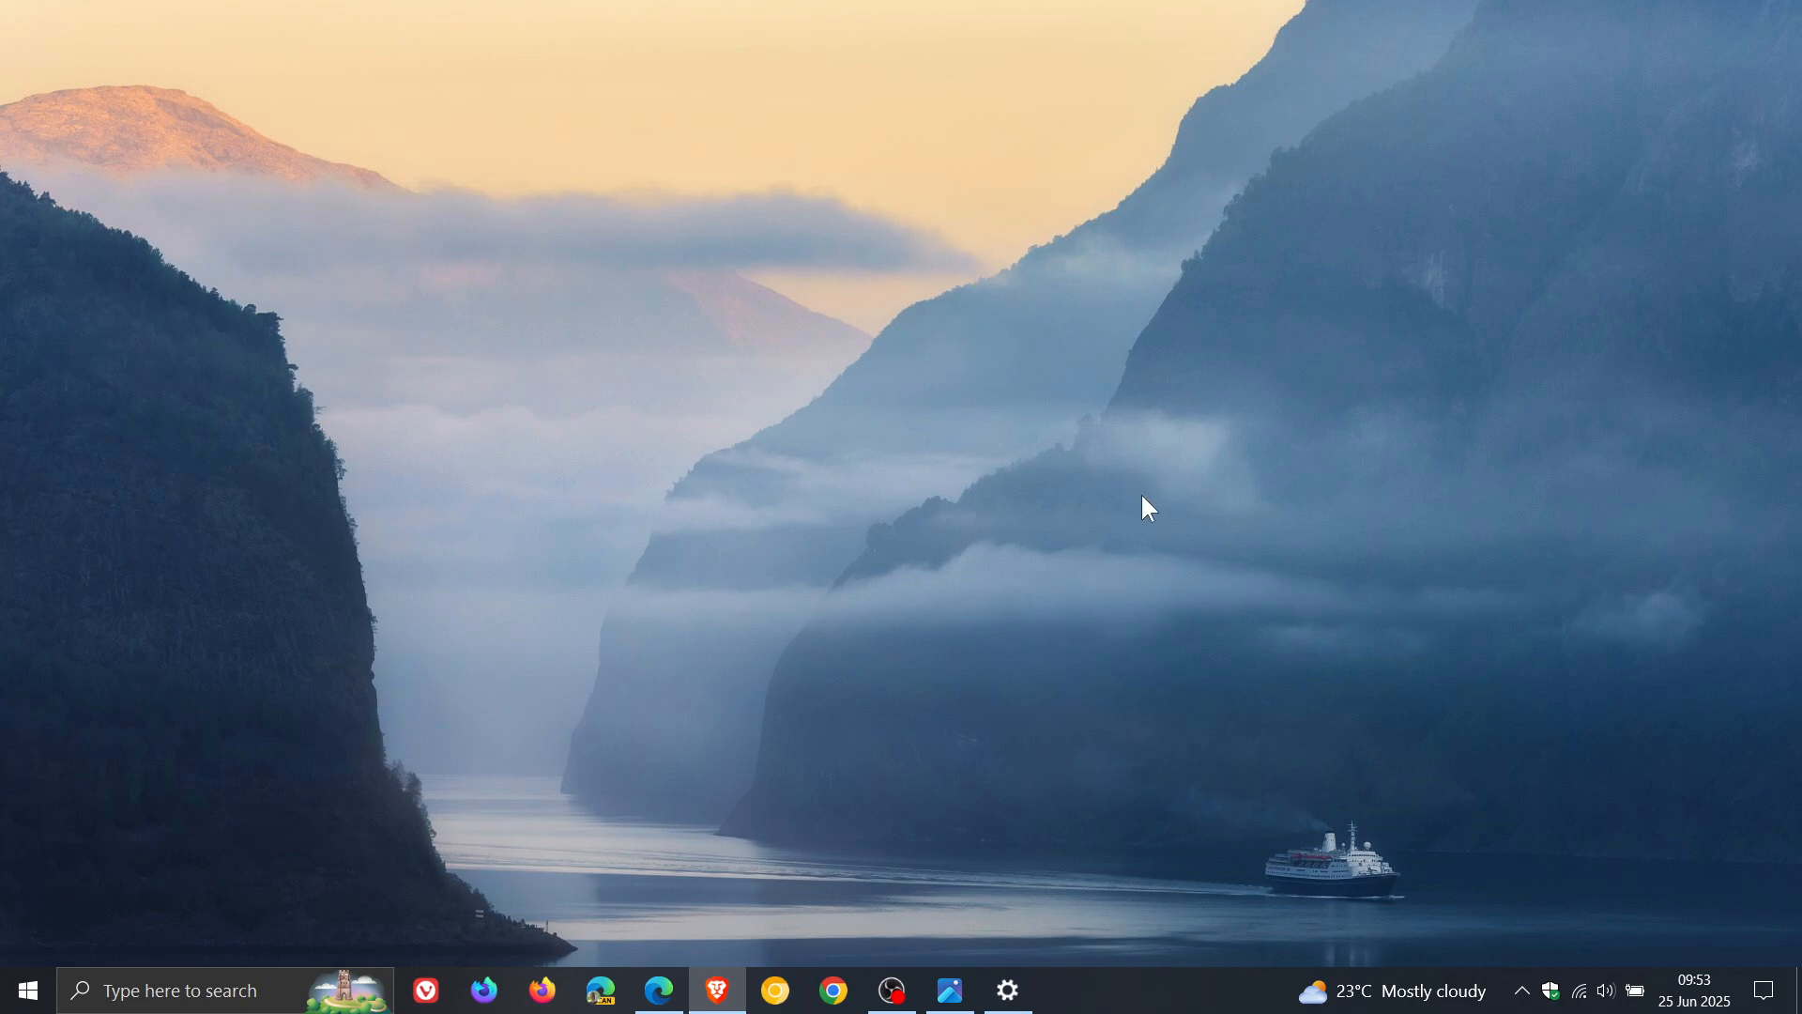